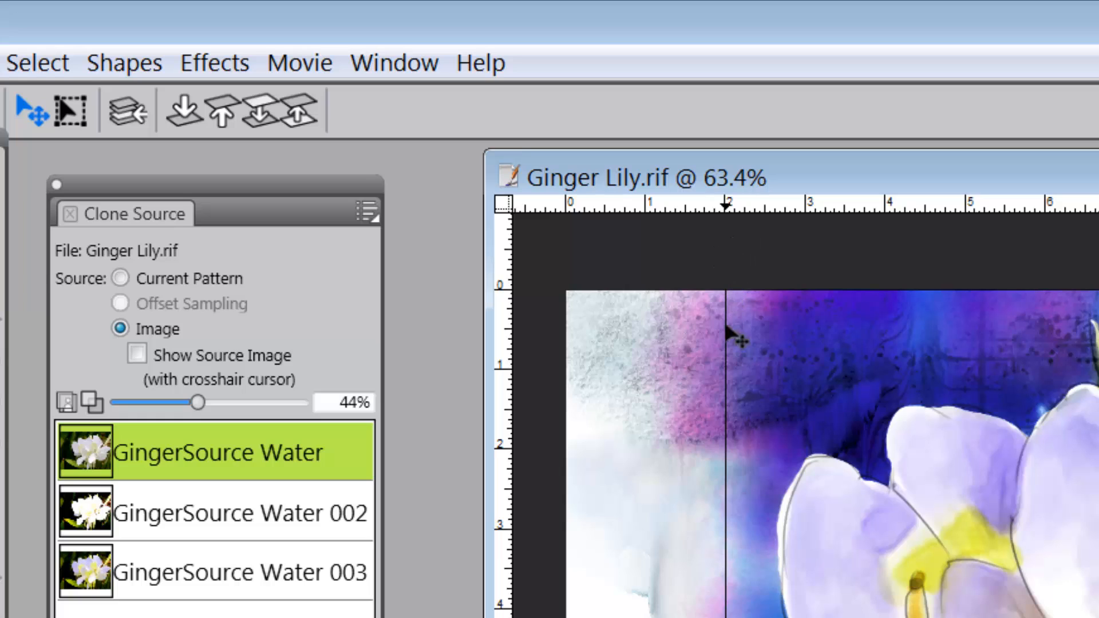
mouse_move(677, 285)
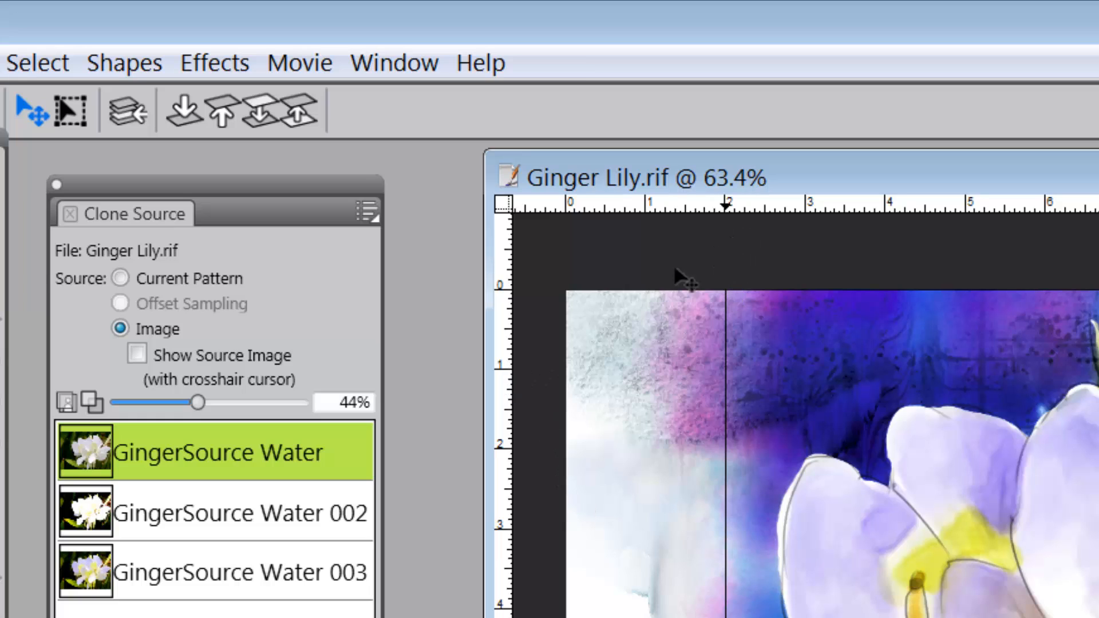
mouse_move(592, 366)
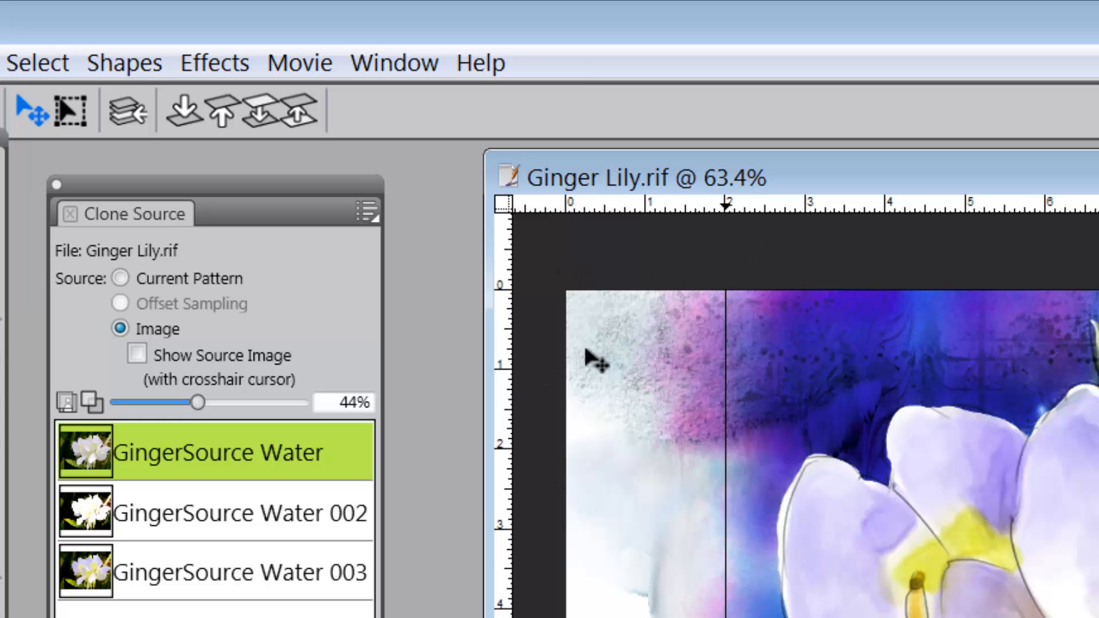
mouse_move(514, 387)
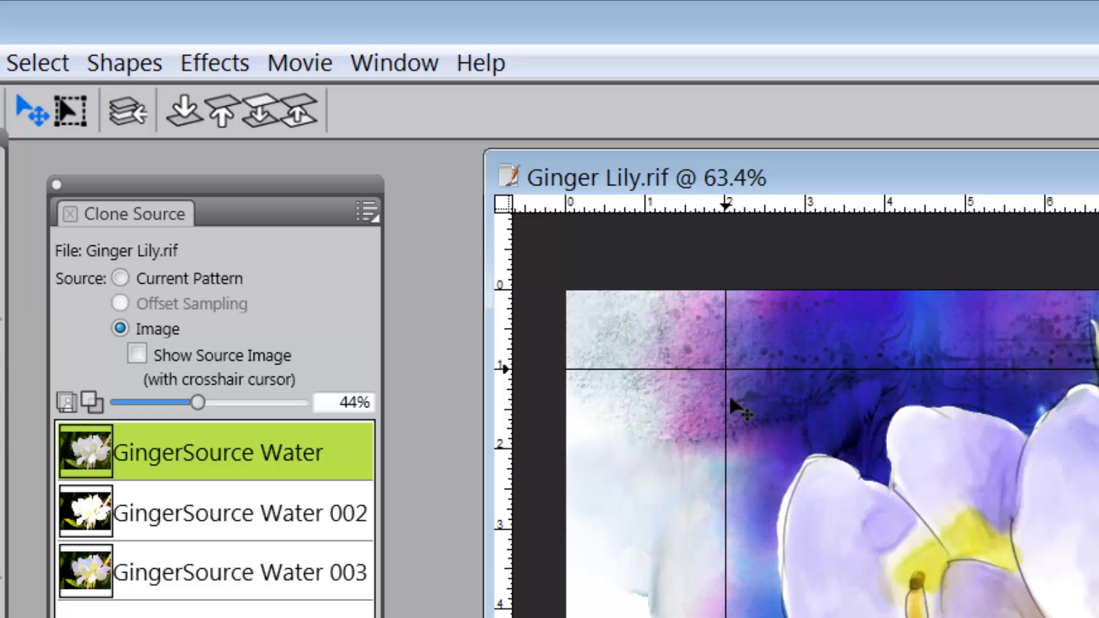
mouse_move(915, 550)
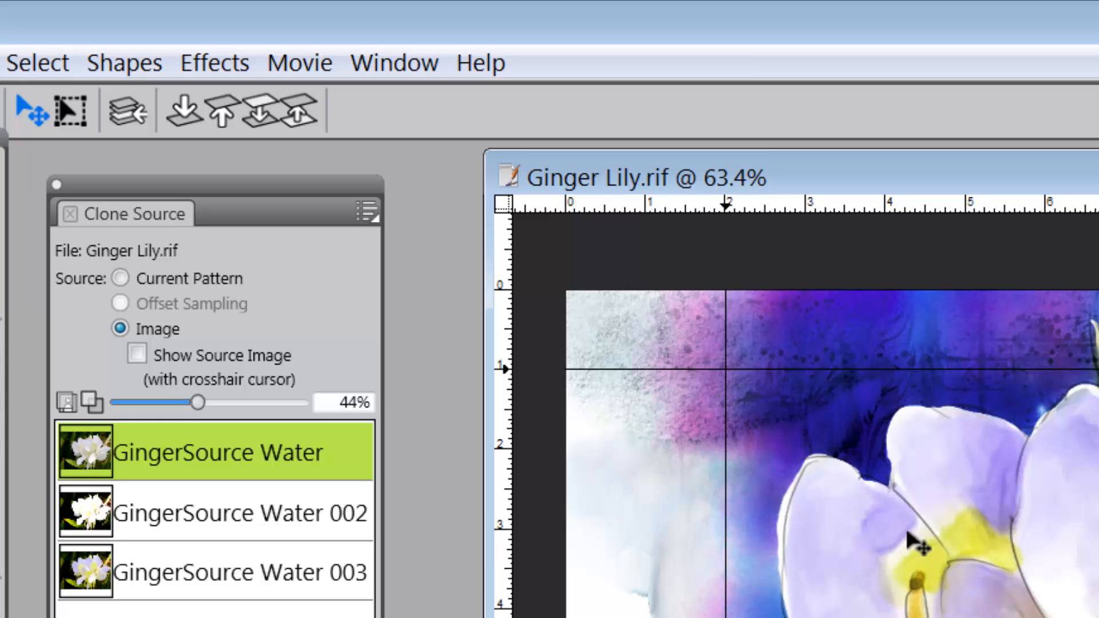
mouse_move(982, 563)
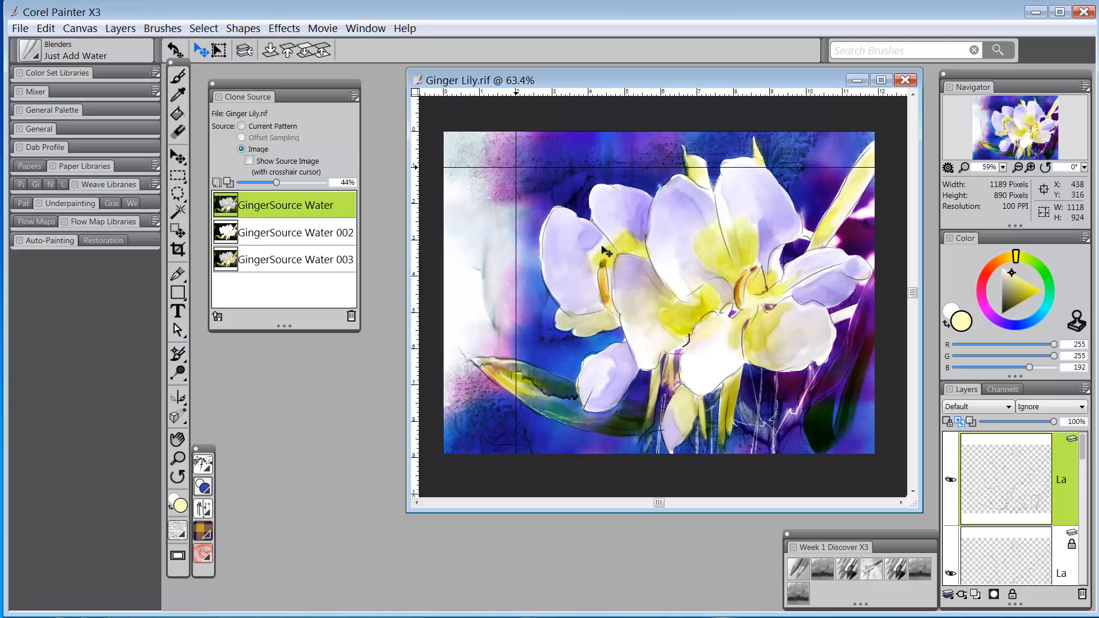
mouse_move(666, 214)
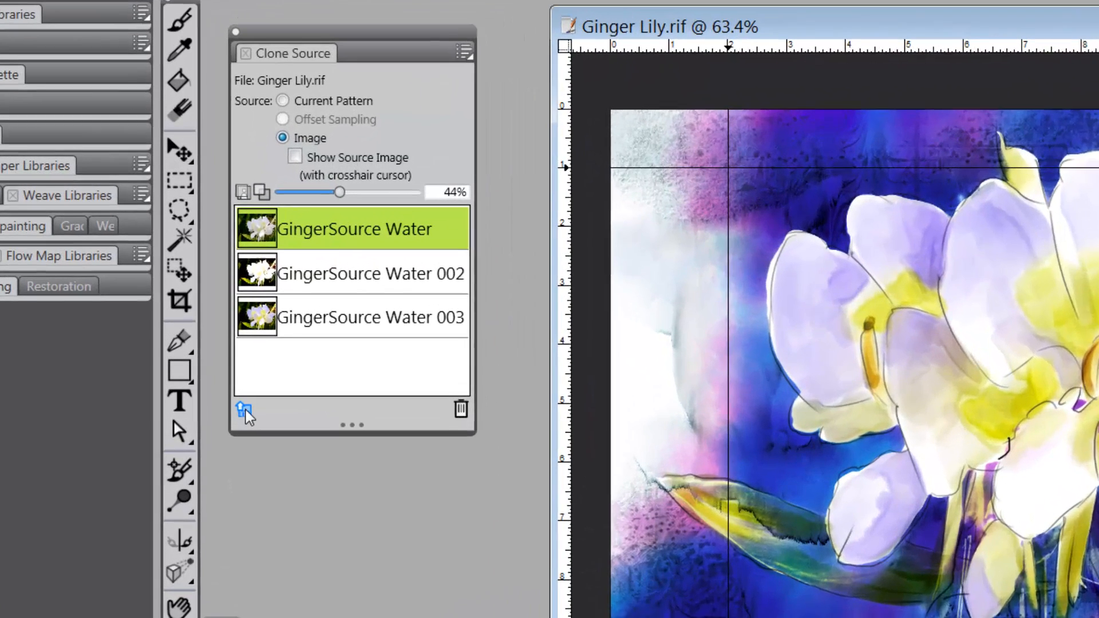
mouse_move(247, 419)
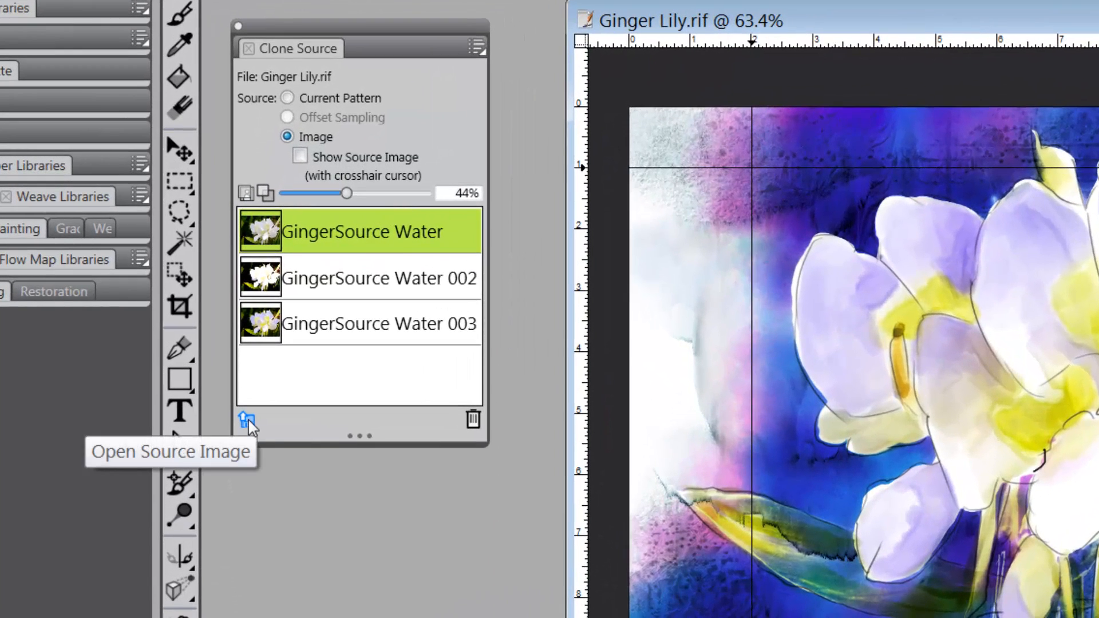
Add Test image.jpg as a new clone source from the Clone Source panel
click(245, 422)
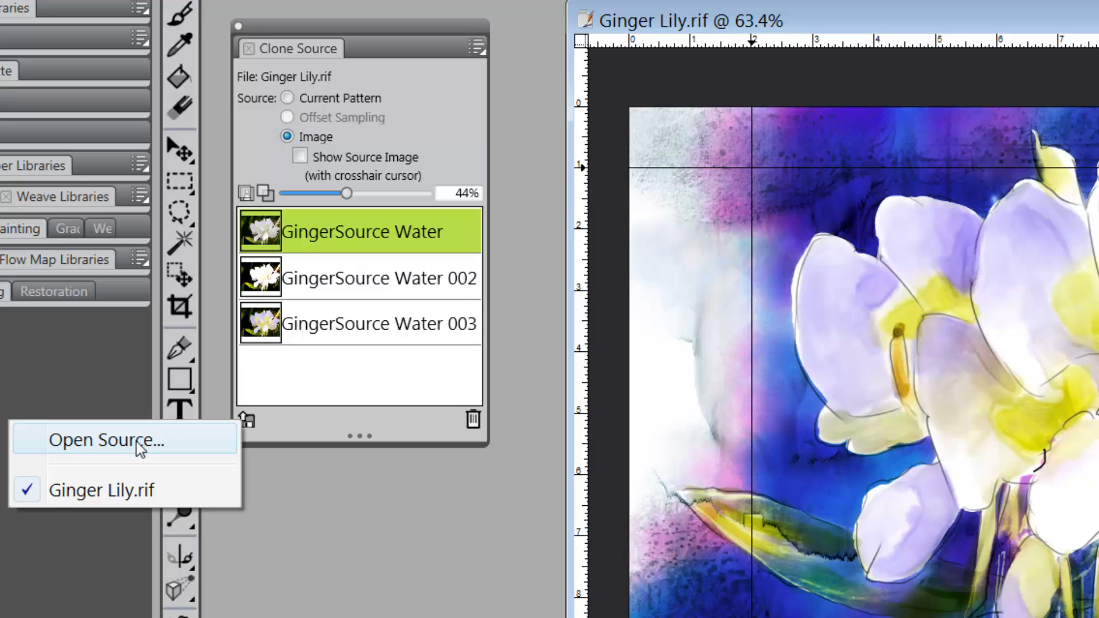
click(112, 441)
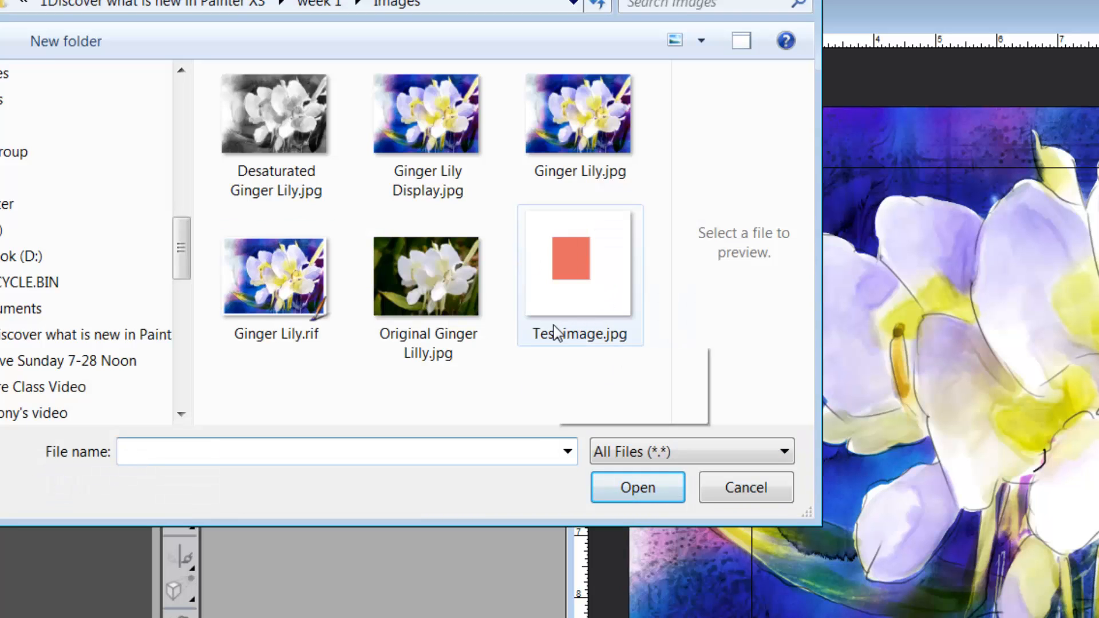
mouse_move(598, 263)
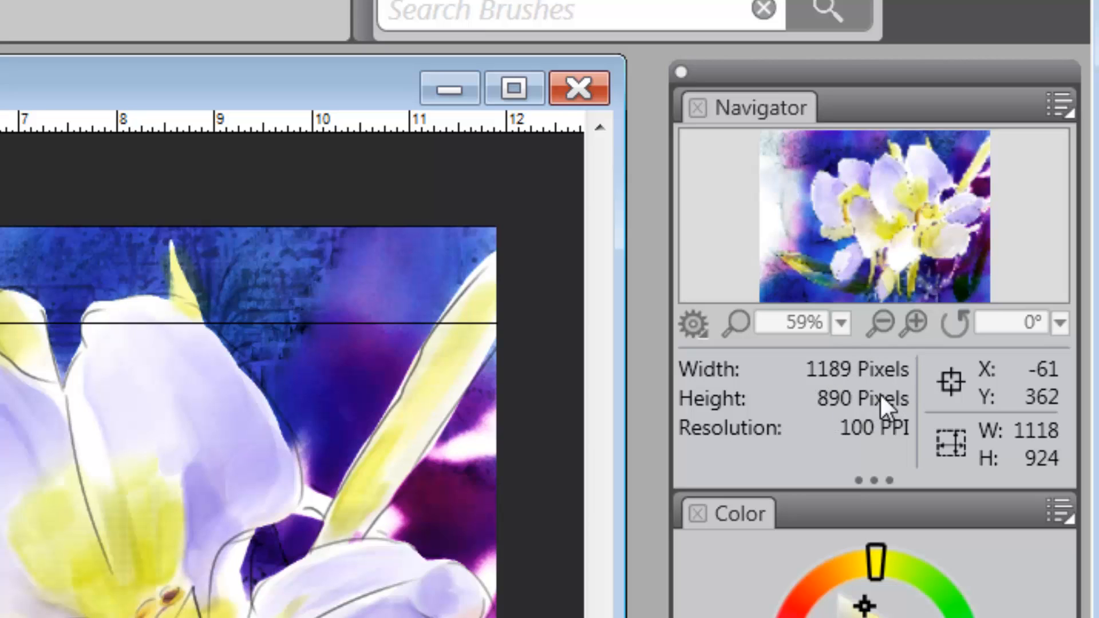
mouse_move(841, 432)
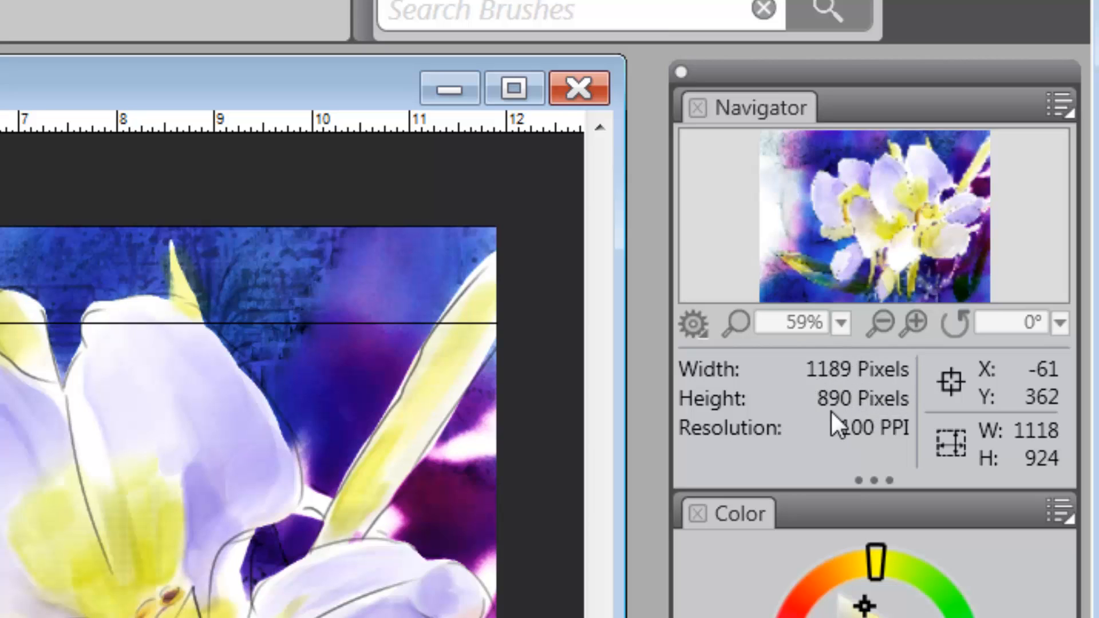
mouse_move(855, 461)
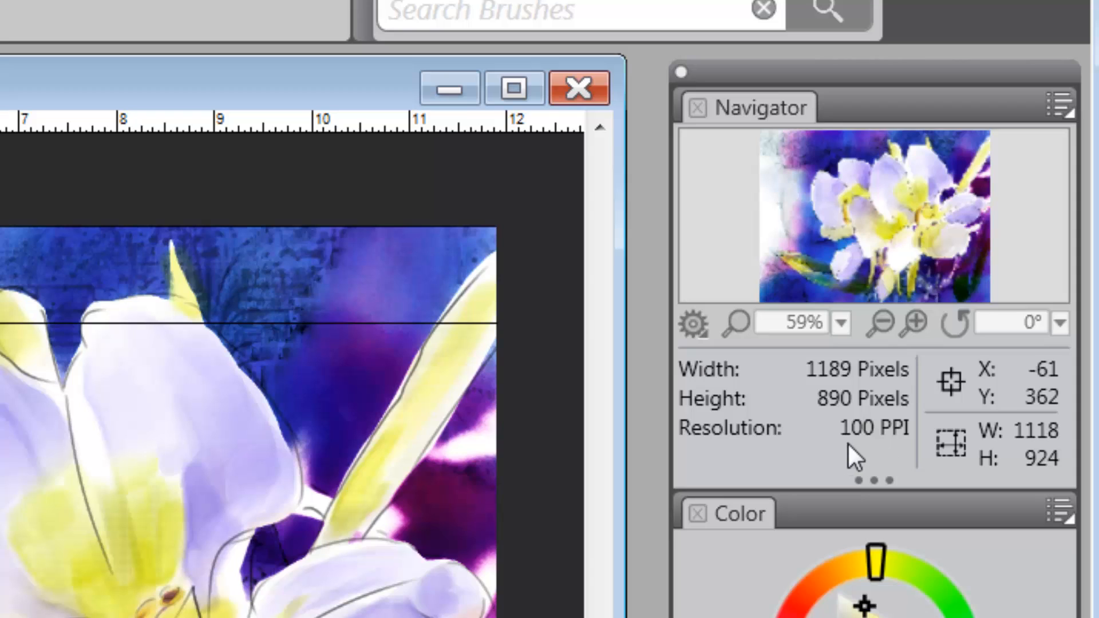
mouse_move(883, 461)
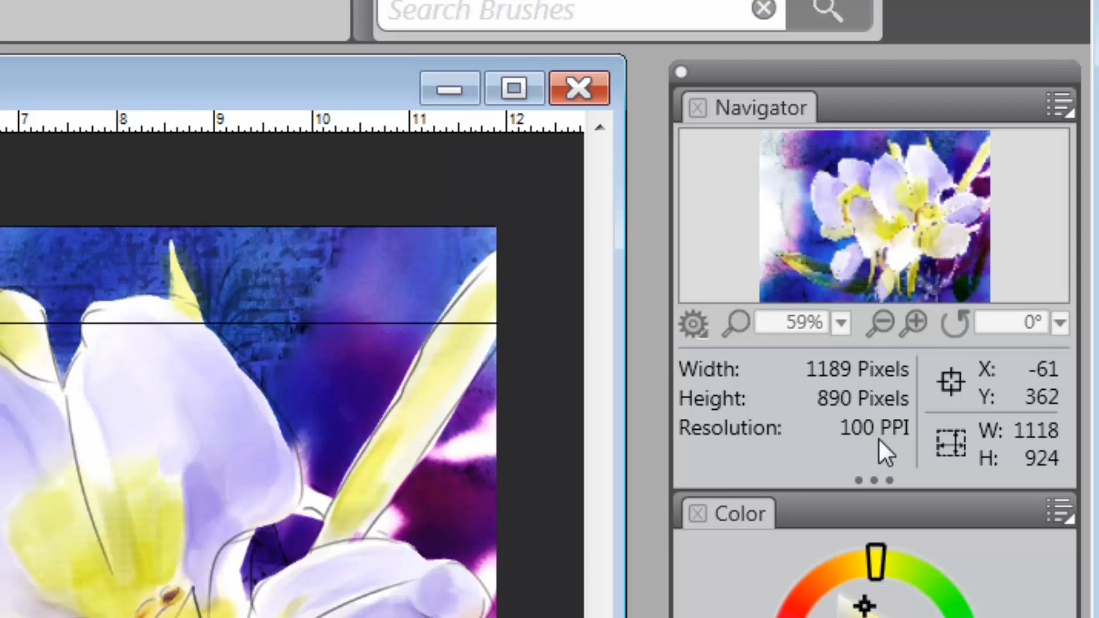
mouse_move(297, 291)
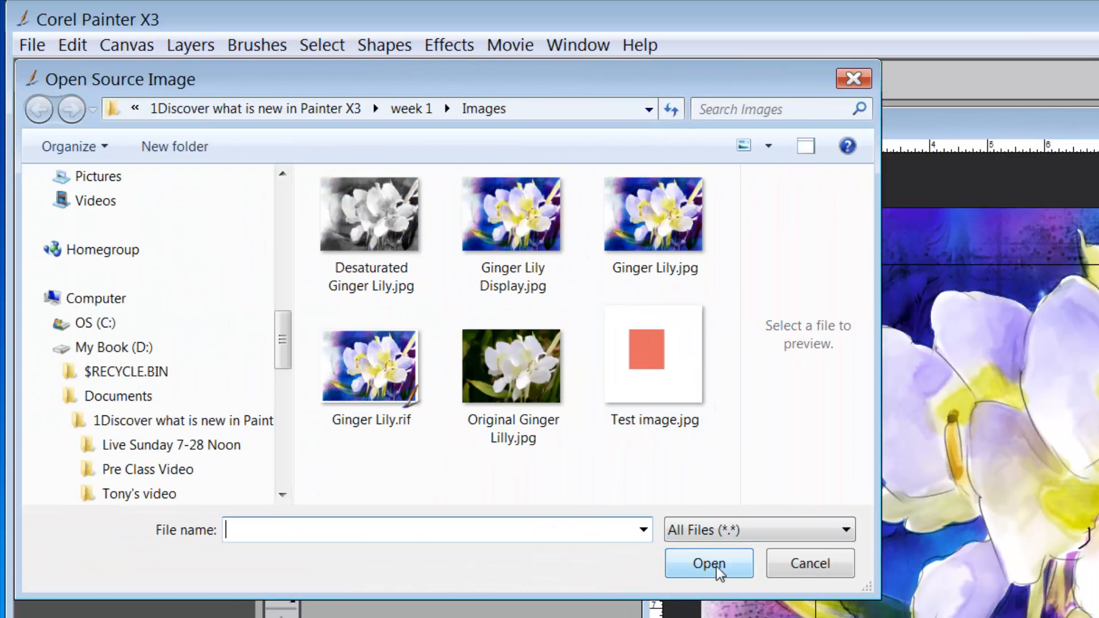
mouse_move(721, 576)
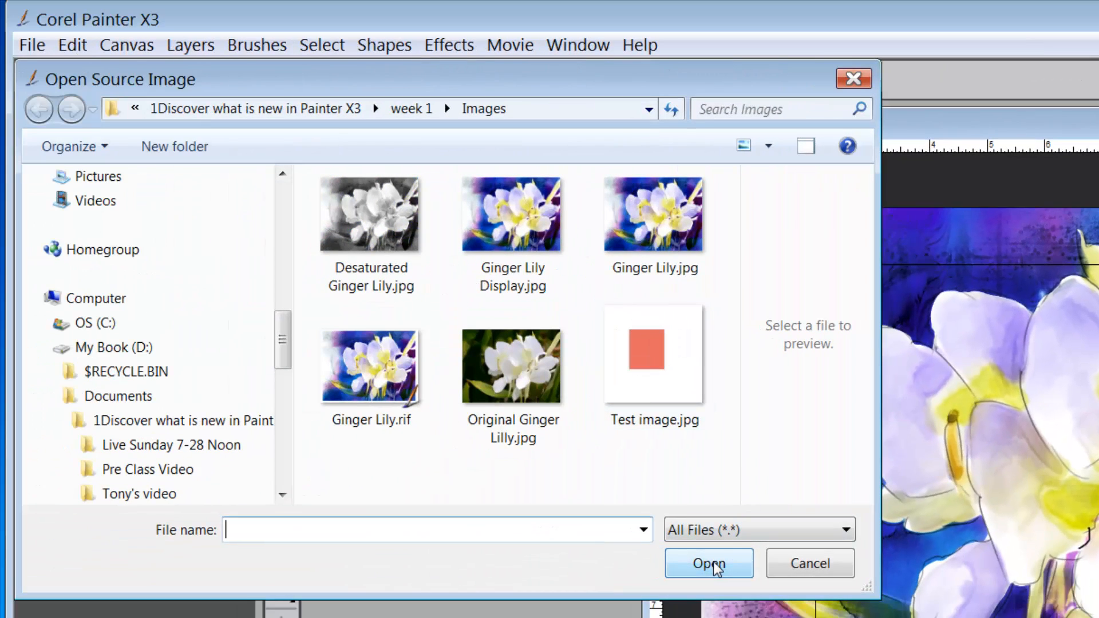
click(654, 352)
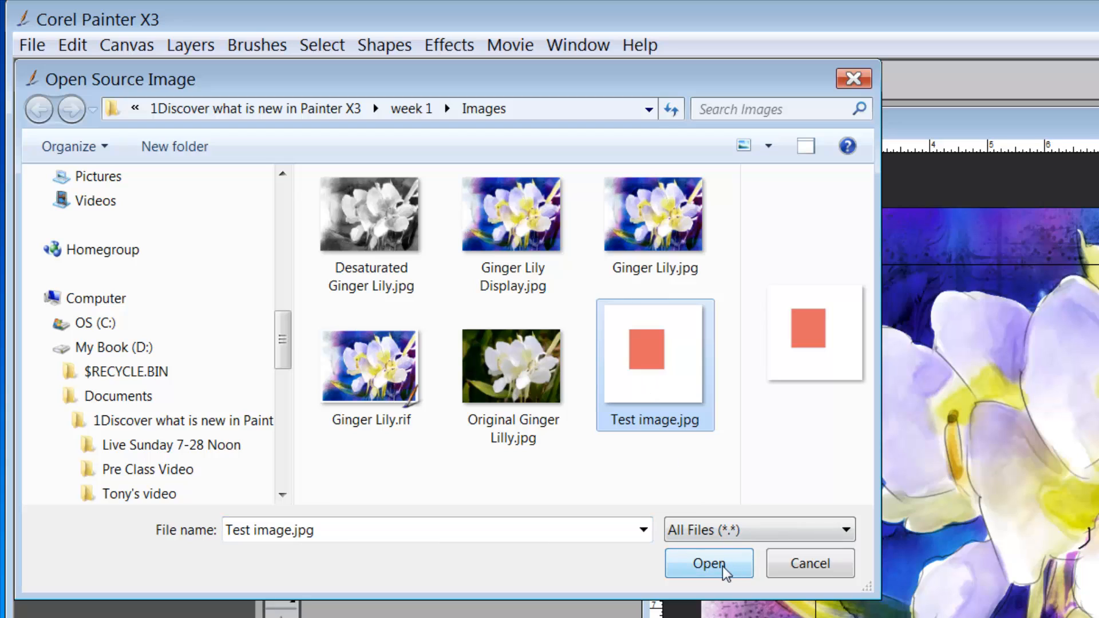
click(708, 563)
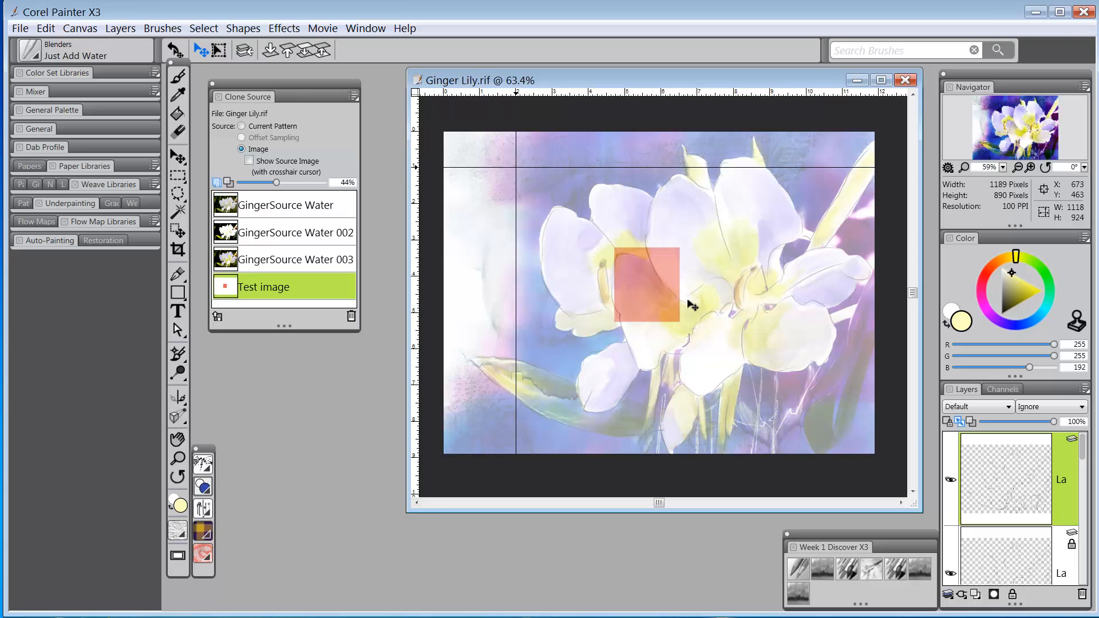
mouse_move(688, 267)
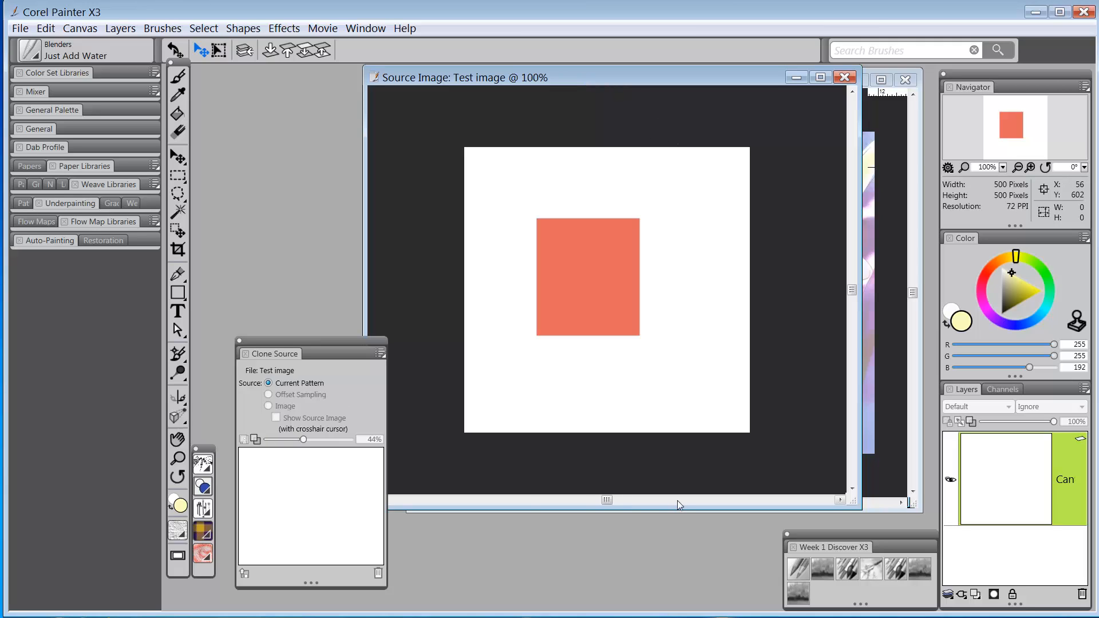
mouse_move(495, 440)
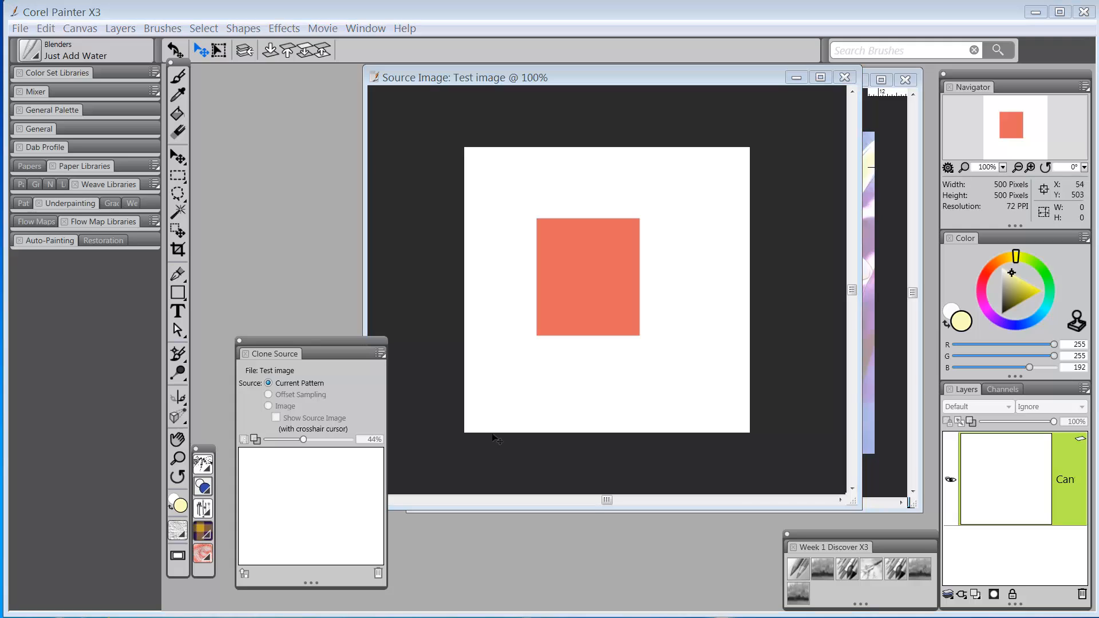
mouse_move(506, 364)
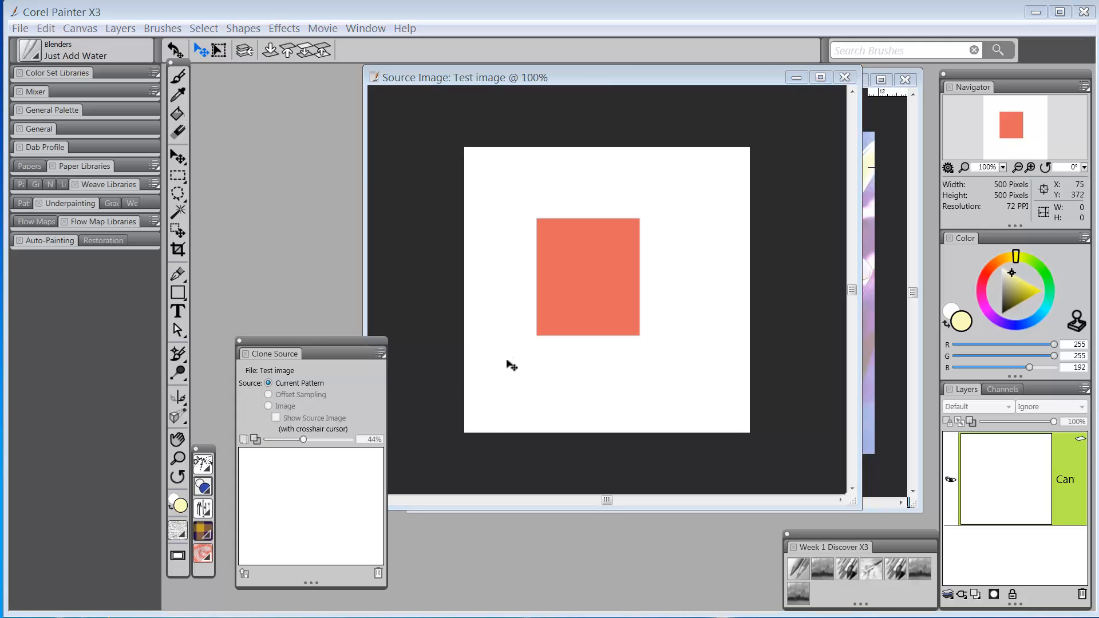
mouse_move(522, 270)
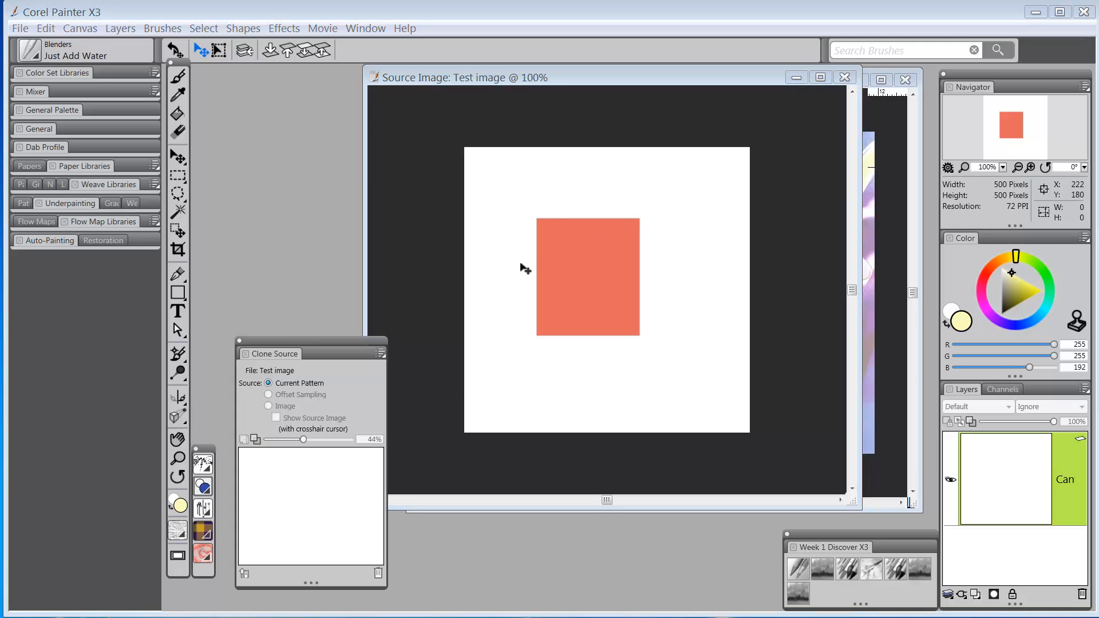
mouse_move(672, 313)
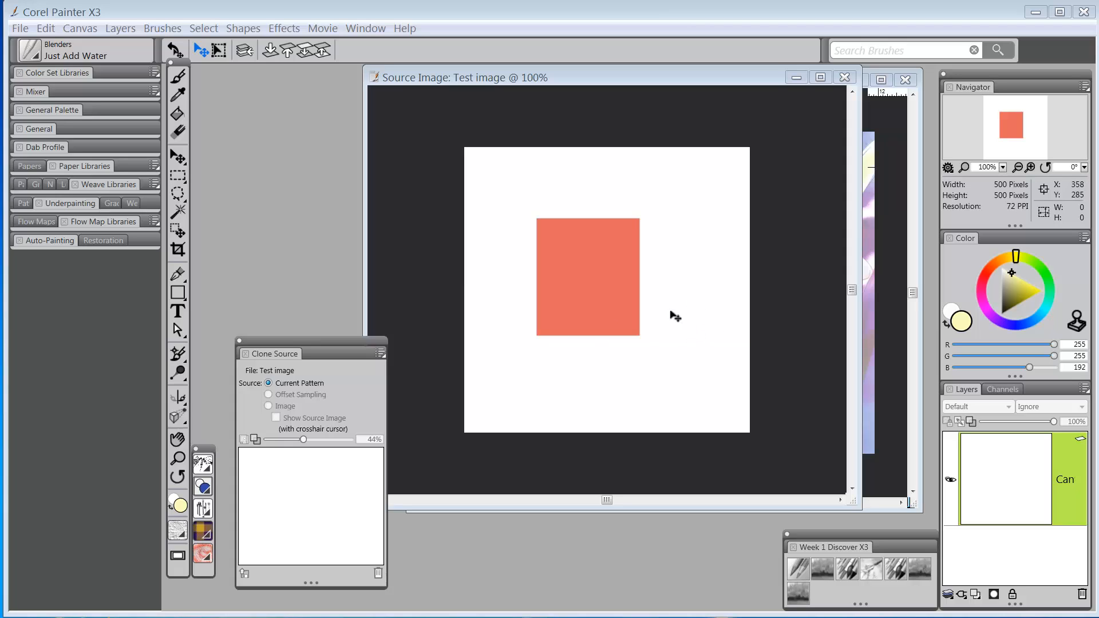
mouse_move(509, 291)
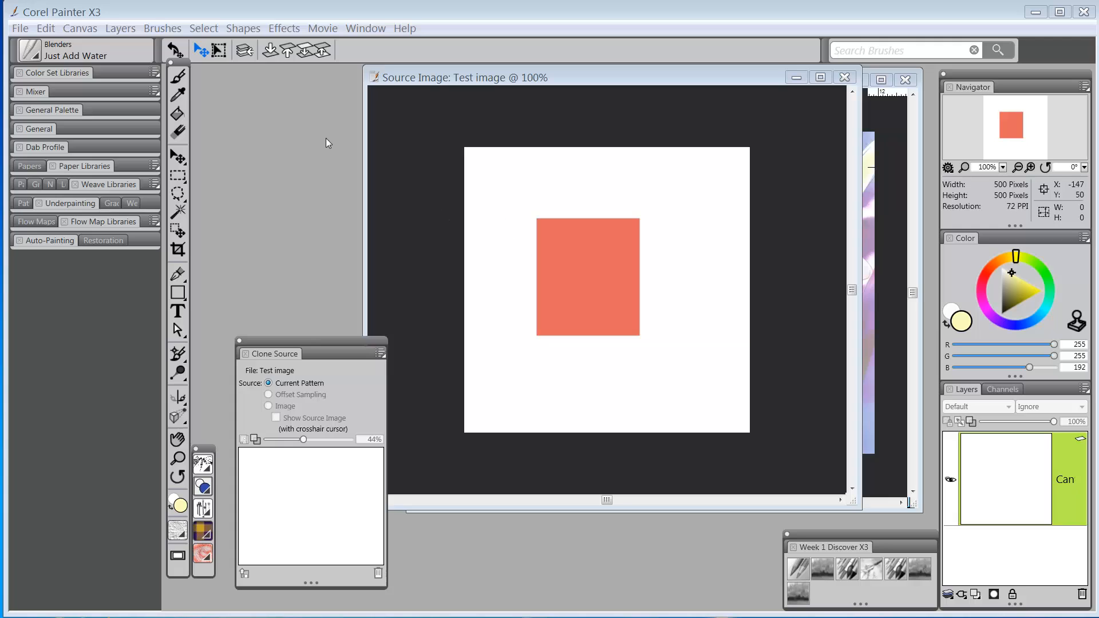
mouse_move(178, 211)
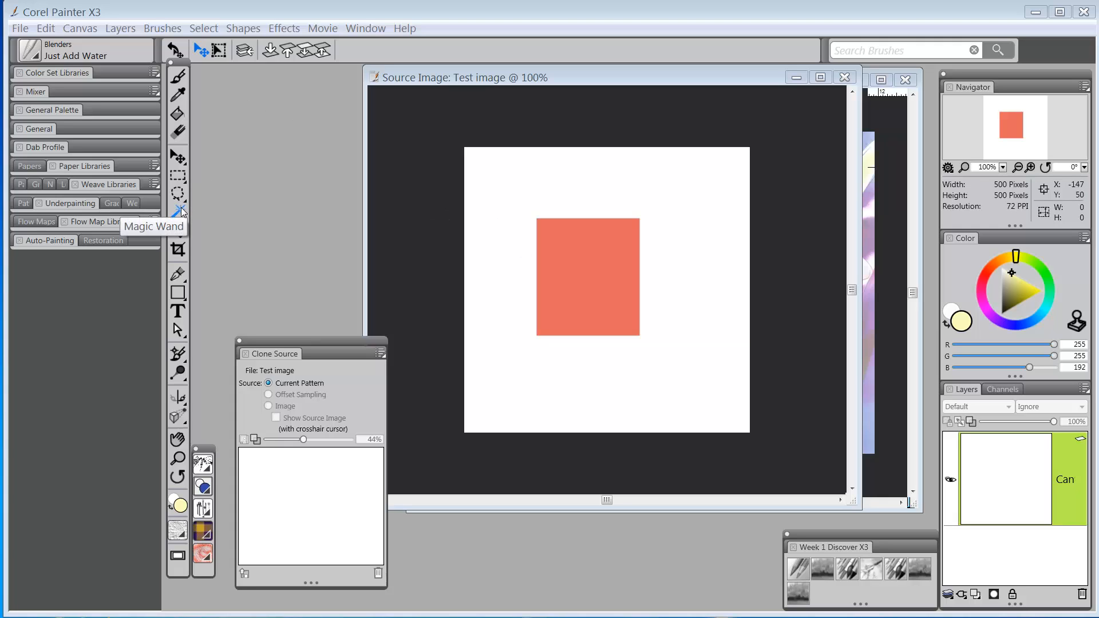
Choose to edit the source image, bringing up the flatten-and-lose-undo warning
click(178, 210)
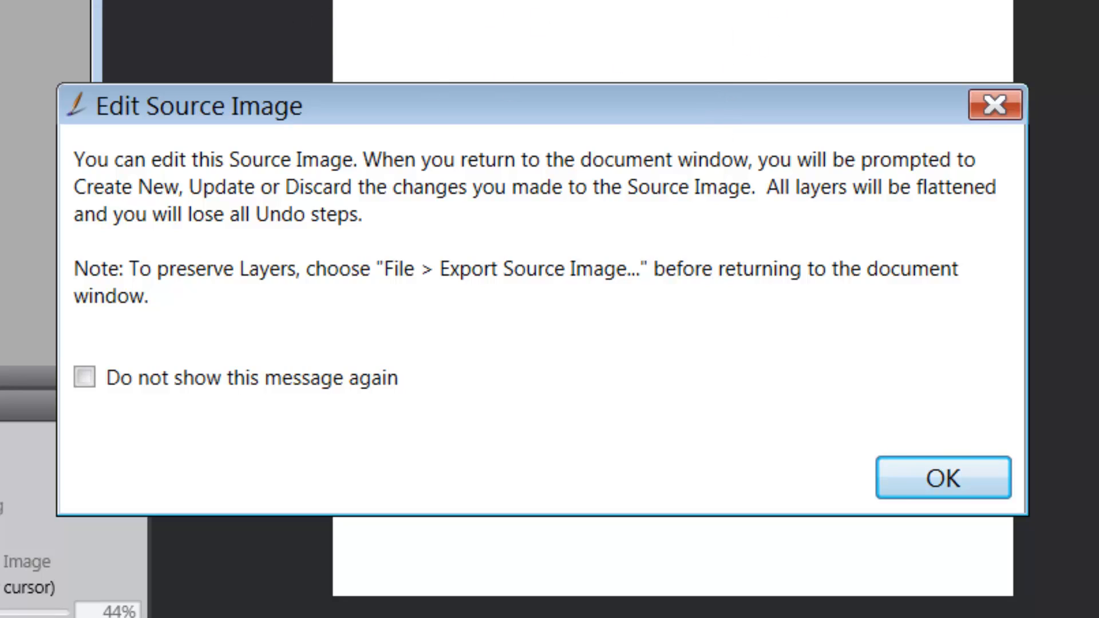
mouse_move(61, 175)
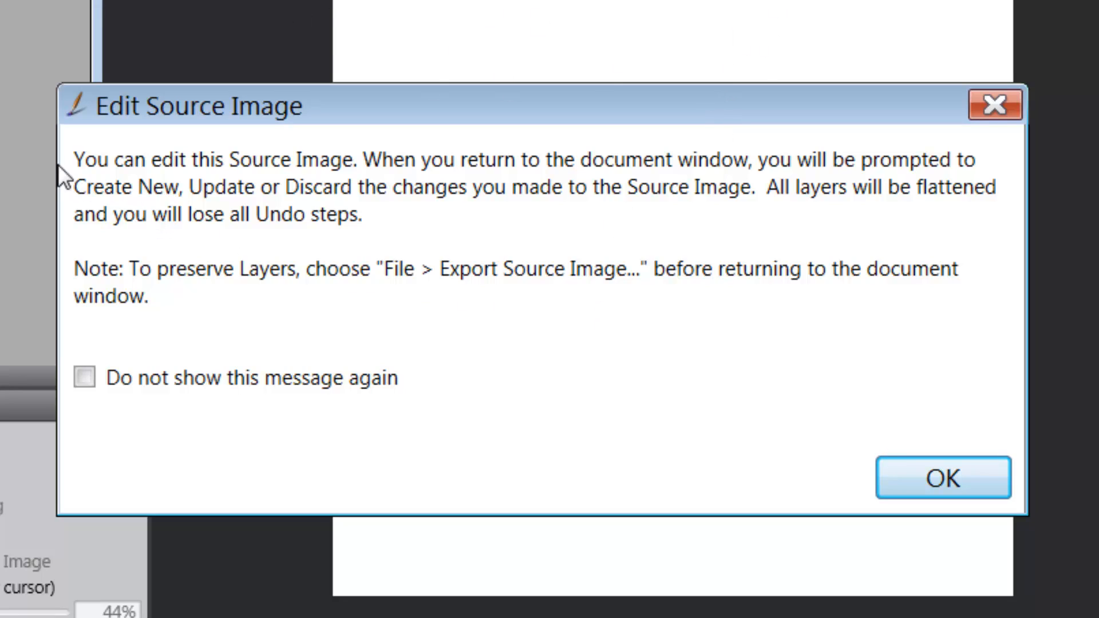
mouse_move(144, 180)
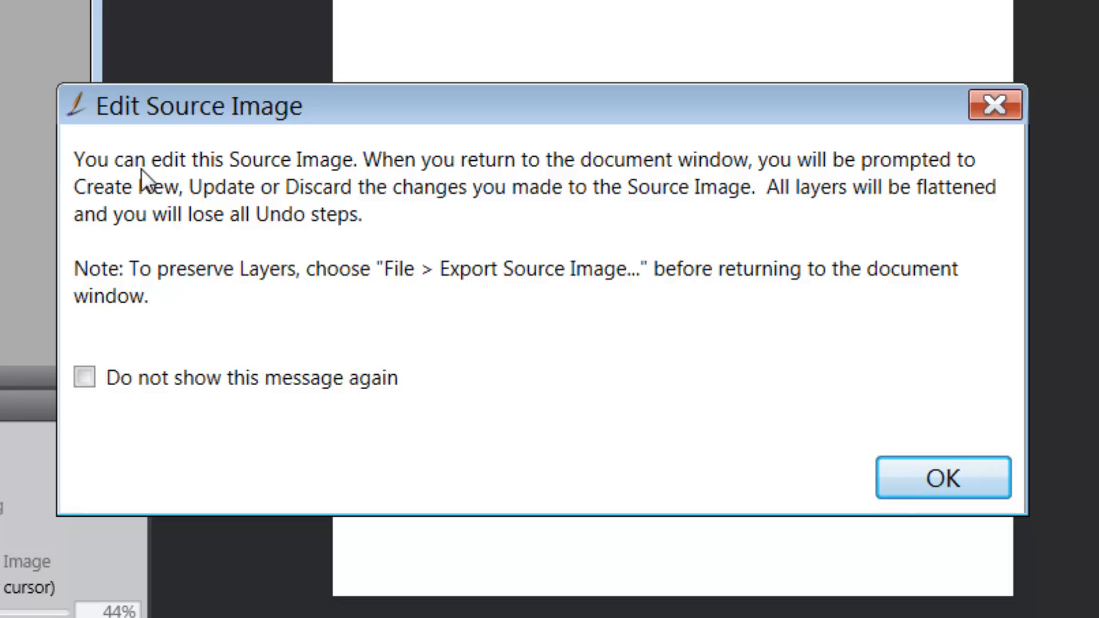
mouse_move(421, 194)
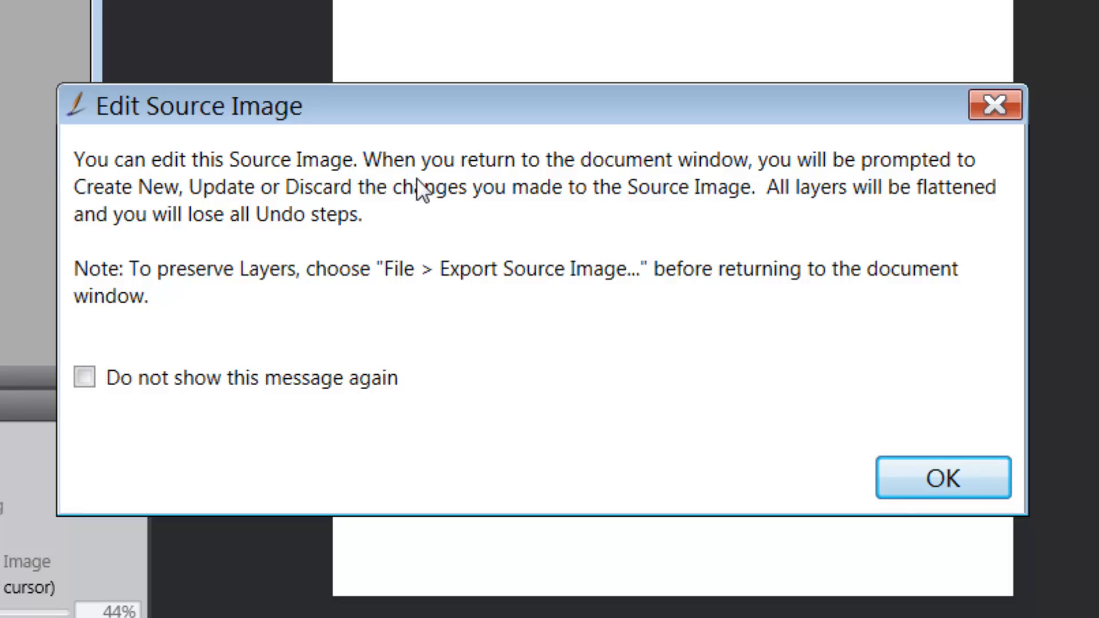
mouse_move(721, 196)
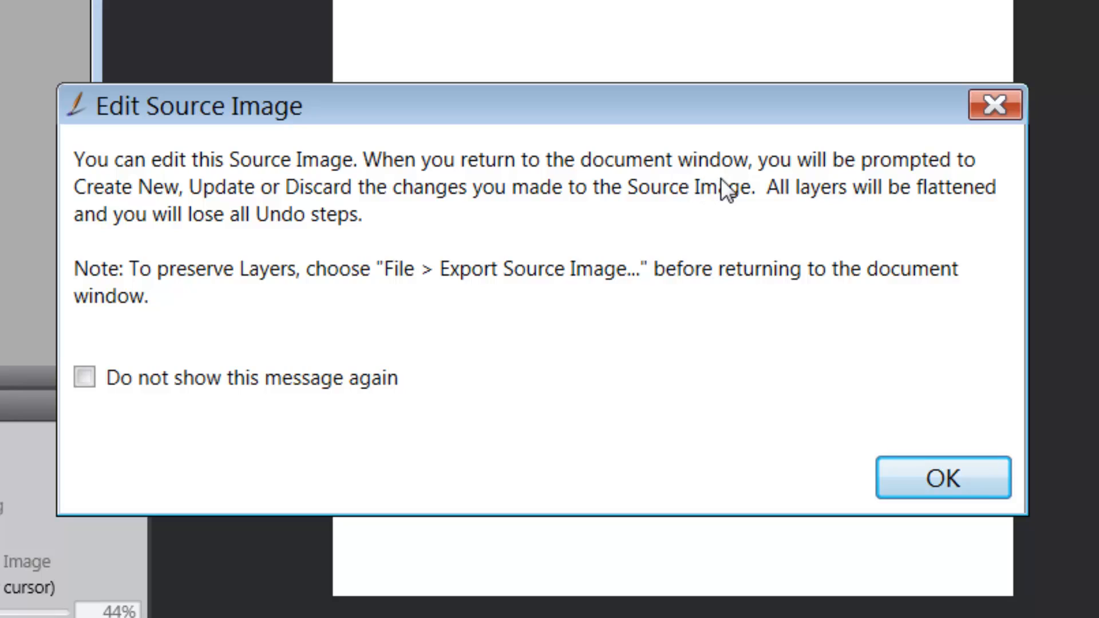
mouse_move(950, 194)
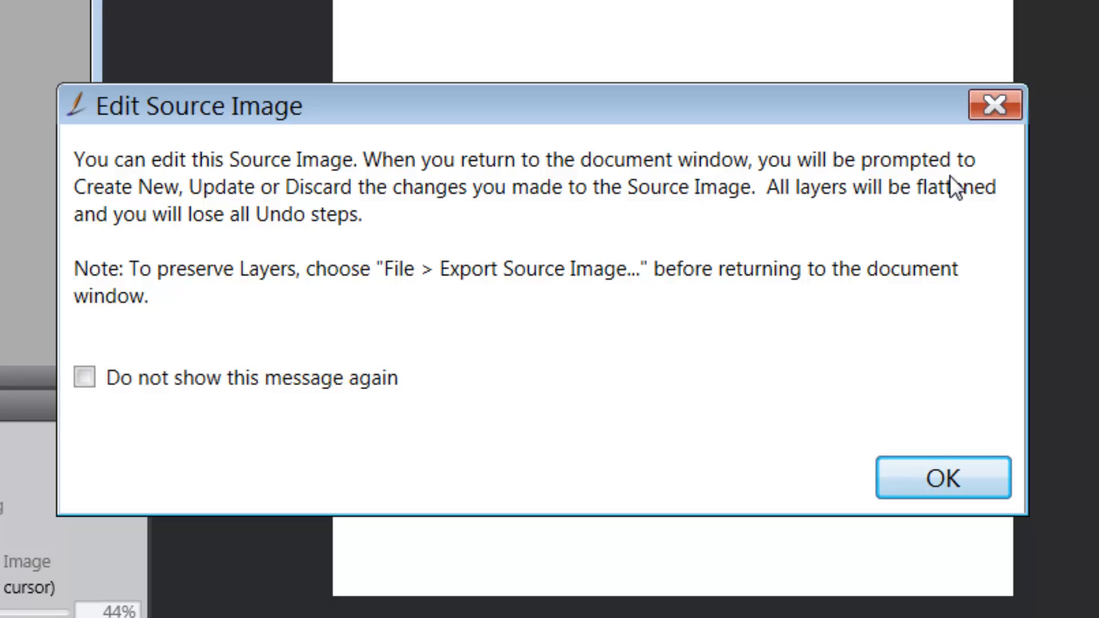
mouse_move(483, 201)
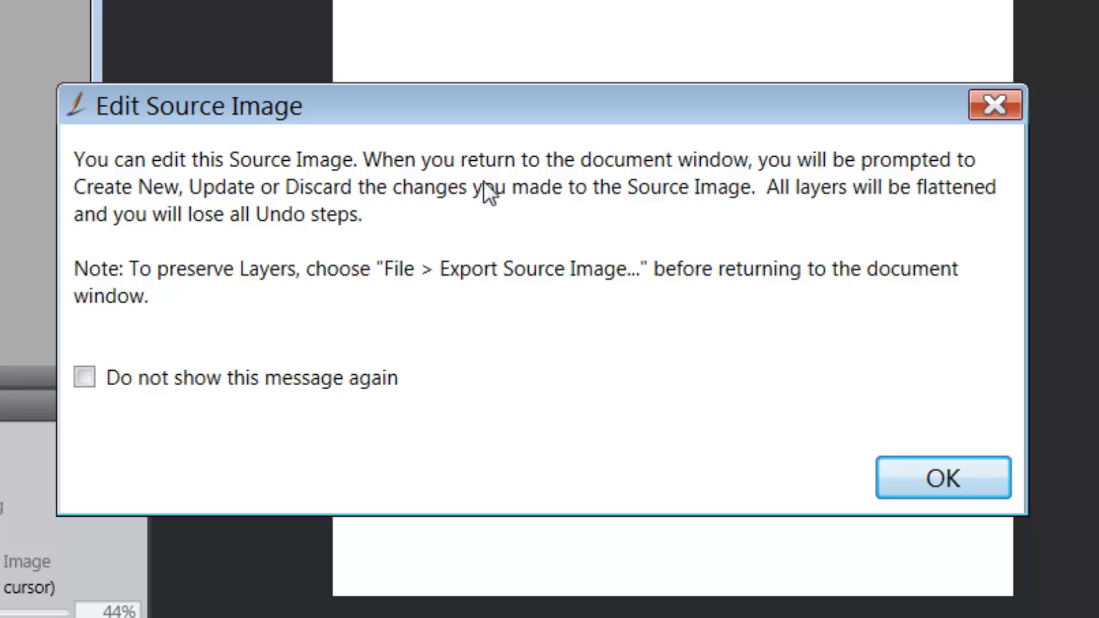
mouse_move(708, 222)
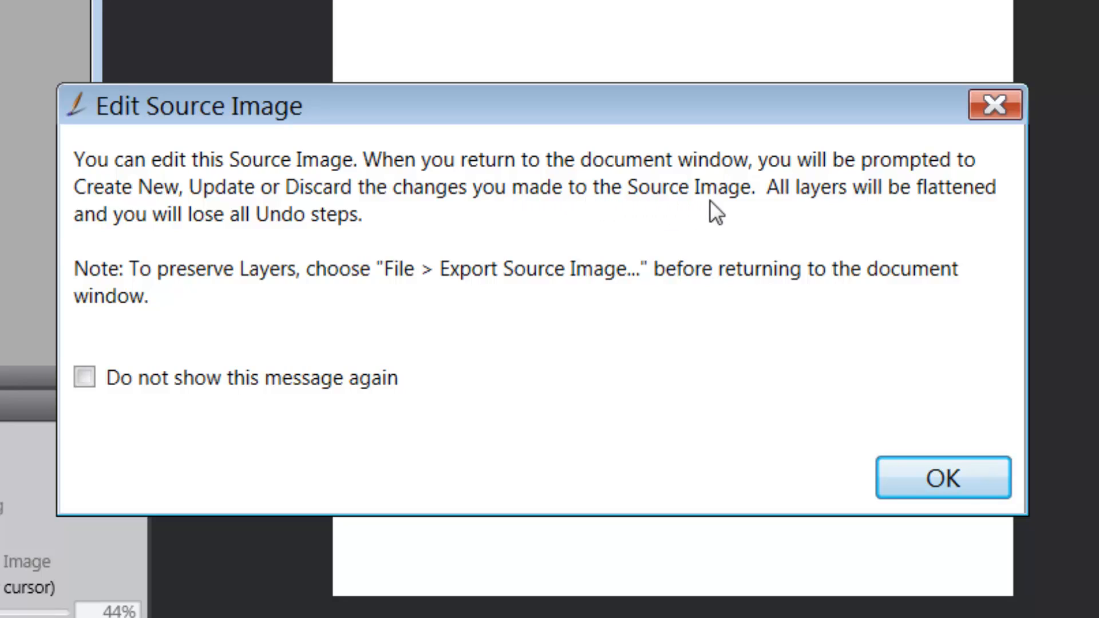
mouse_move(399, 197)
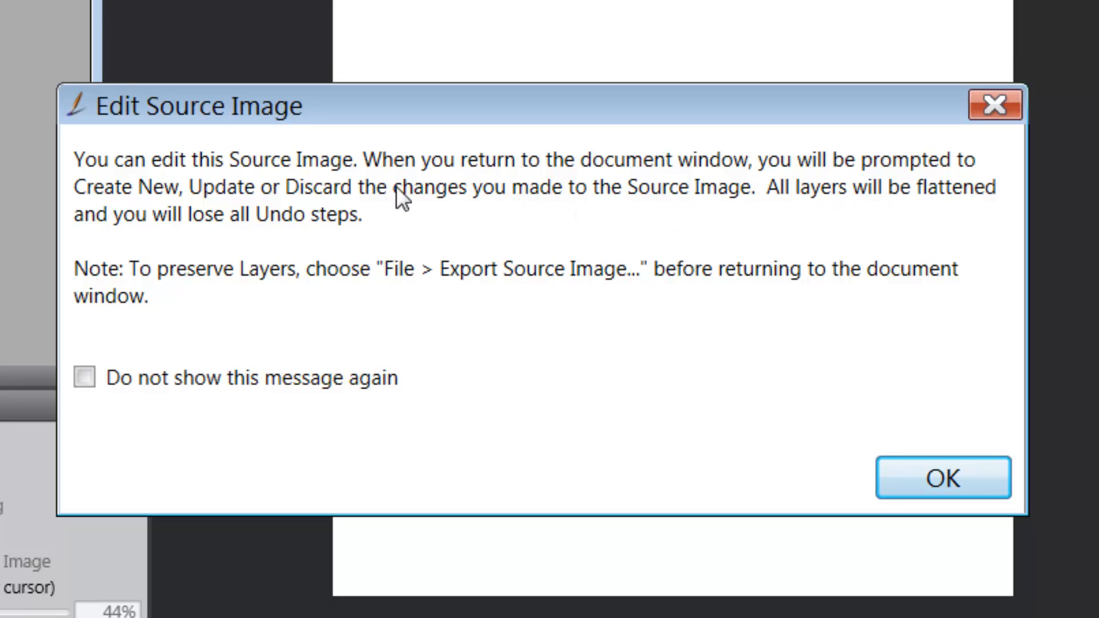
mouse_move(341, 236)
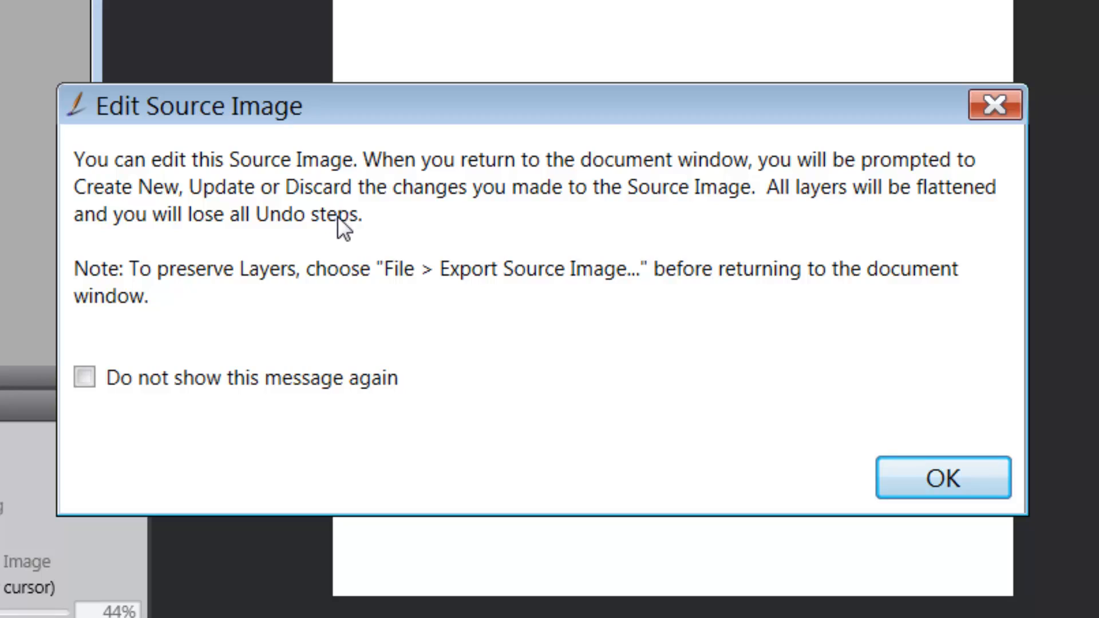
mouse_move(284, 268)
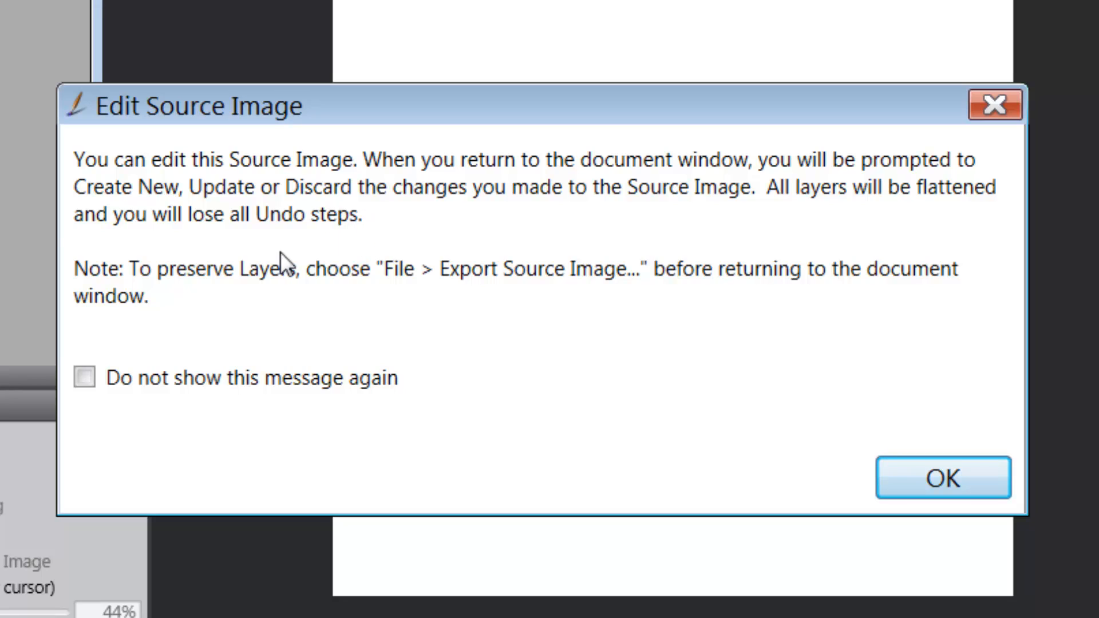
mouse_move(285, 288)
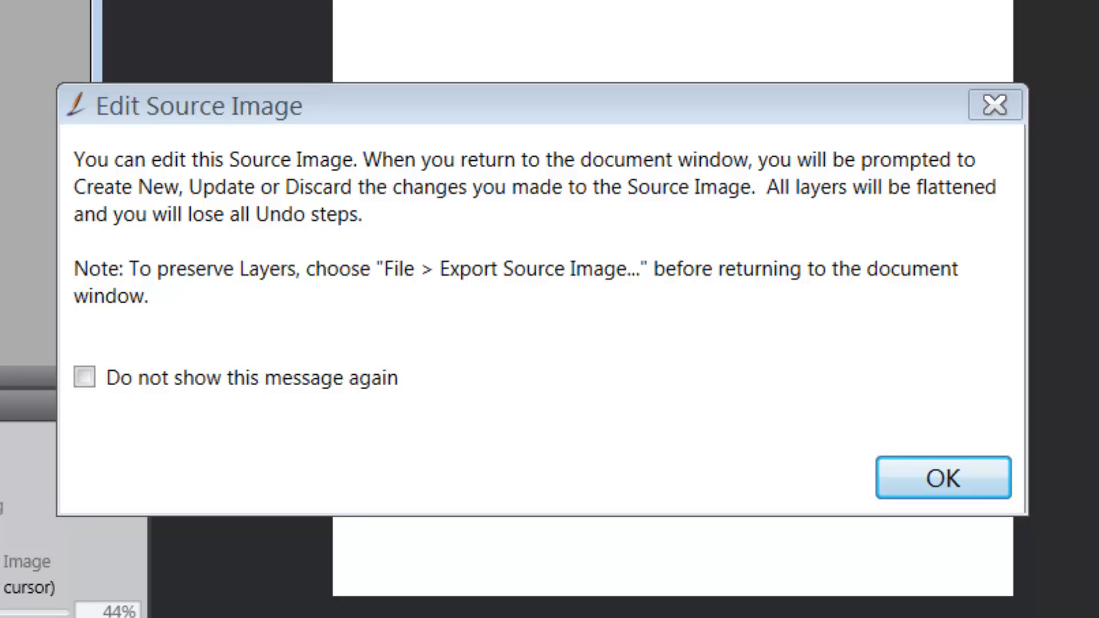
mouse_move(604, 297)
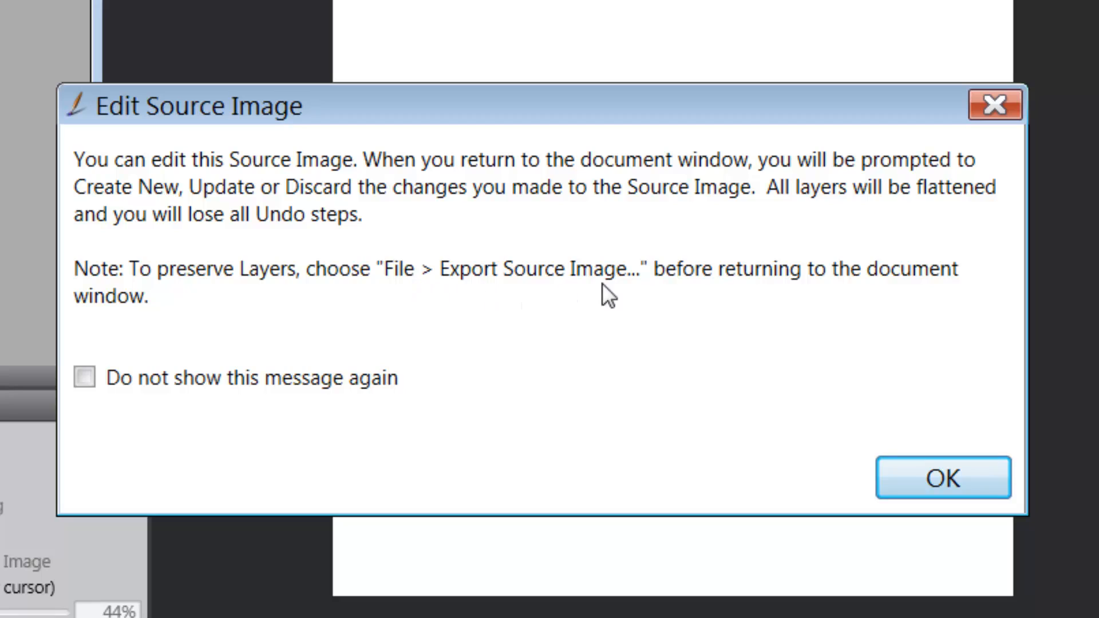
mouse_move(652, 332)
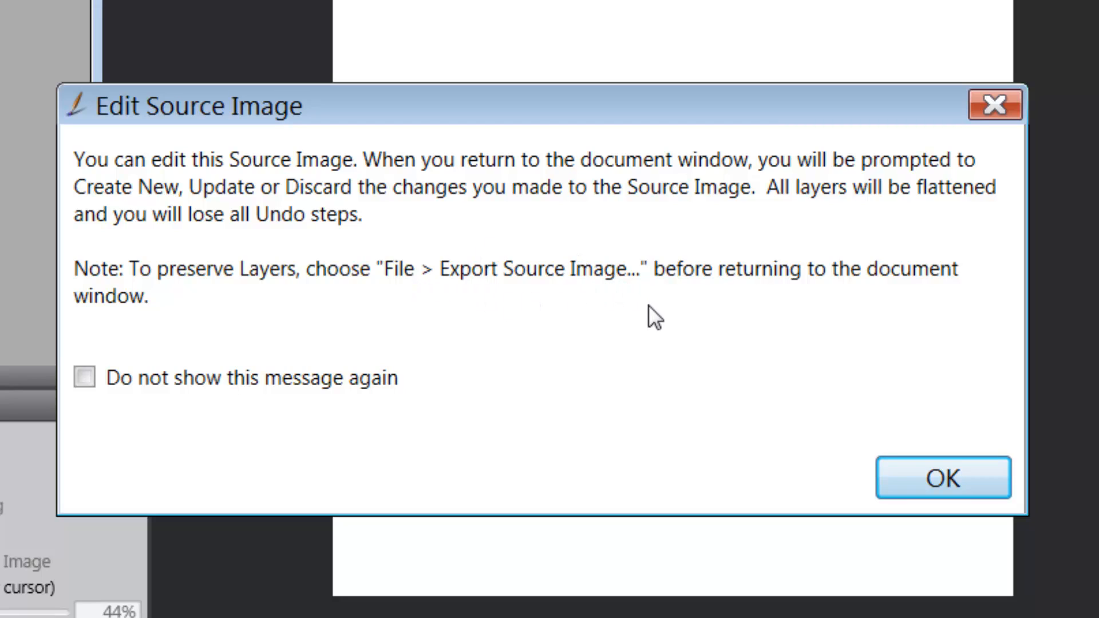
mouse_move(698, 285)
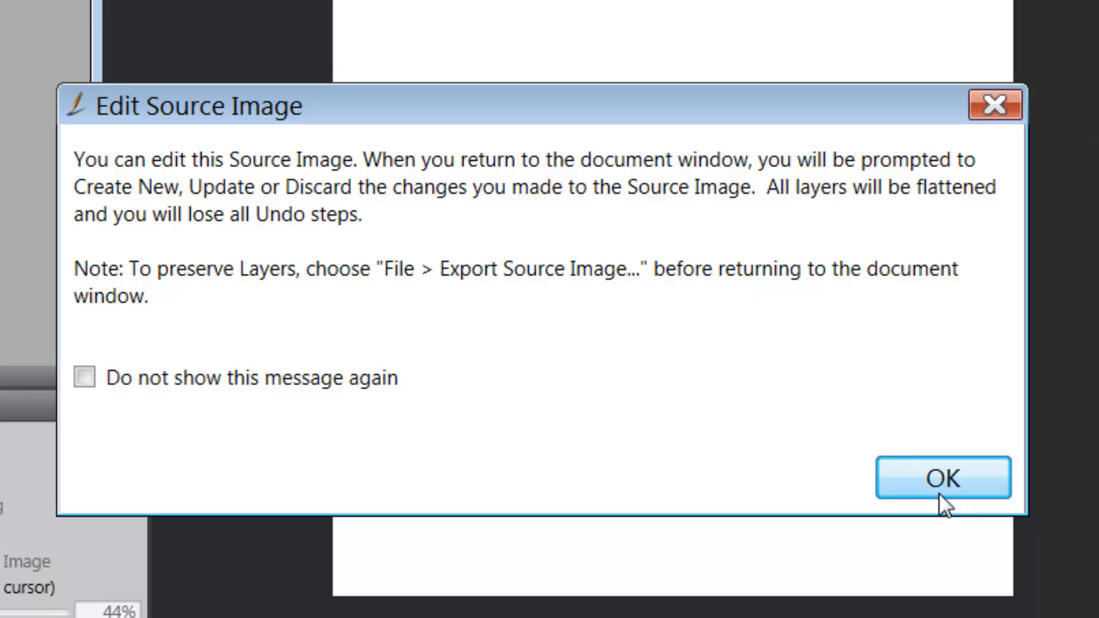
Accept the warning and arrange the Source Image: Test image window for editing
click(942, 479)
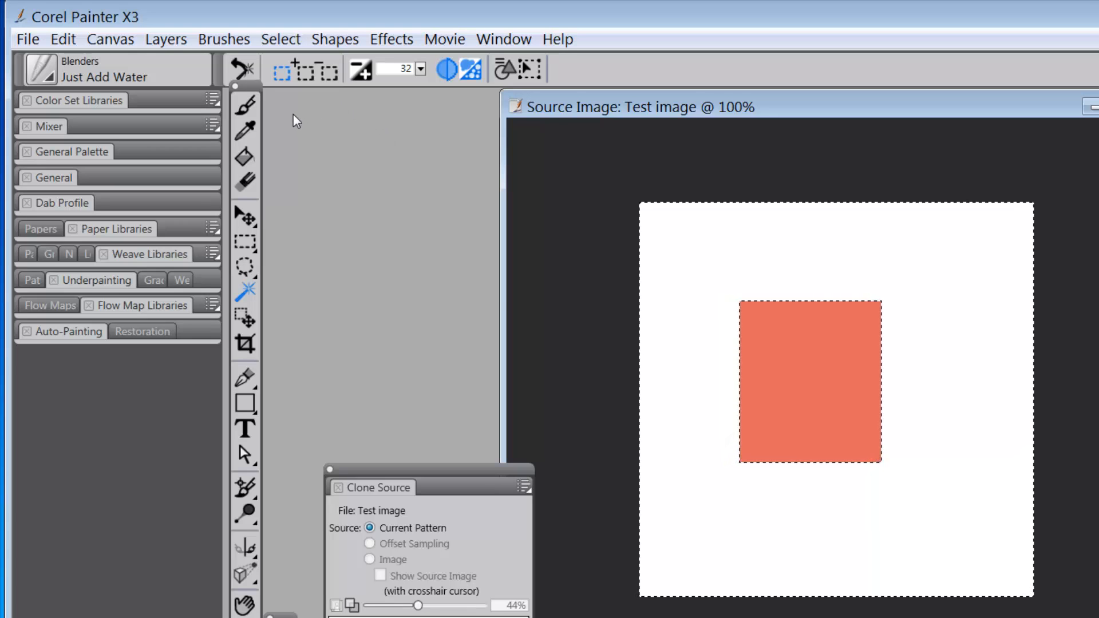
click(225, 39)
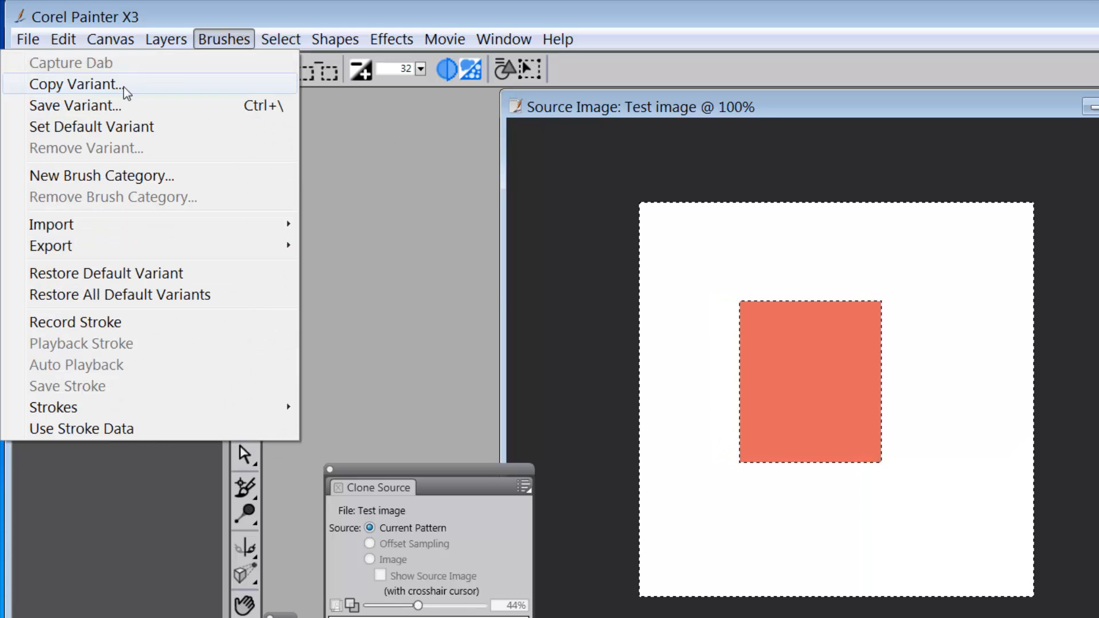
click(281, 39)
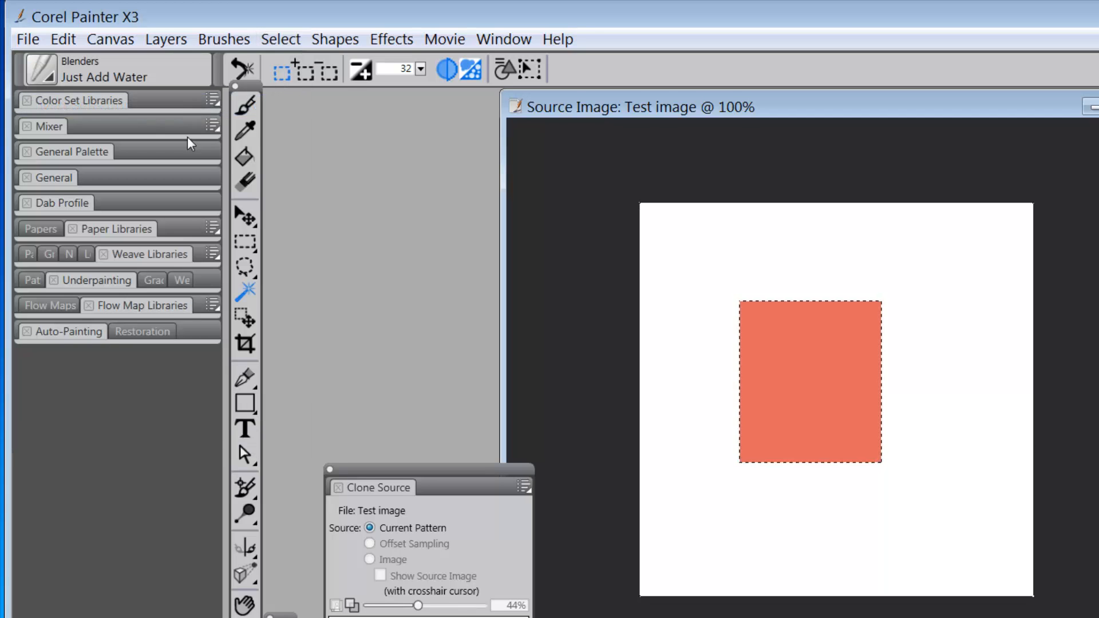
click(203, 28)
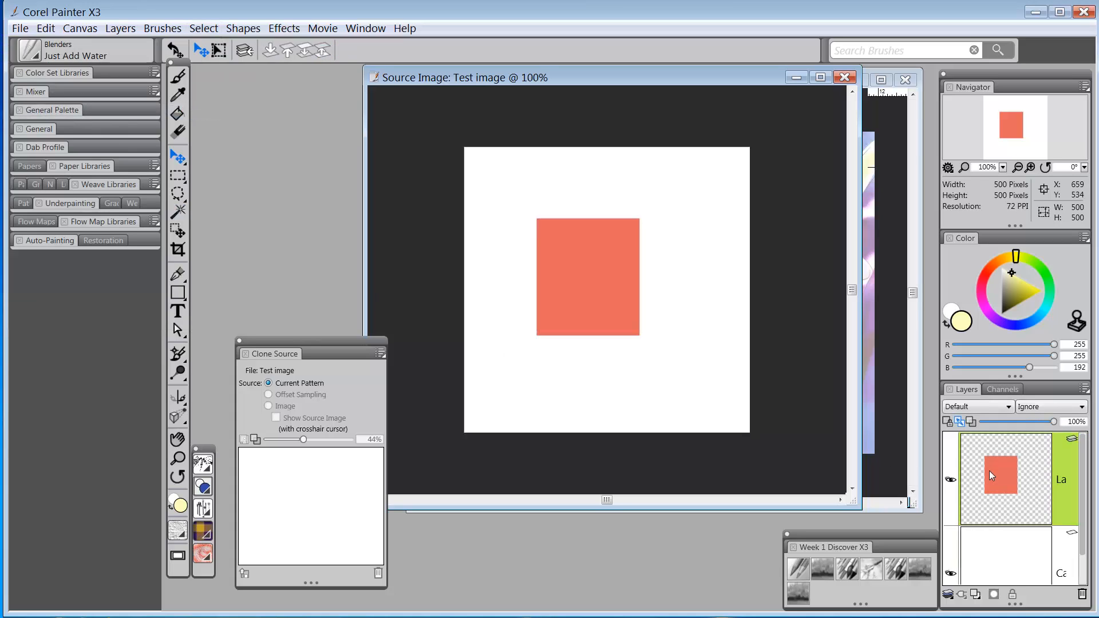
mouse_move(1004, 475)
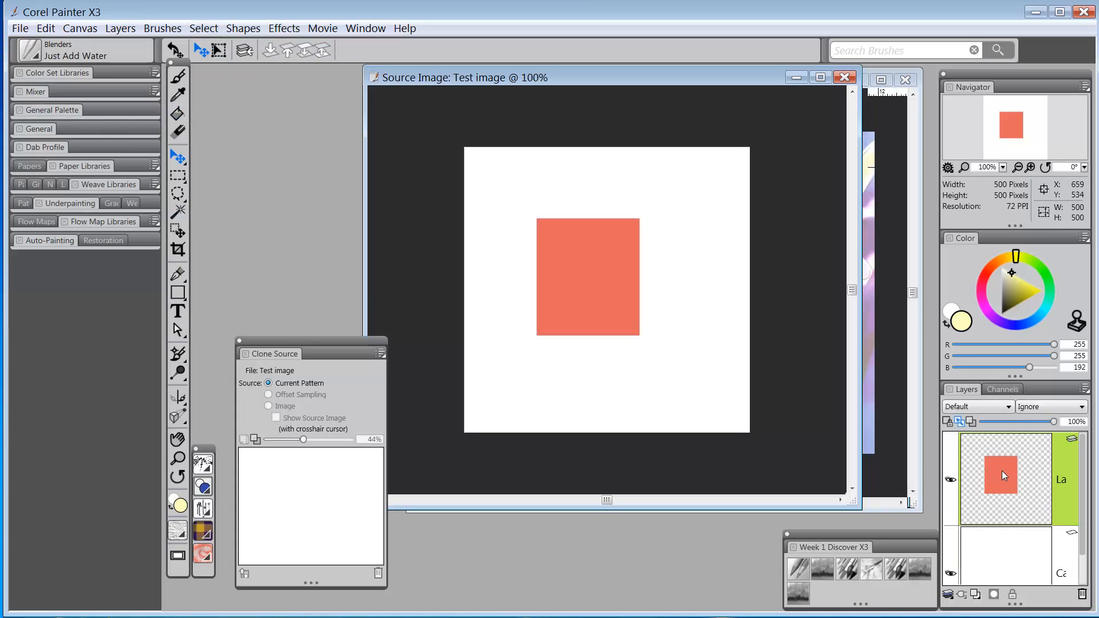
mouse_move(1045, 560)
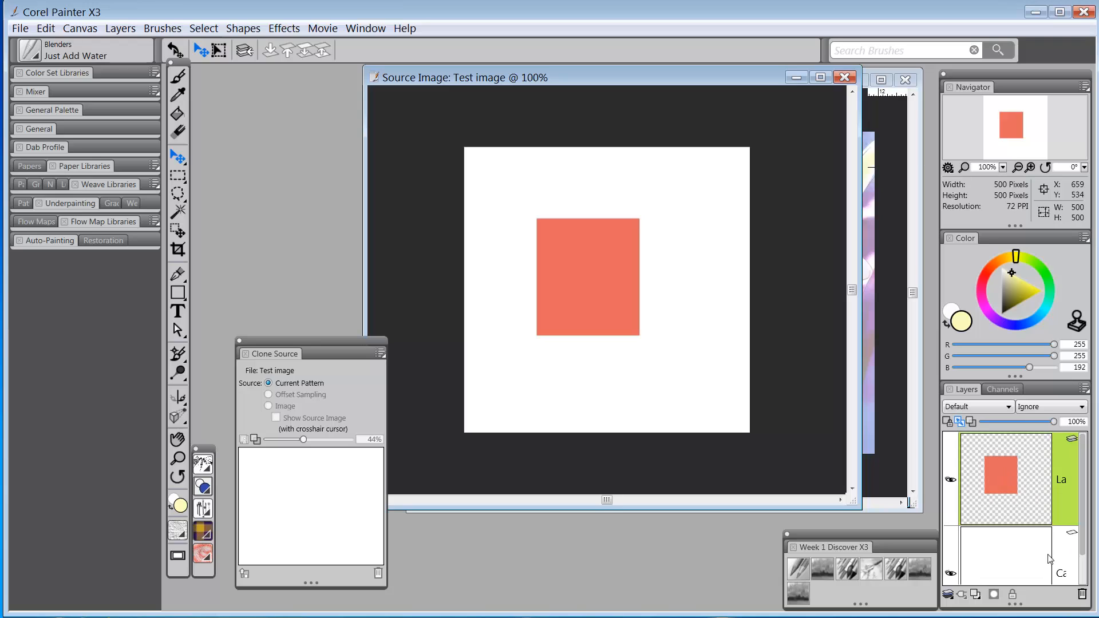
mouse_move(631, 276)
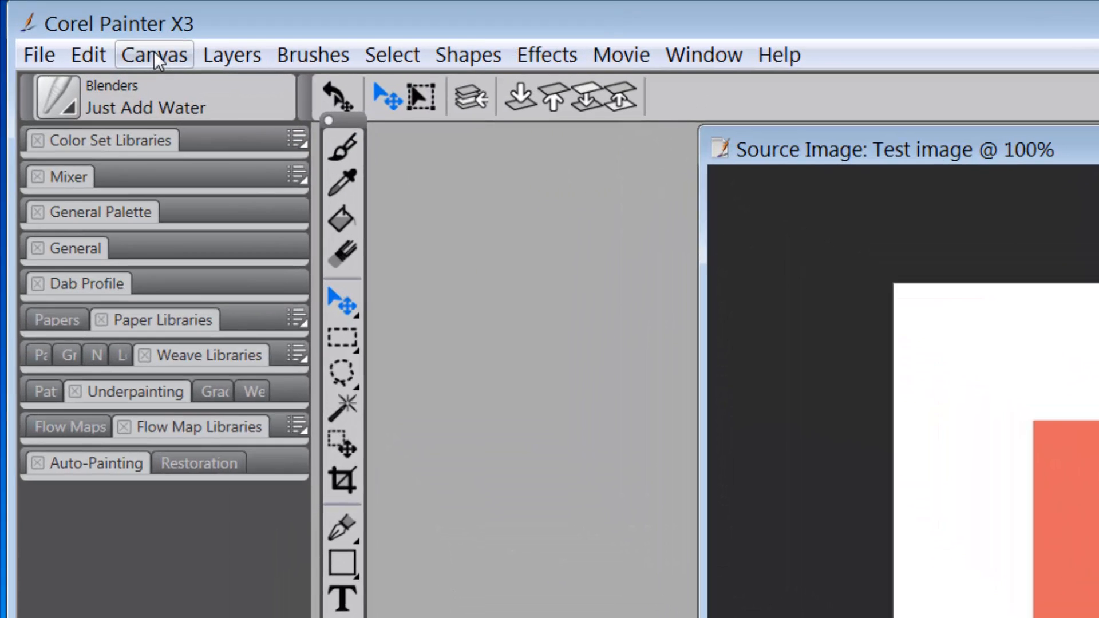
Bring up the Canvas Size dialog for the 500 by 500 pixel Test image
click(153, 54)
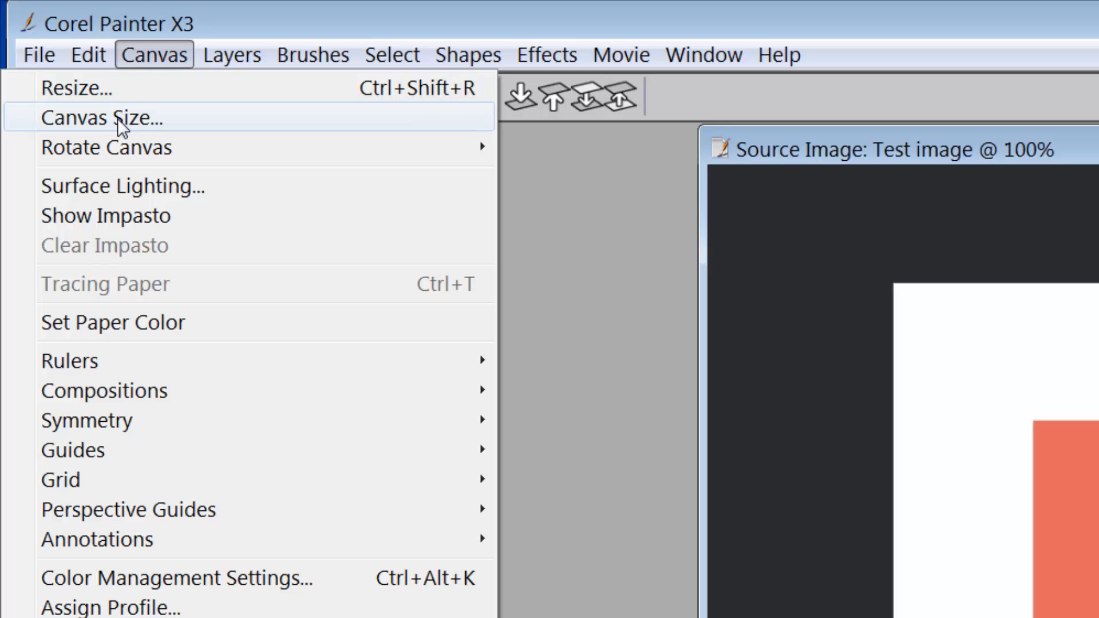
click(109, 117)
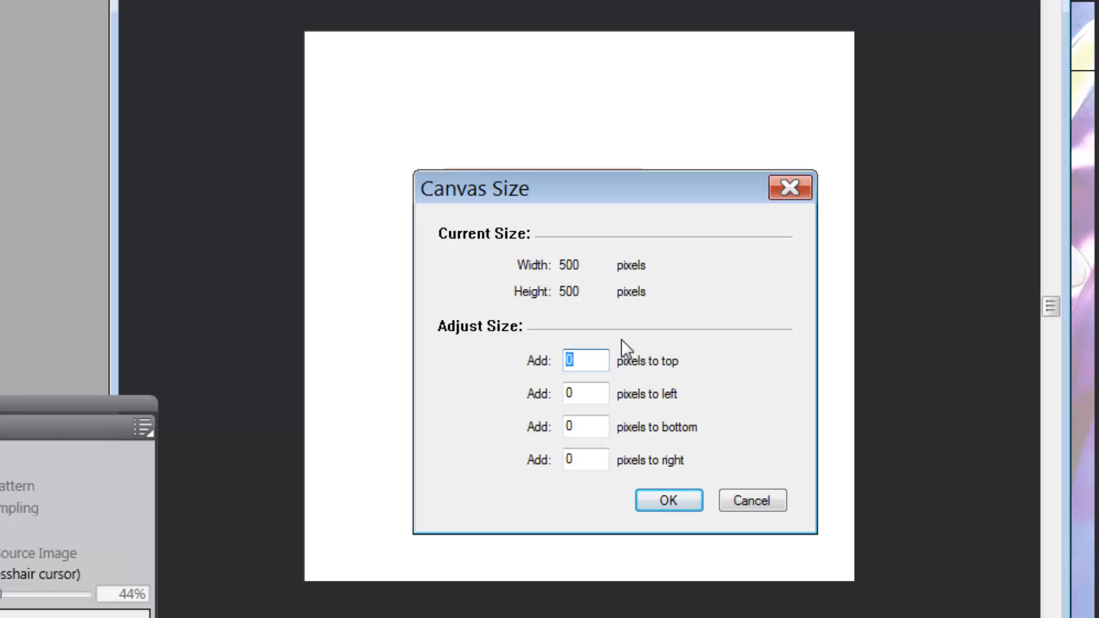
mouse_move(107, 299)
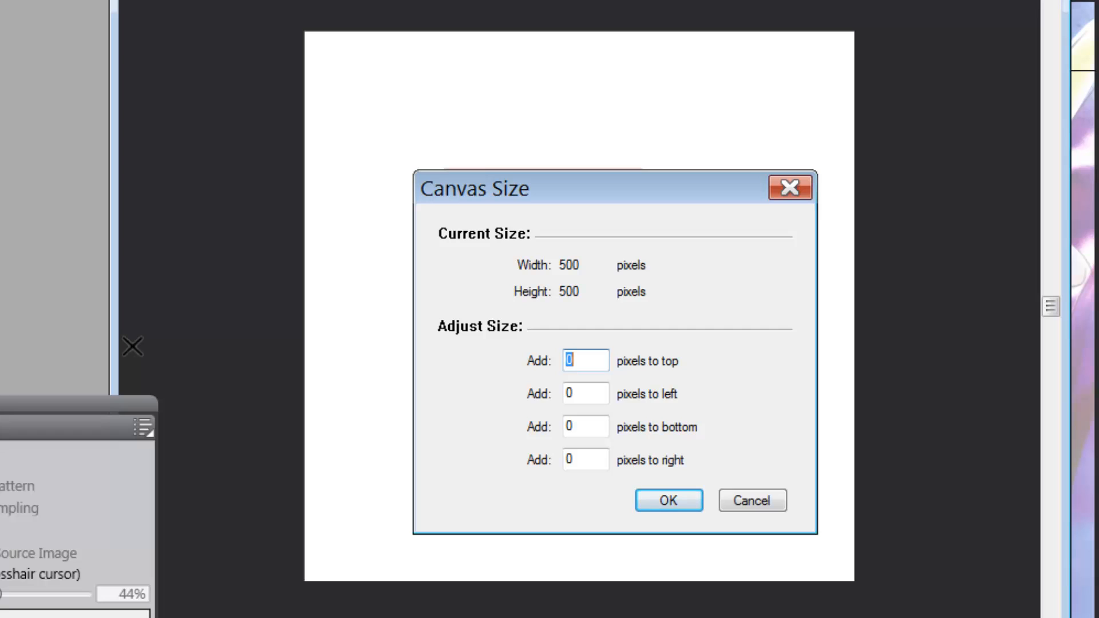
mouse_move(154, 357)
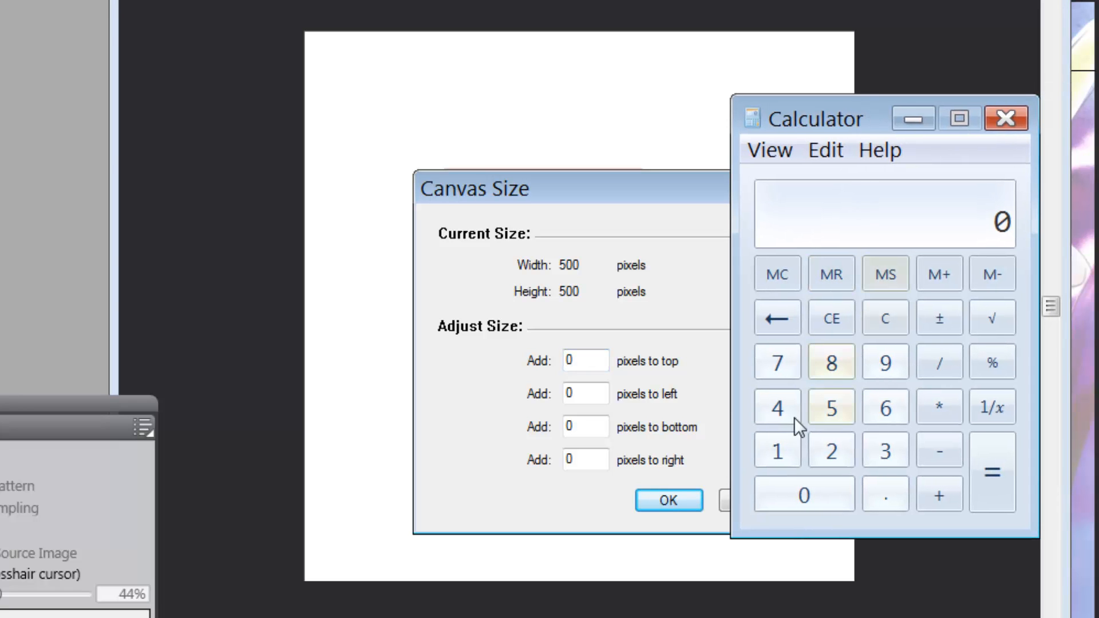
Compute (1189 − 500) / 2 in Calculator, giving 344.5 pixels per side
click(831, 363)
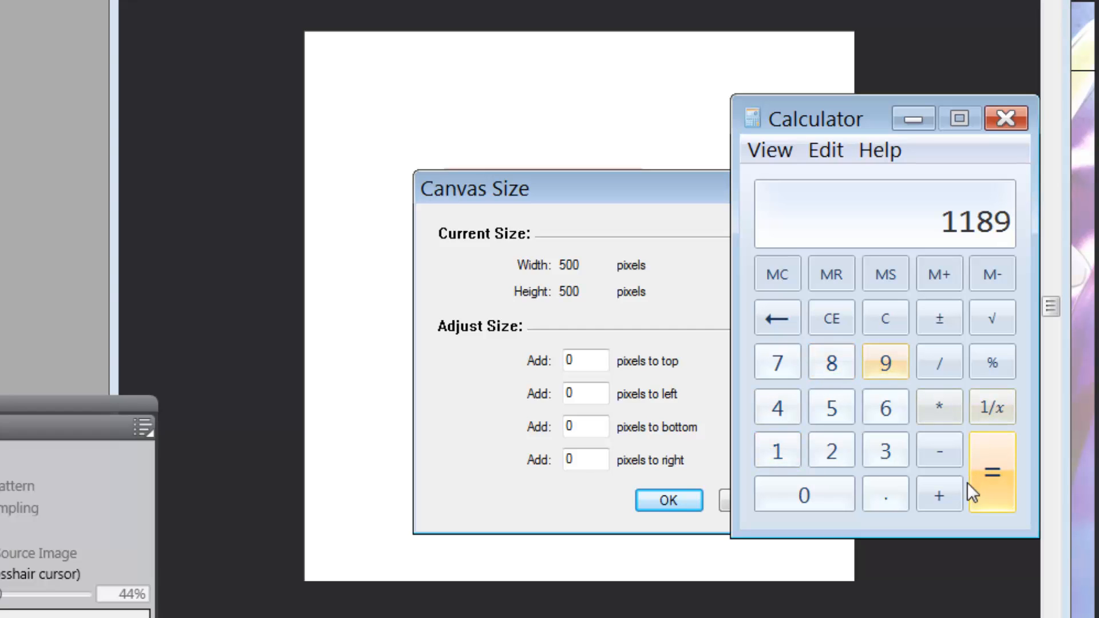
click(804, 494)
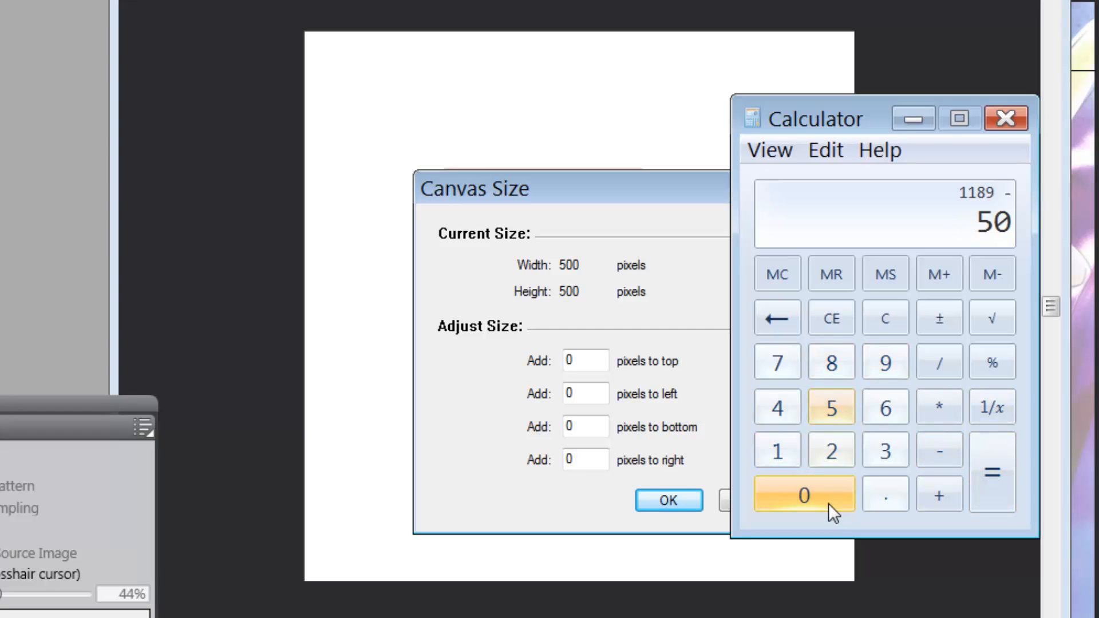
click(994, 473)
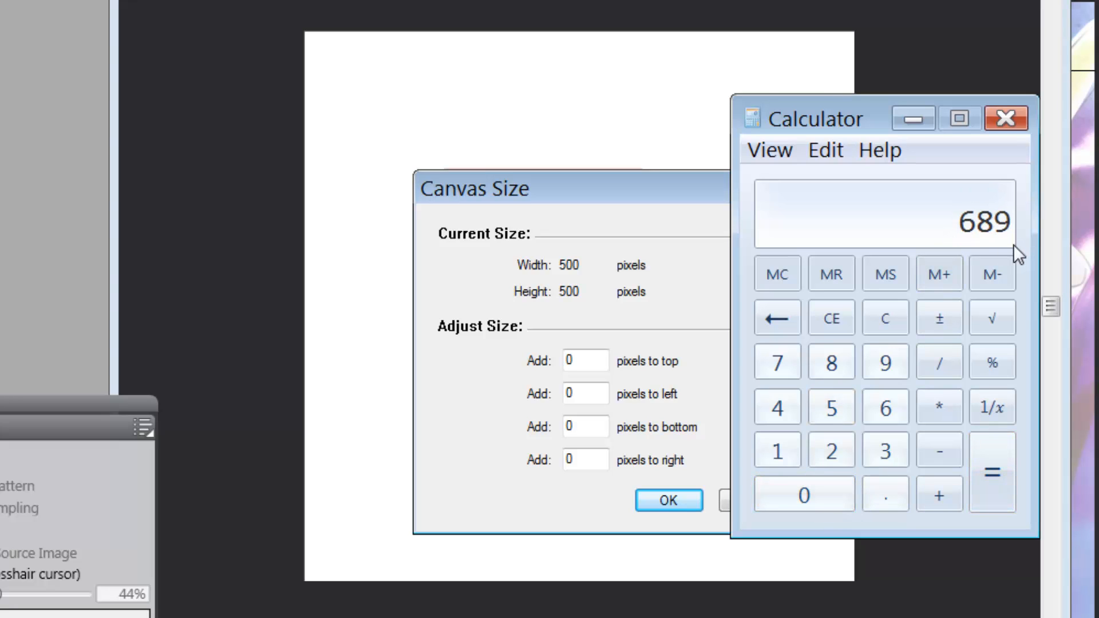
mouse_move(1009, 253)
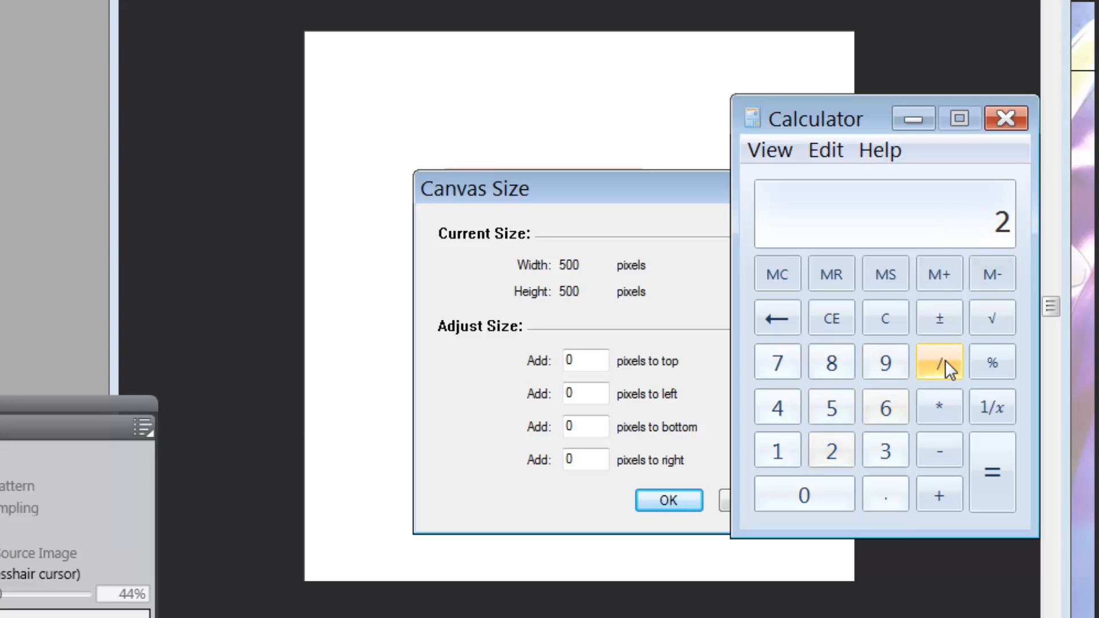
click(940, 362)
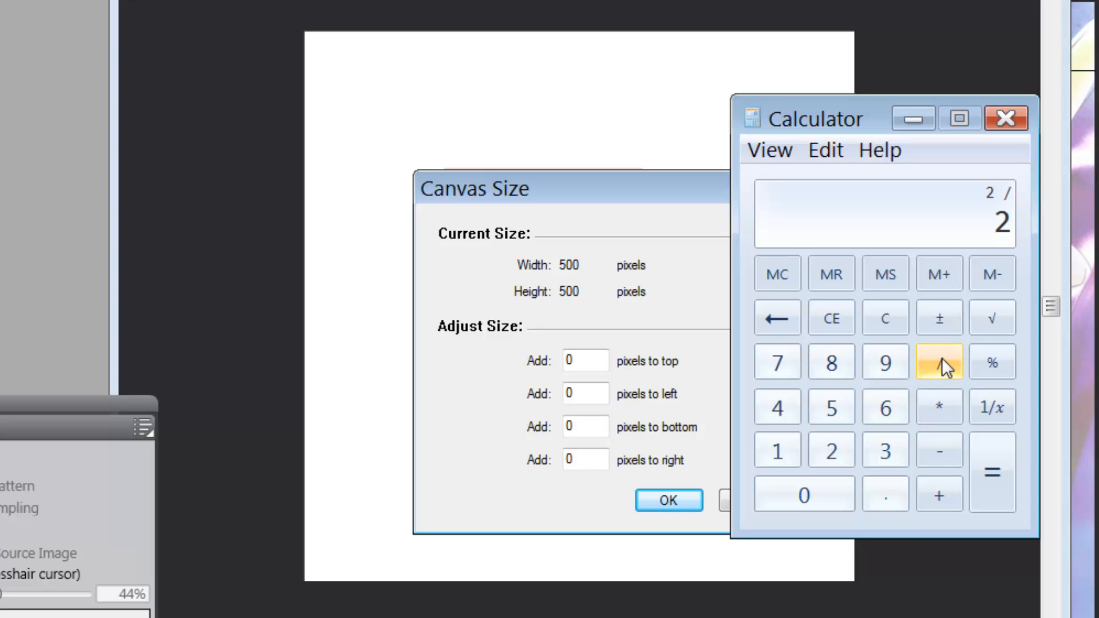
click(995, 472)
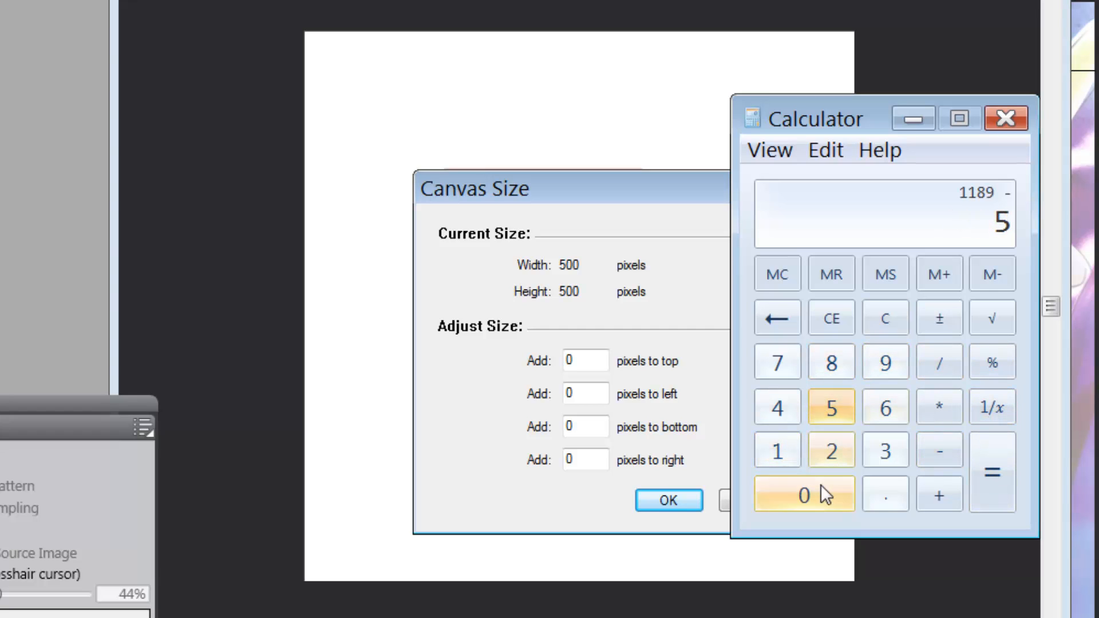
click(993, 472)
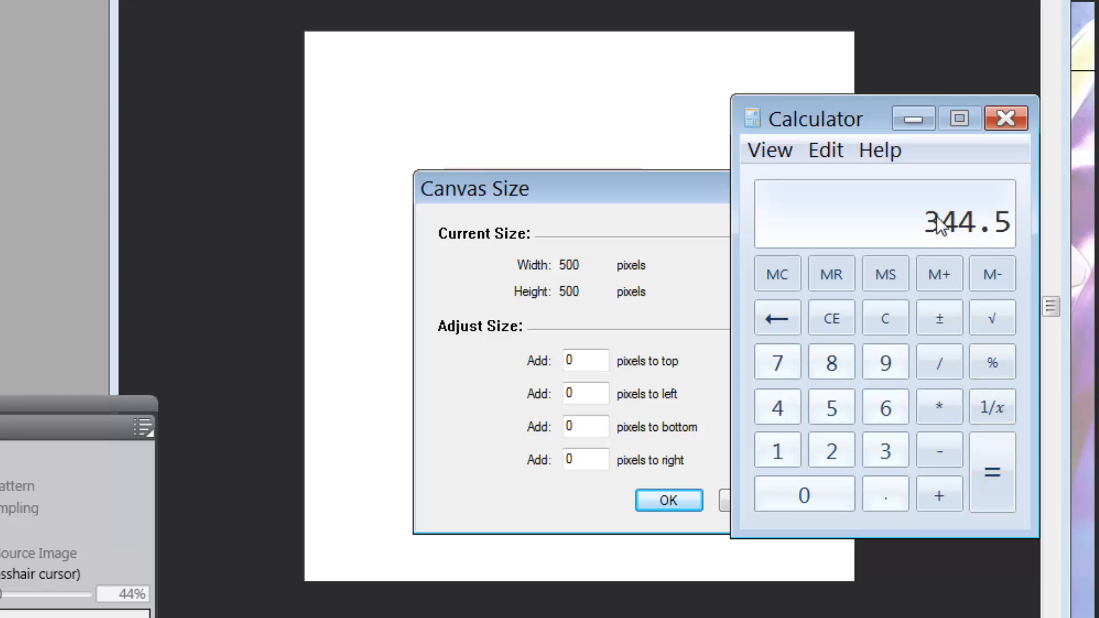
mouse_move(918, 213)
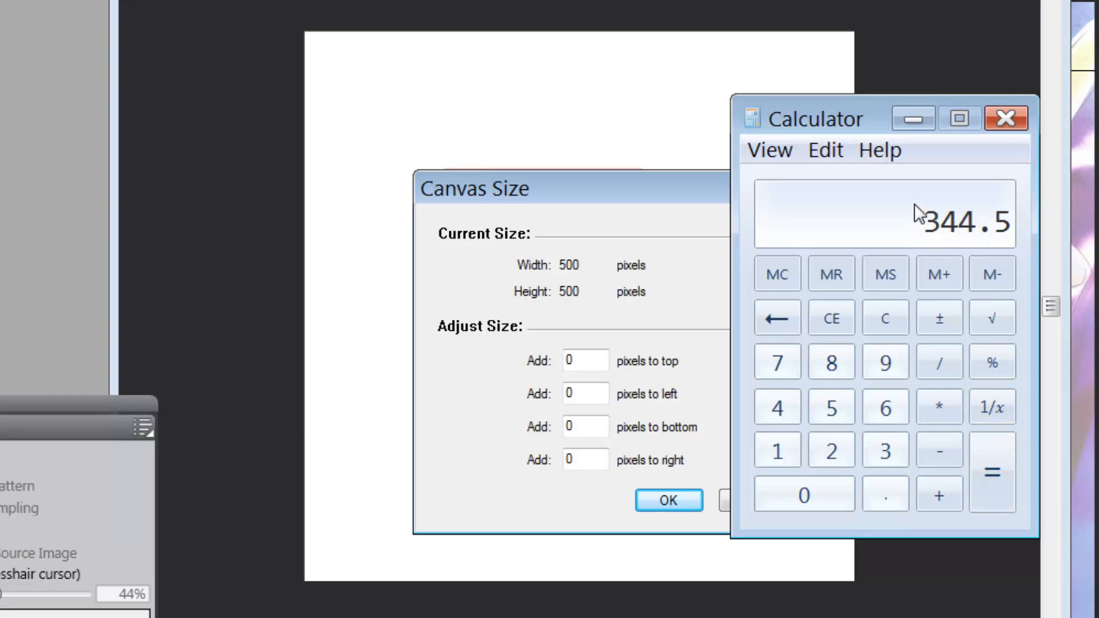
mouse_move(944, 241)
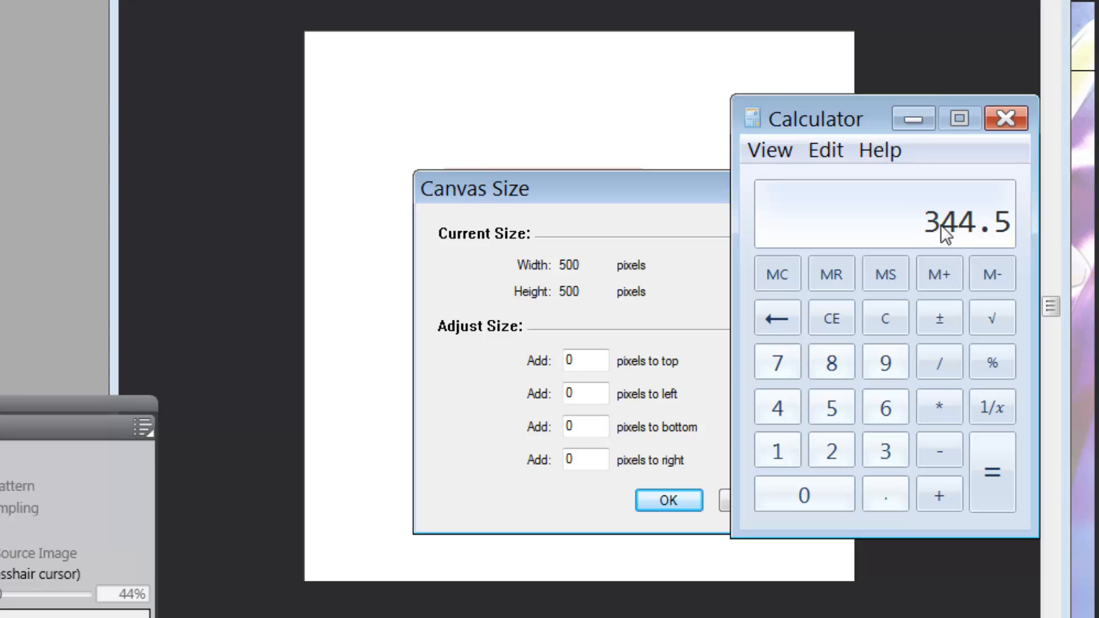
mouse_move(942, 224)
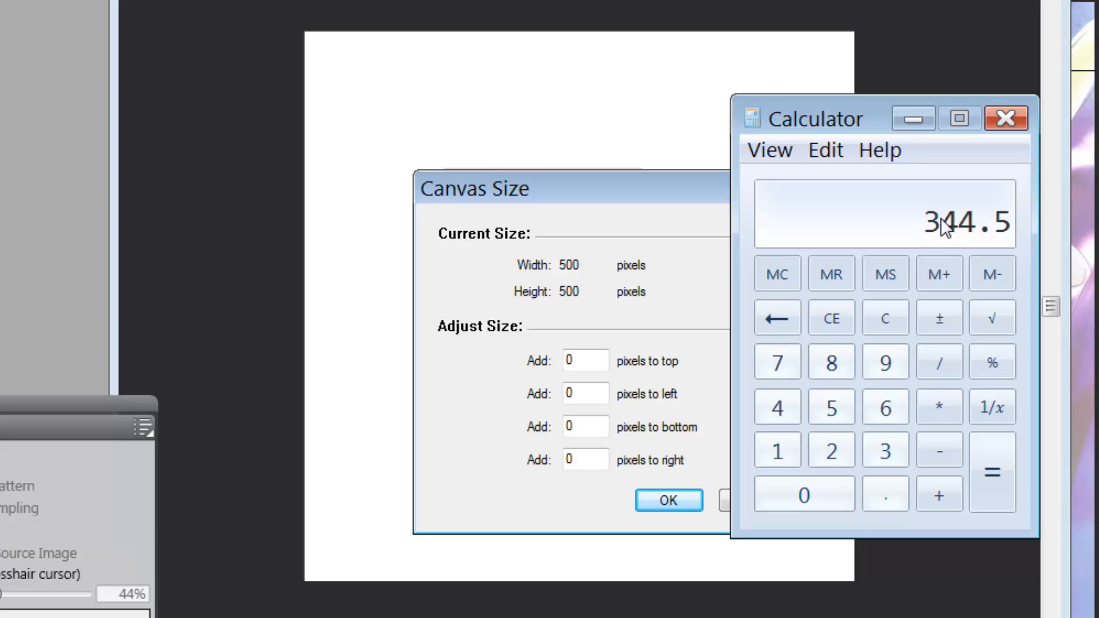
mouse_move(973, 238)
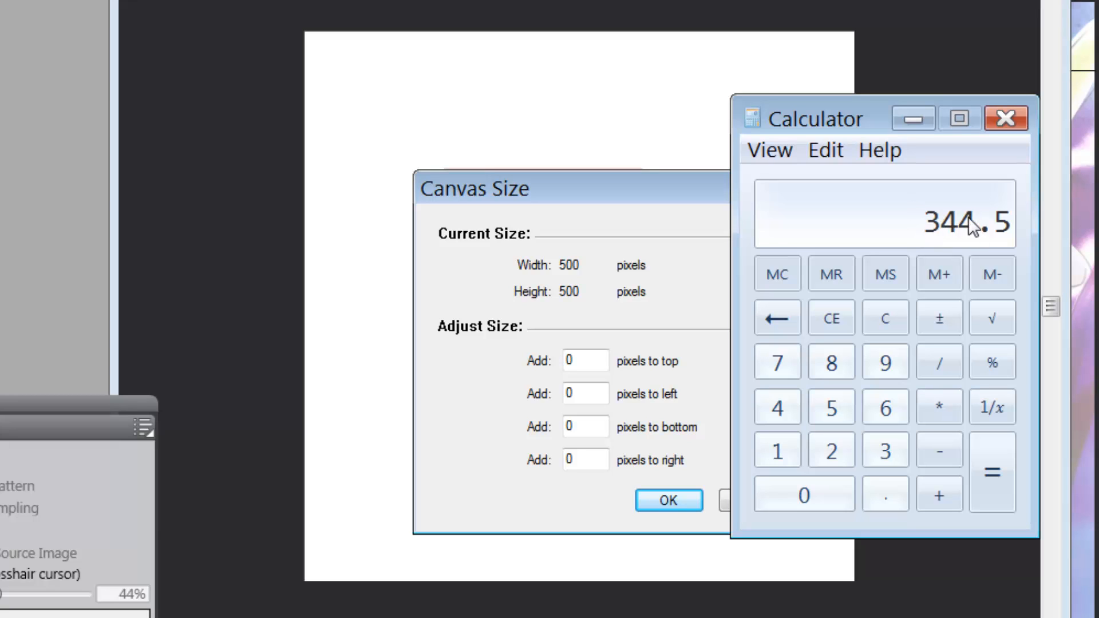
mouse_move(986, 209)
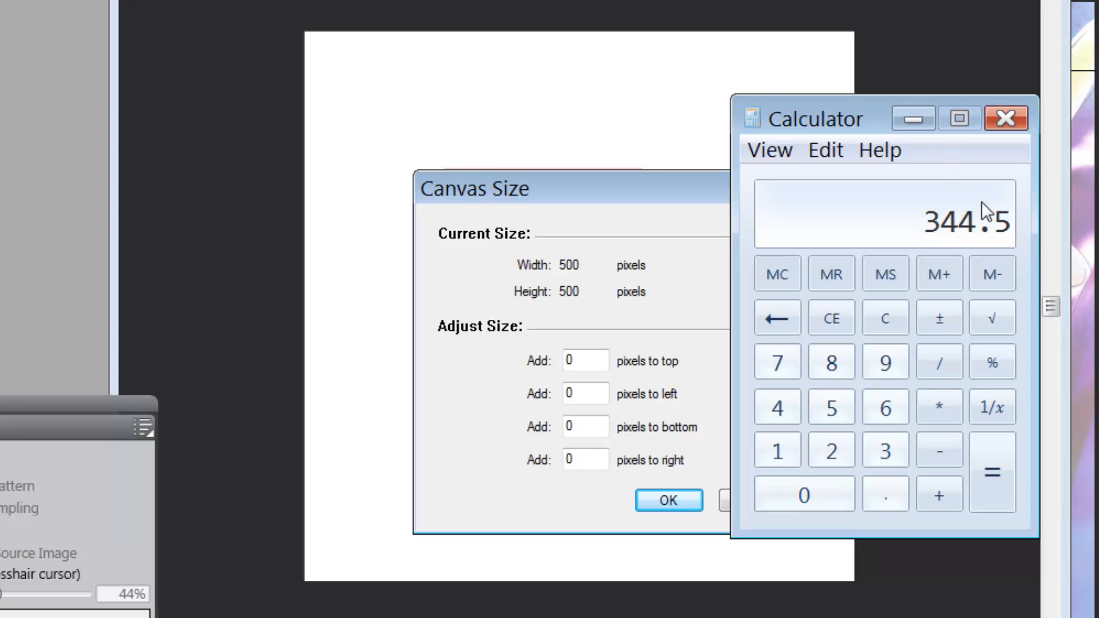
mouse_move(946, 200)
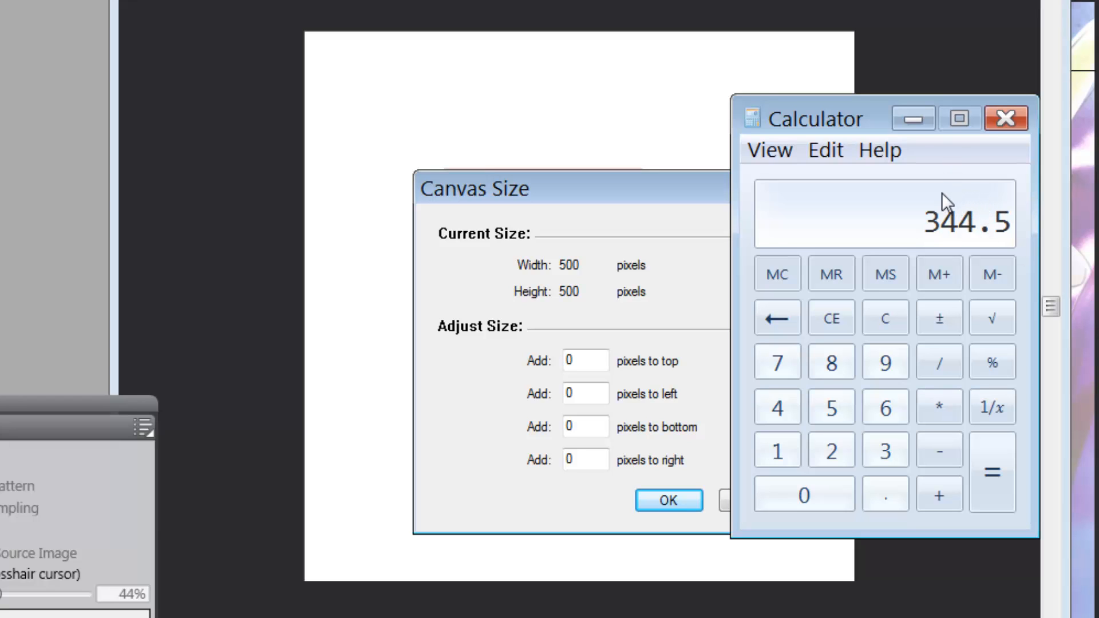
mouse_move(877, 119)
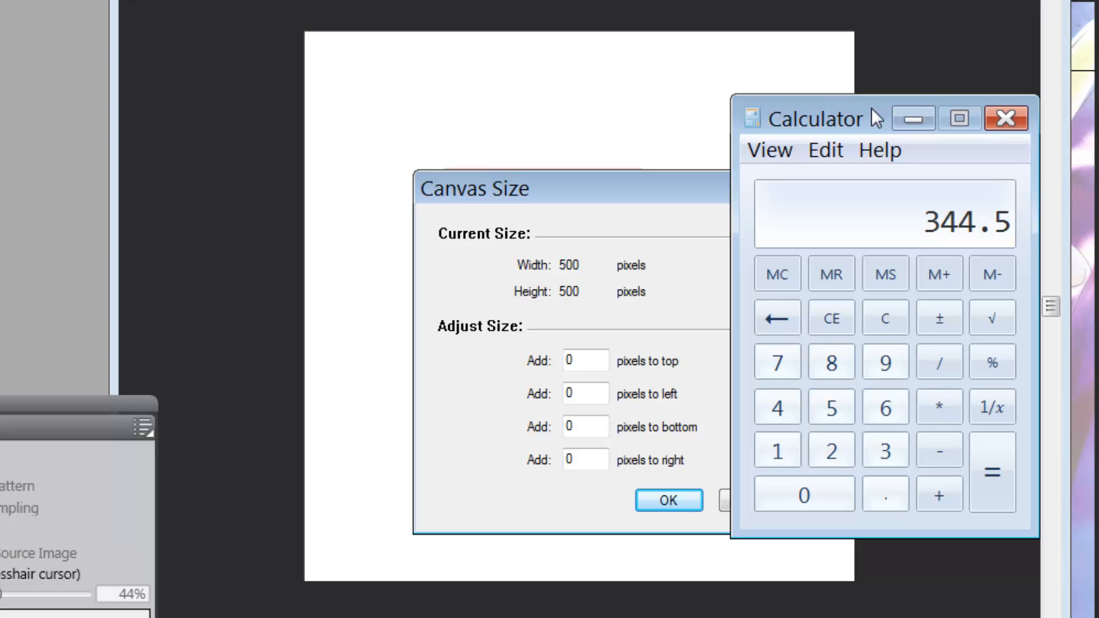
mouse_move(917, 127)
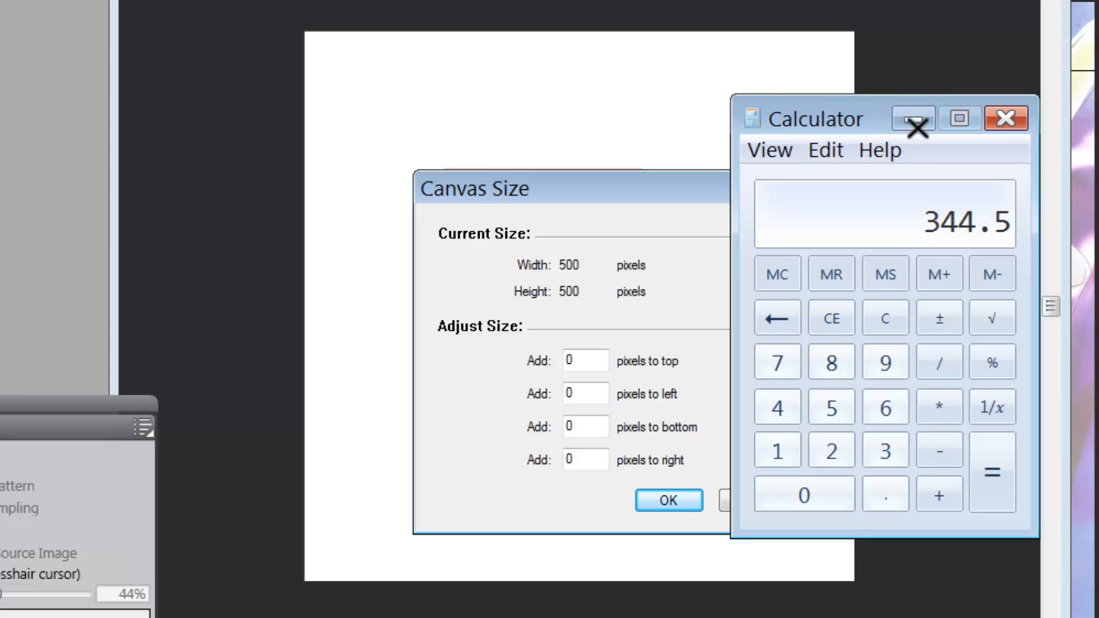
Set the canvas additions to 344 pixels left and 345 pixels right
click(1006, 118)
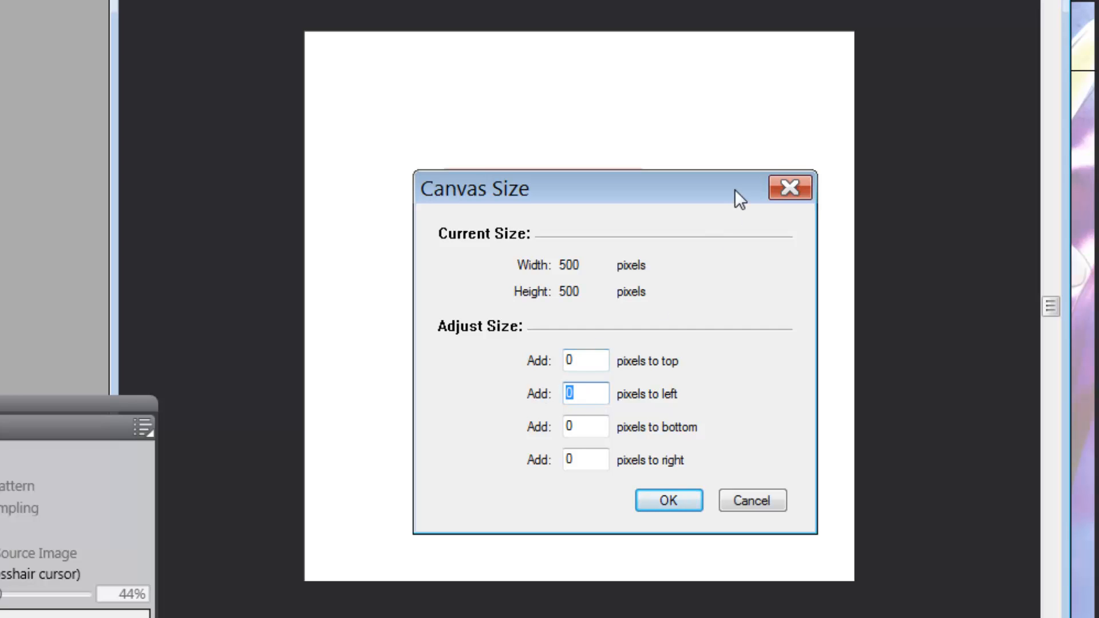
text(344)
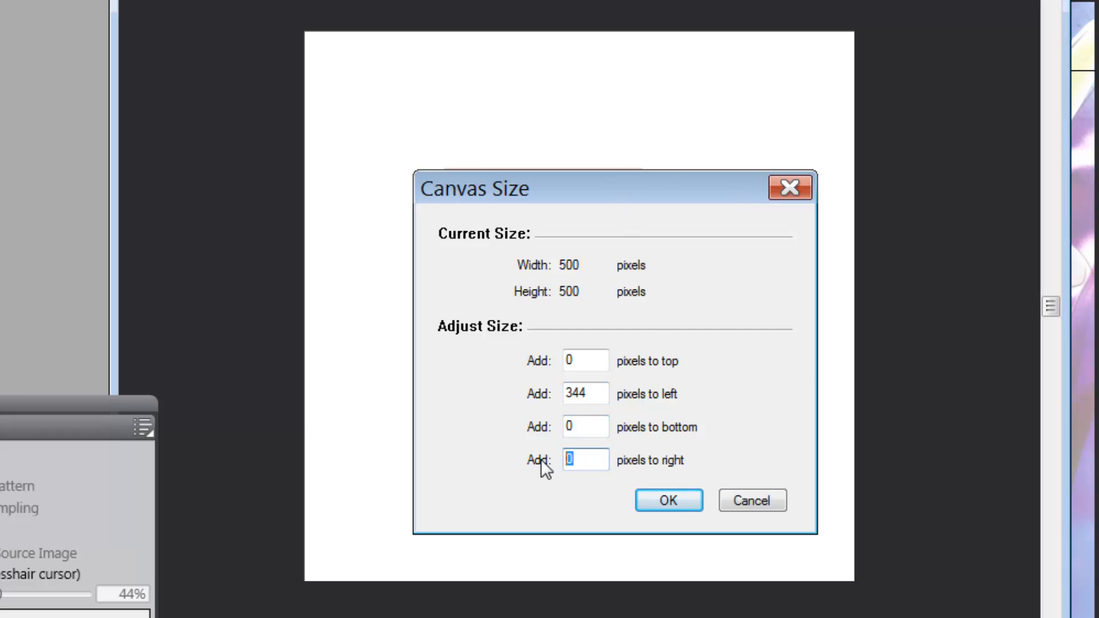
text(345)
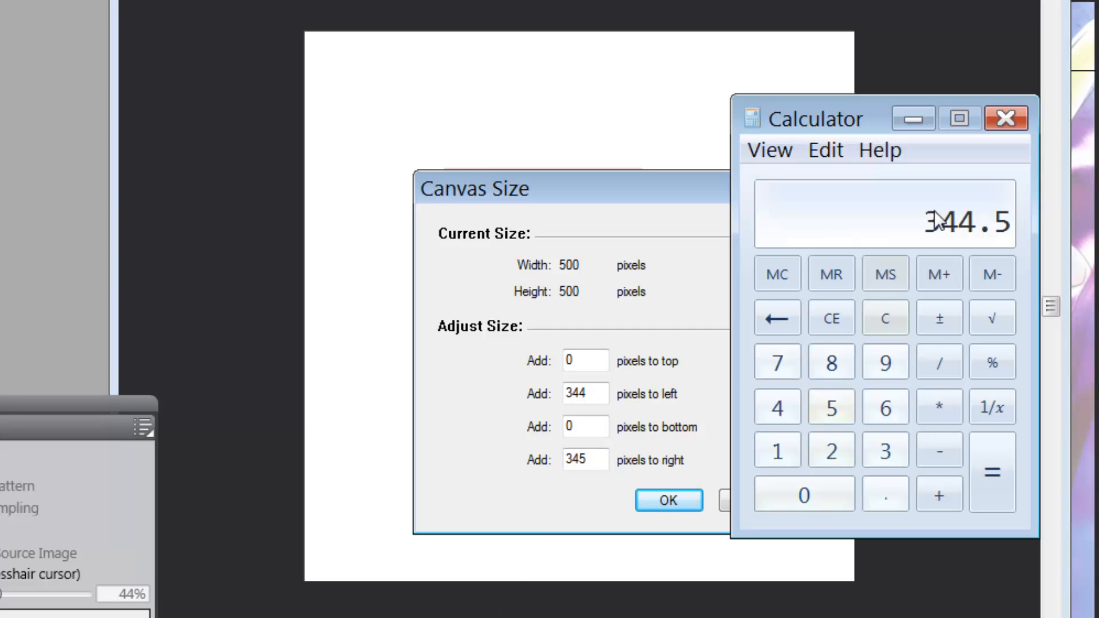
mouse_move(886, 242)
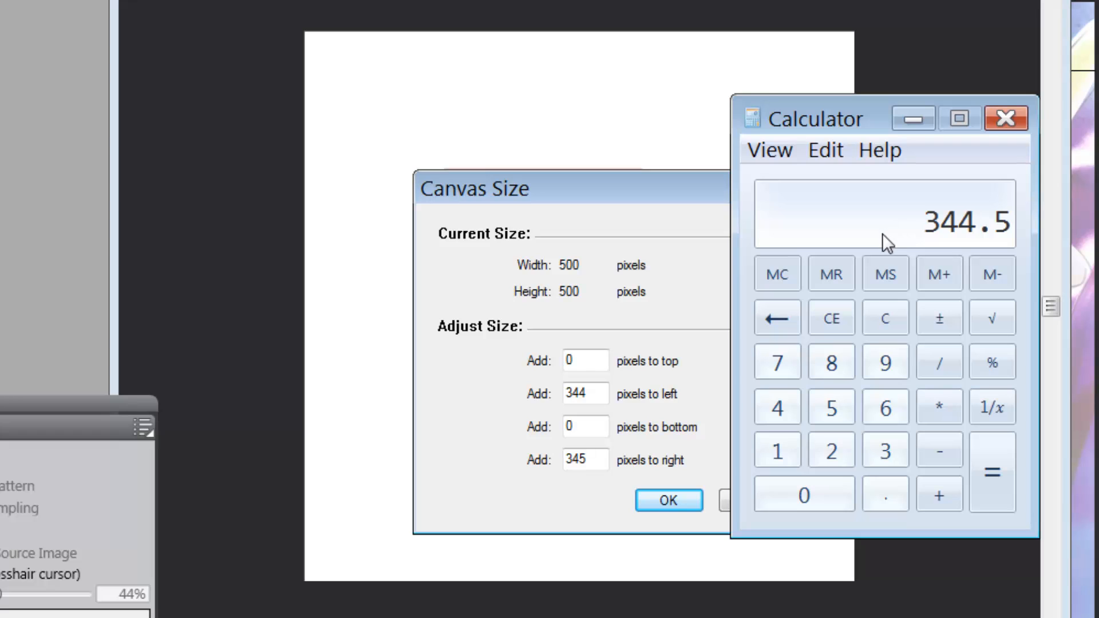
mouse_move(822, 319)
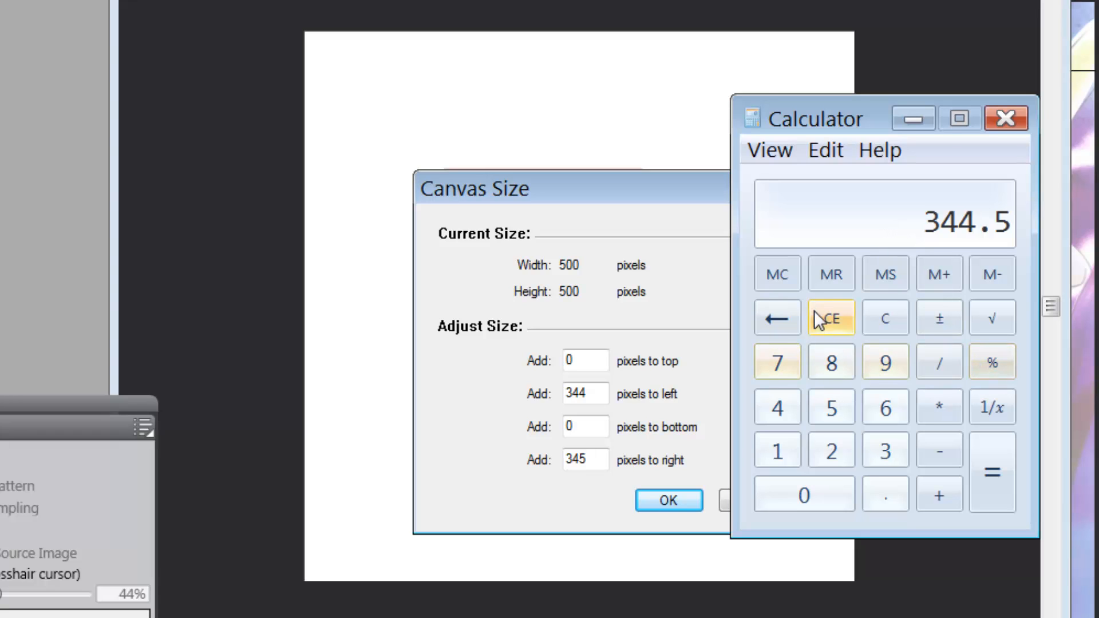
Compute (890 − 500) / 2 in Calculator, giving 195 pixels
click(831, 363)
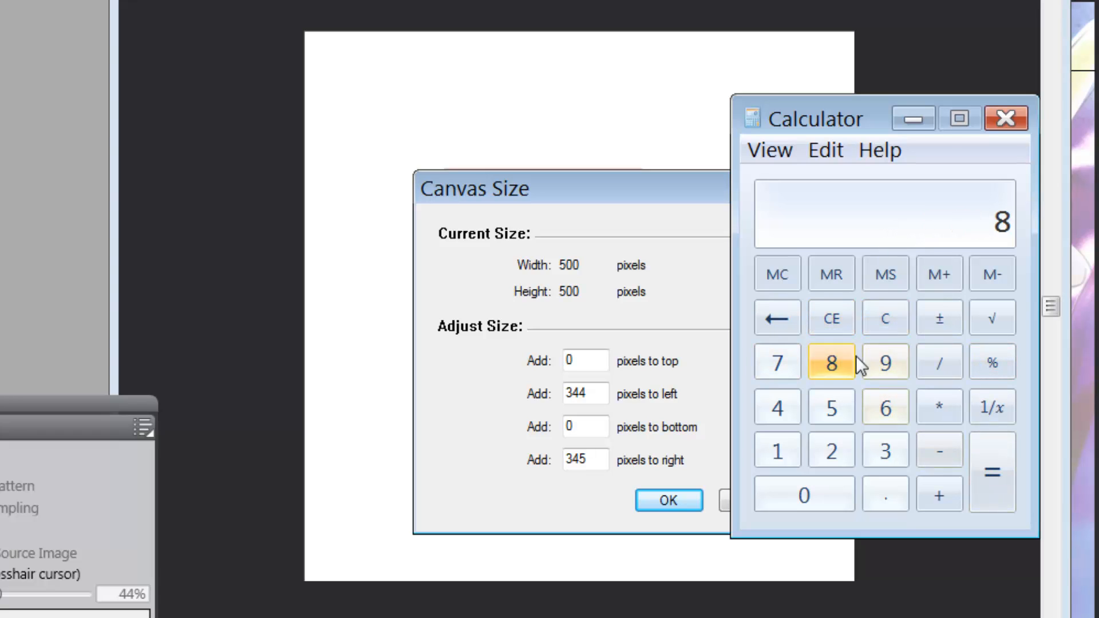
click(804, 494)
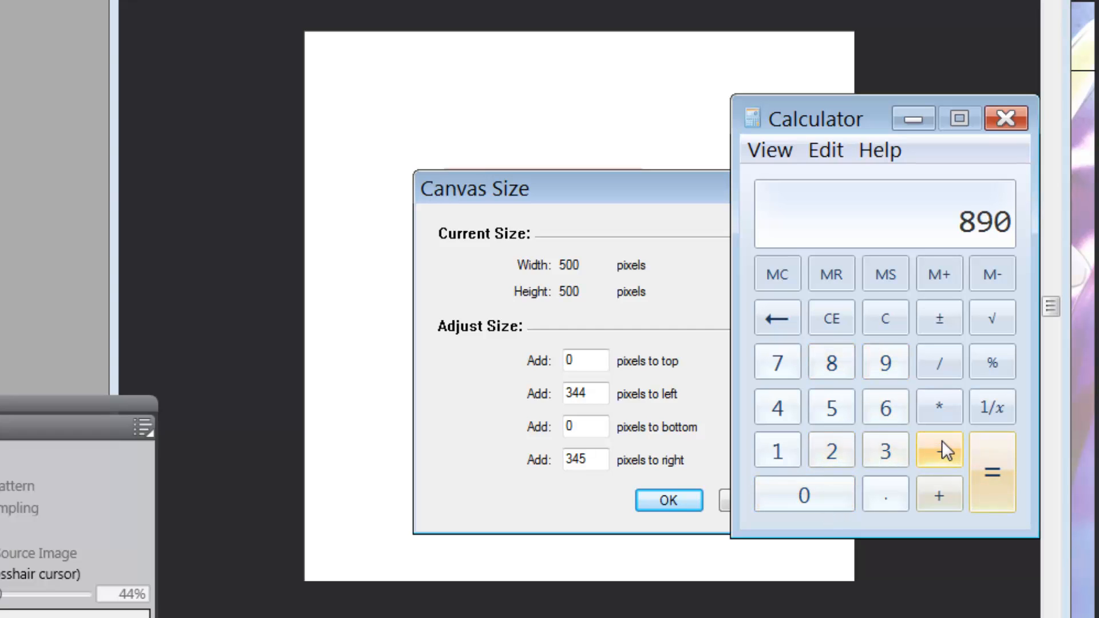
click(804, 495)
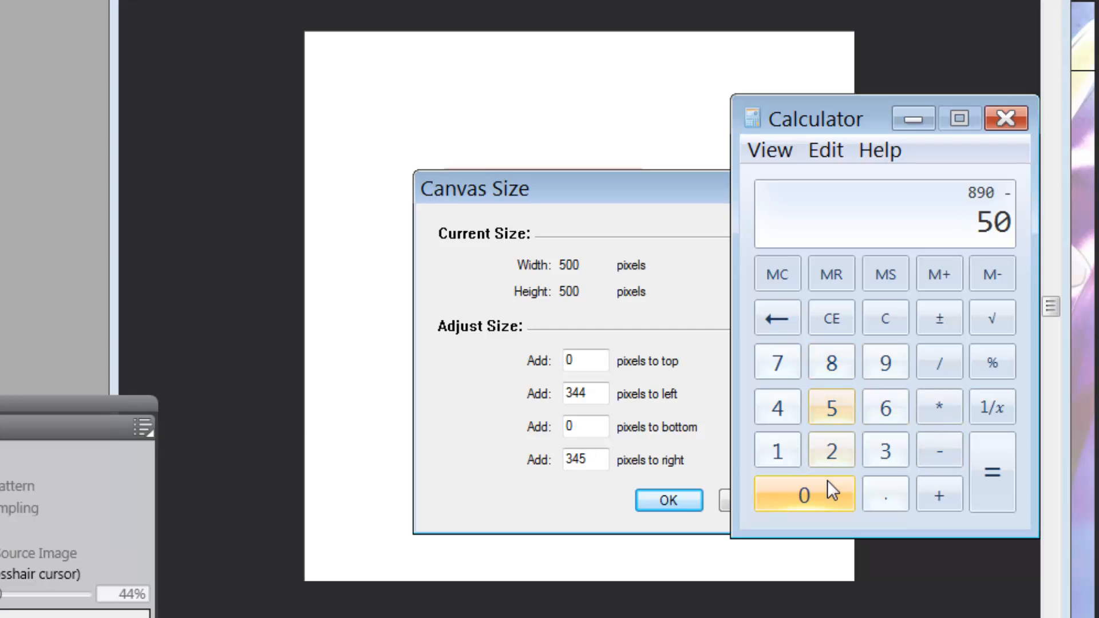
click(994, 470)
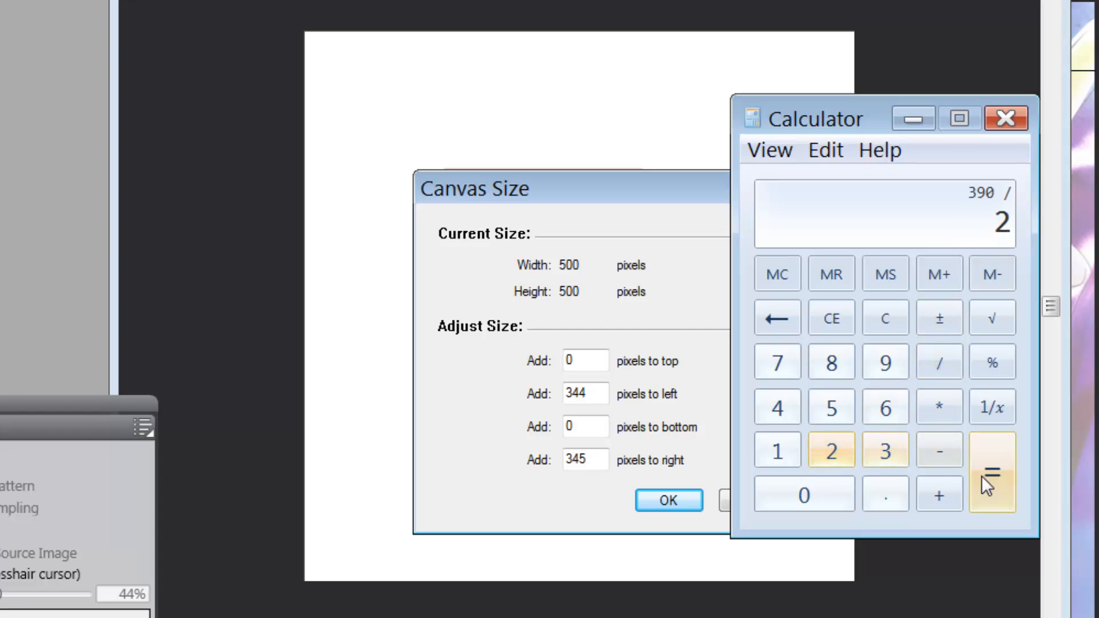
click(993, 475)
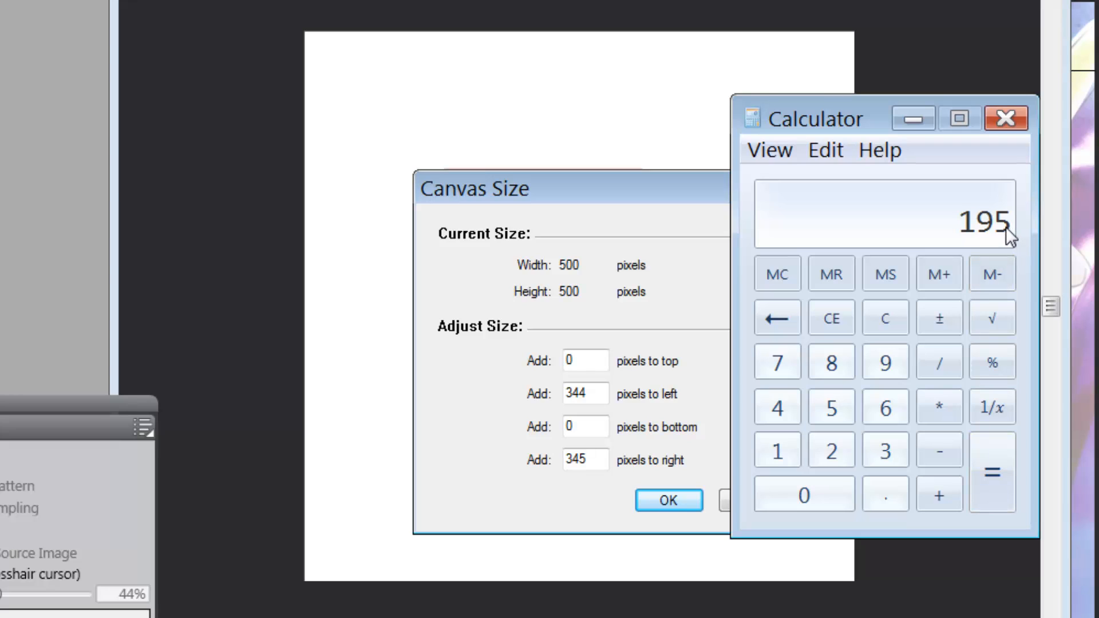
Add 195 pixels to top and bottom and apply, making the canvas 1189 by 890
click(1005, 119)
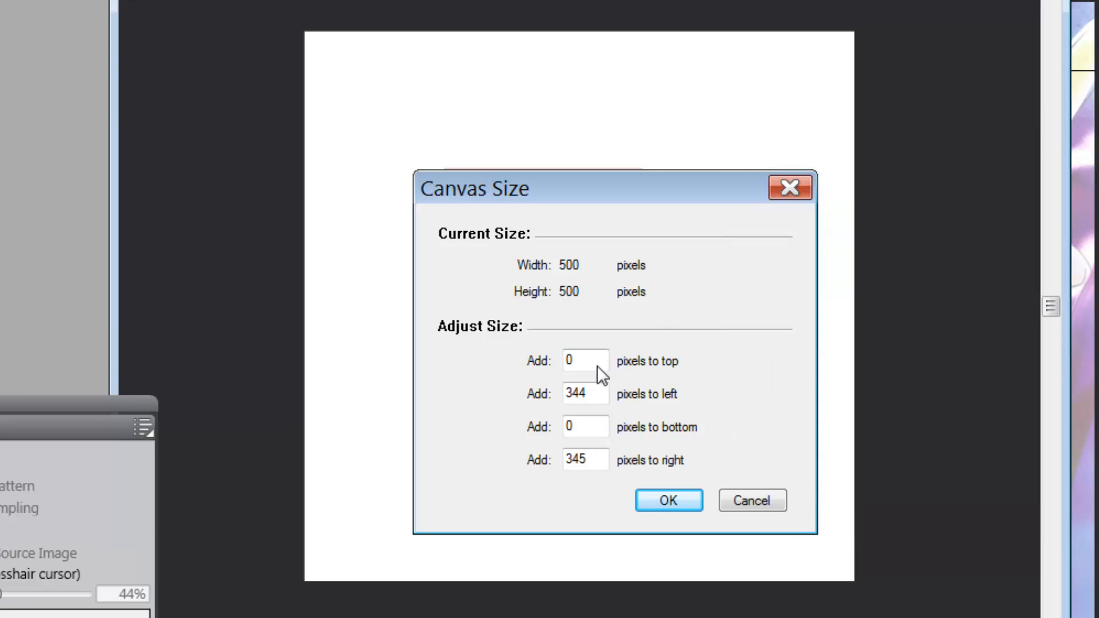
click(582, 361)
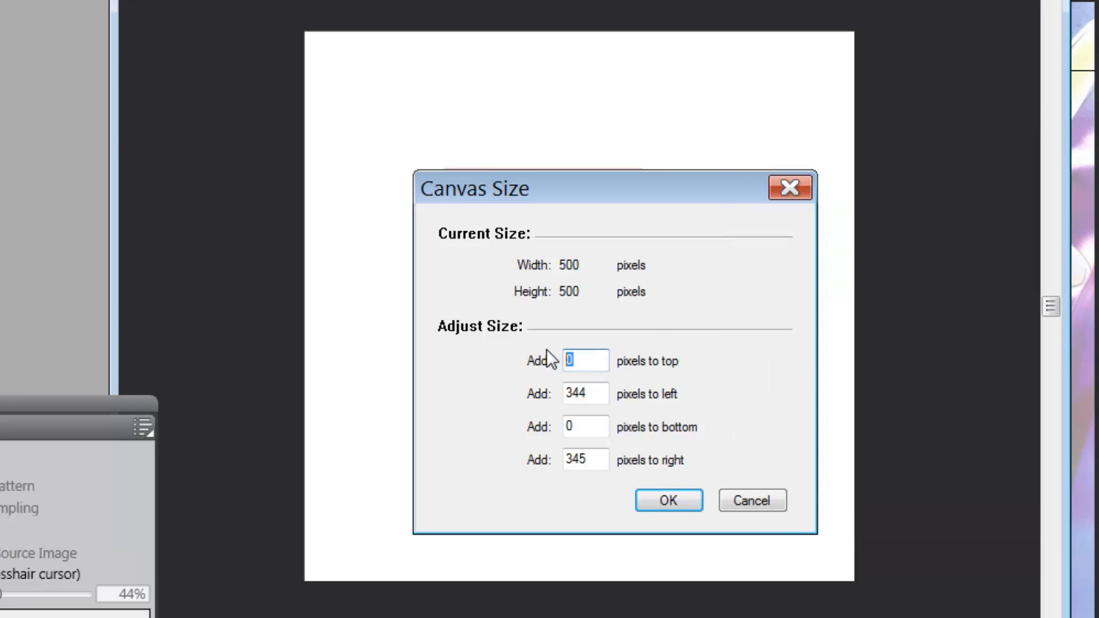
text(195)
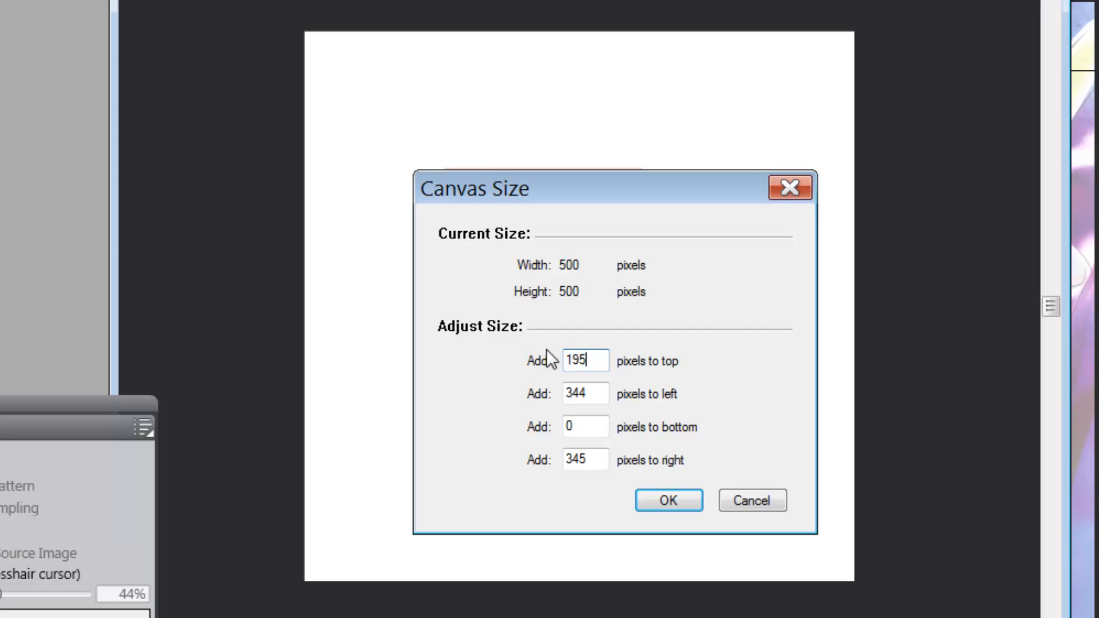
click(584, 427)
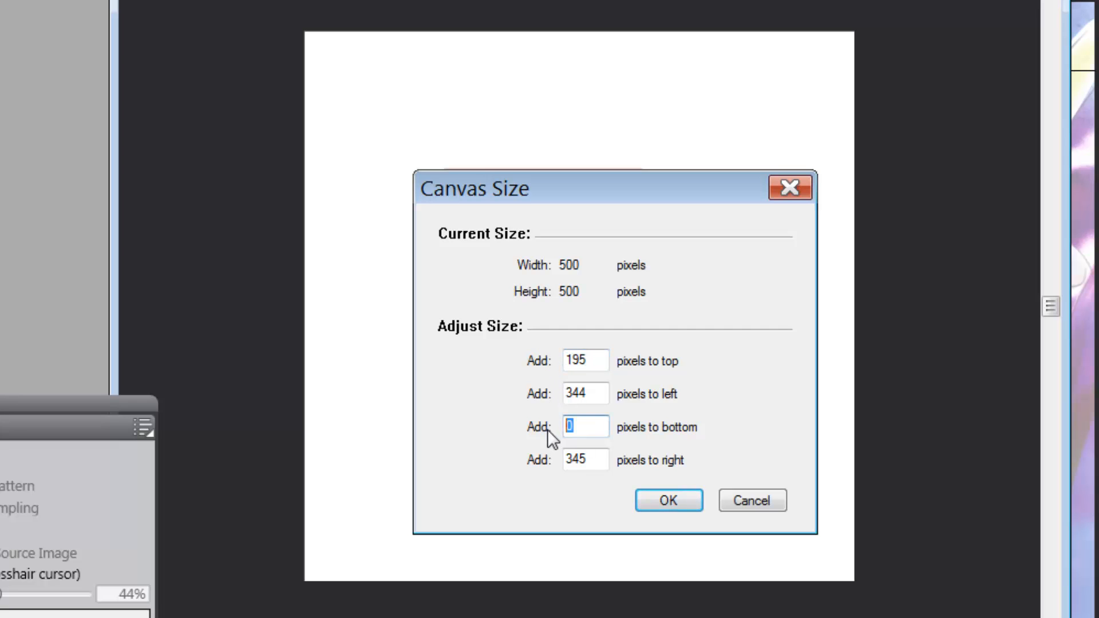
text(195)
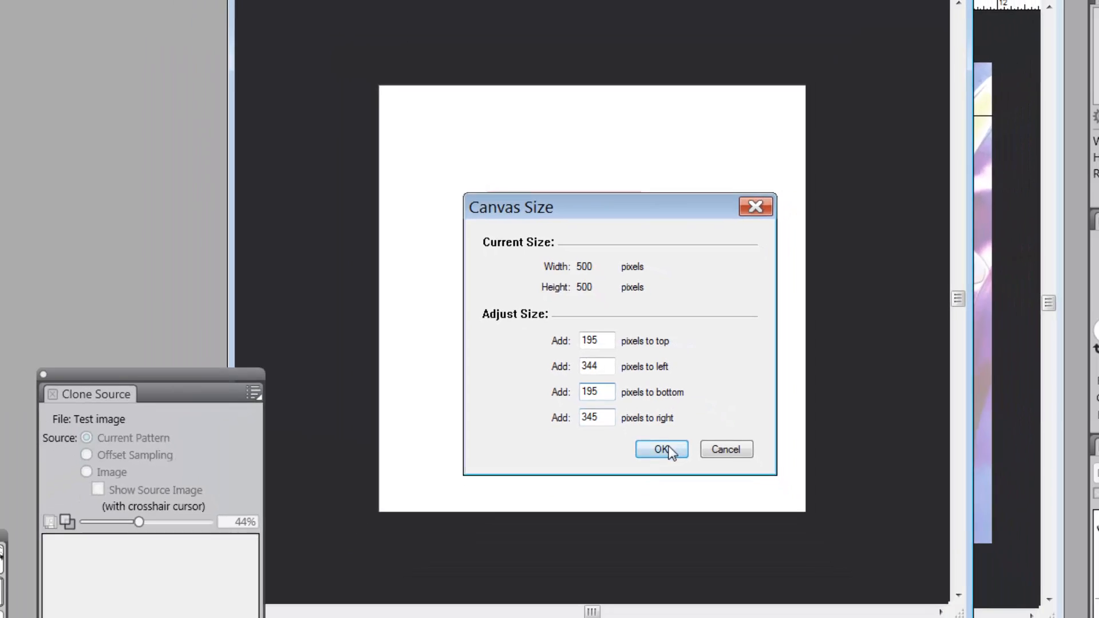
click(661, 449)
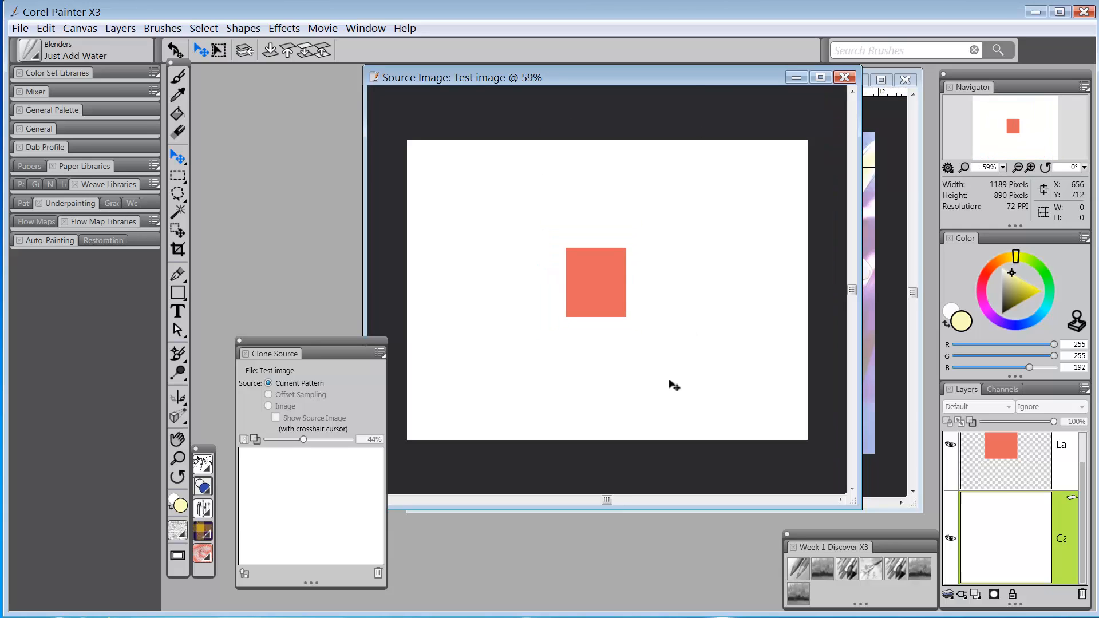
mouse_move(762, 195)
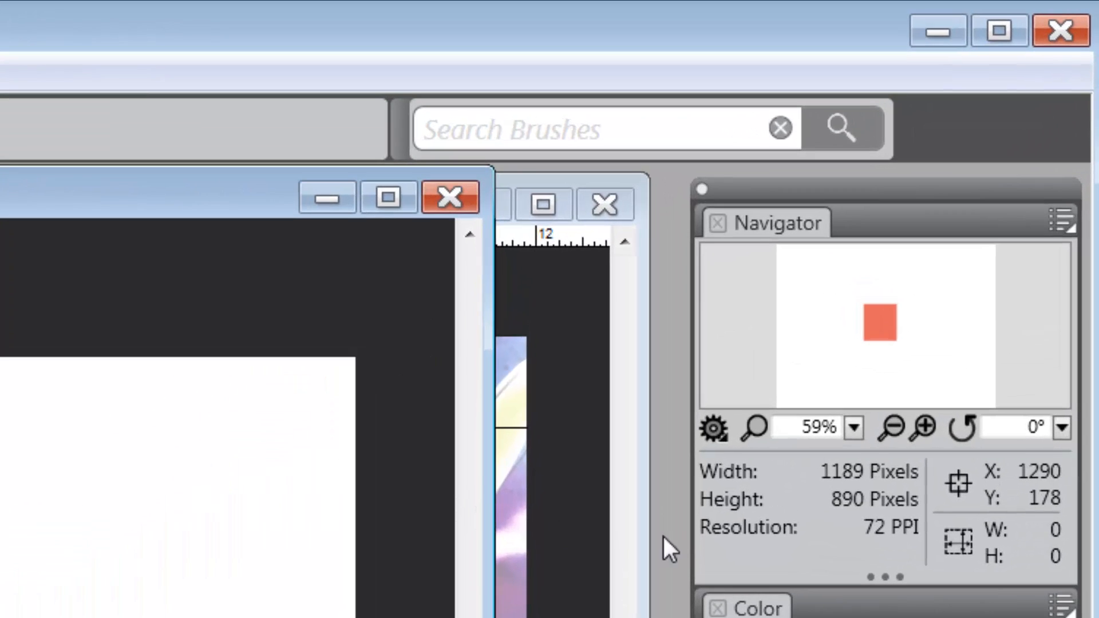
mouse_move(888, 564)
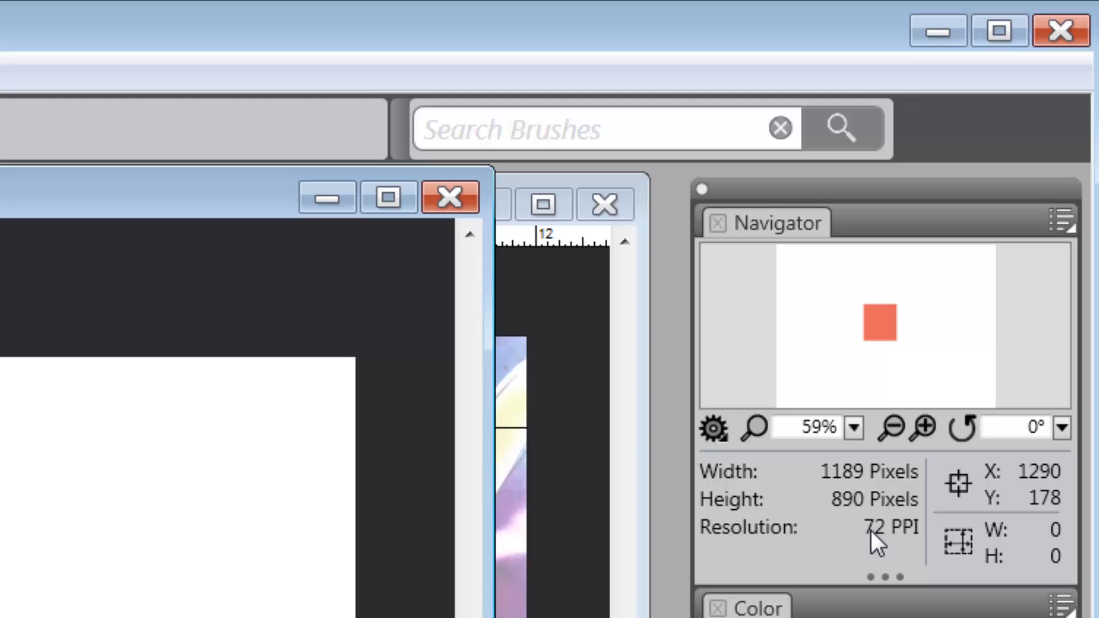
mouse_move(862, 533)
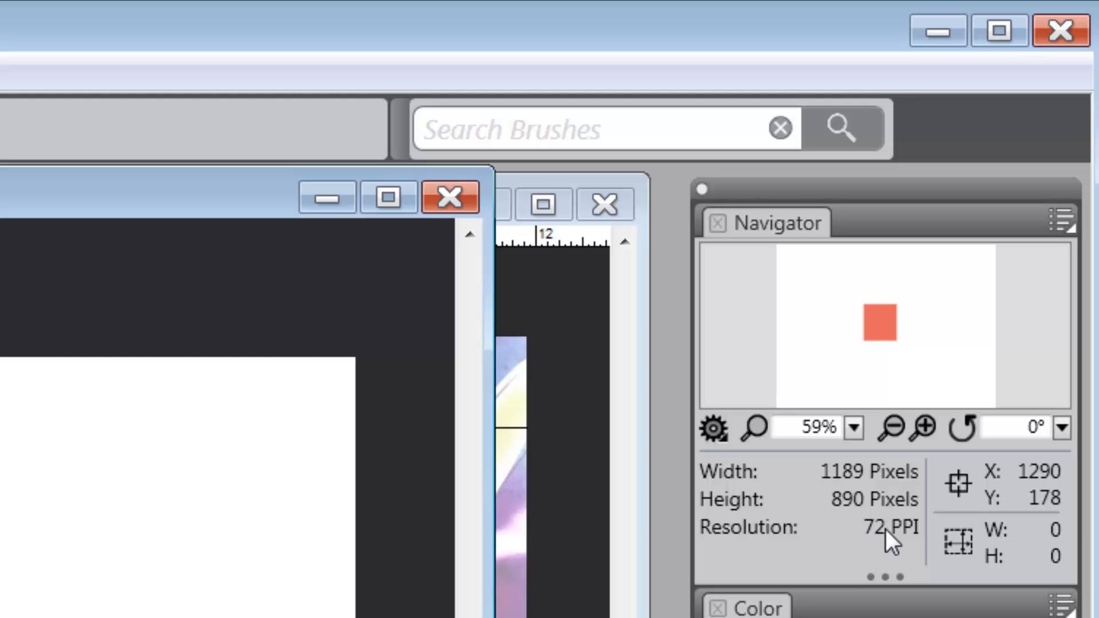
mouse_move(913, 550)
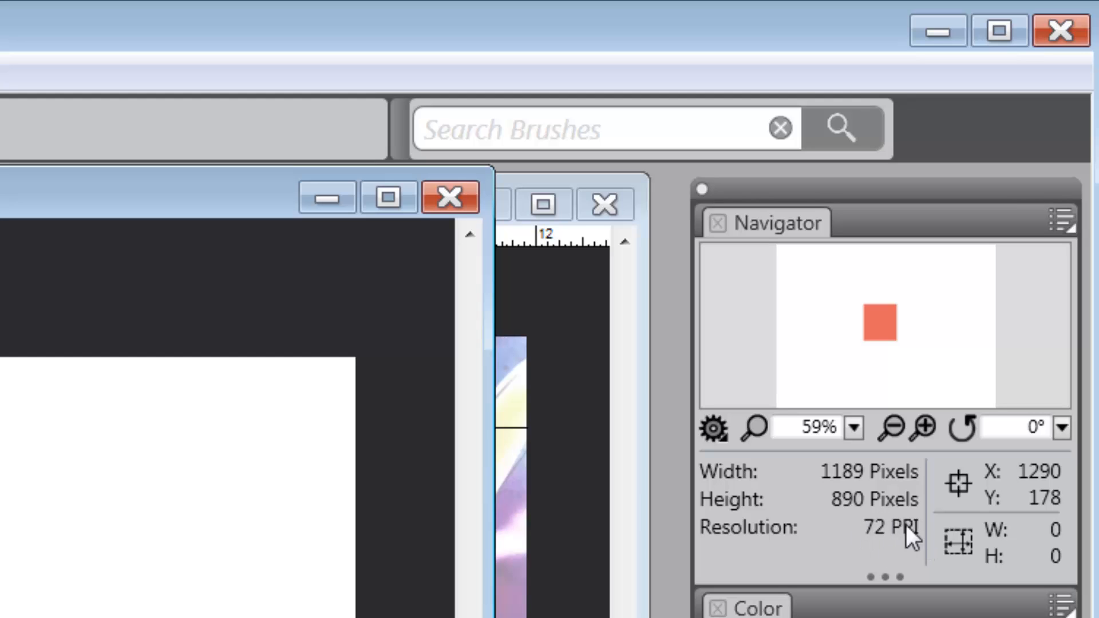
mouse_move(889, 554)
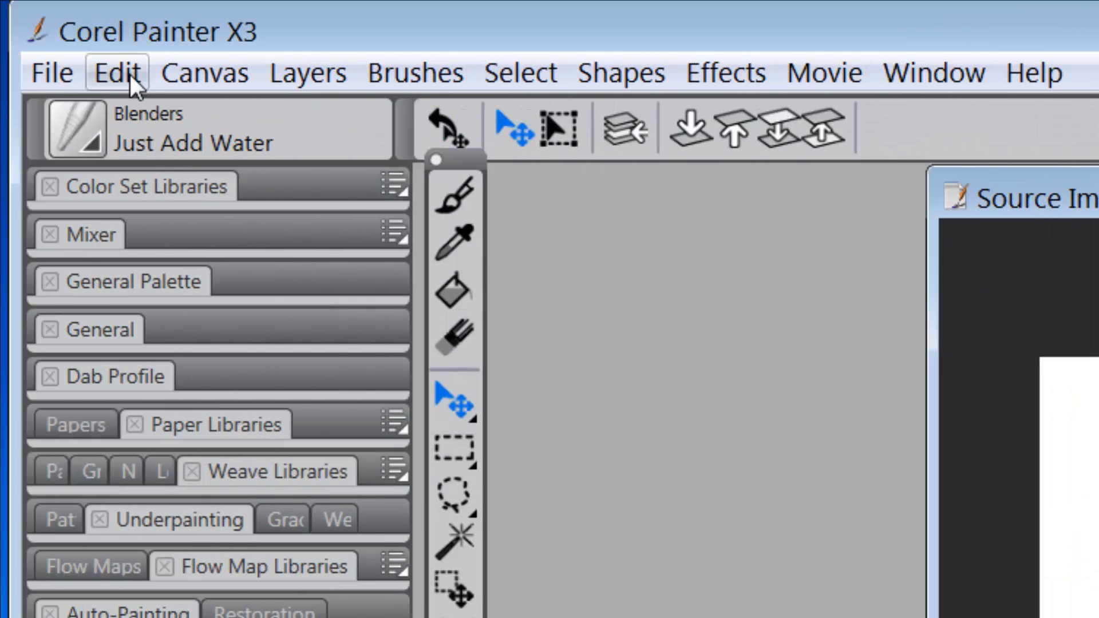
Resize the Test image to 100 PPI resolution, keeping 1189 by 890 pixels
click(204, 73)
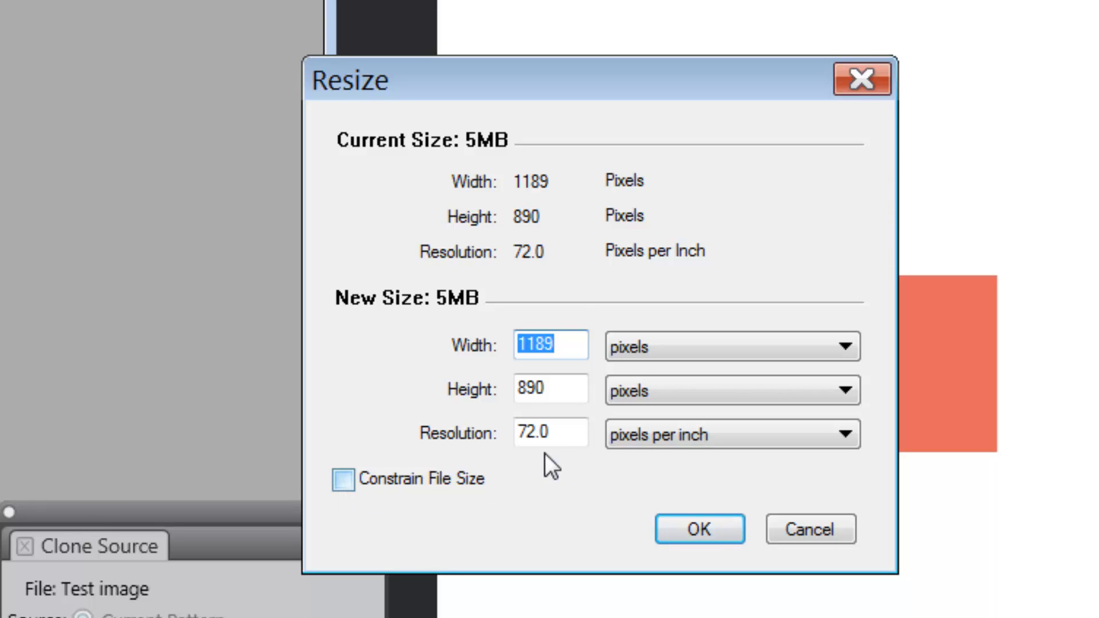
click(542, 432)
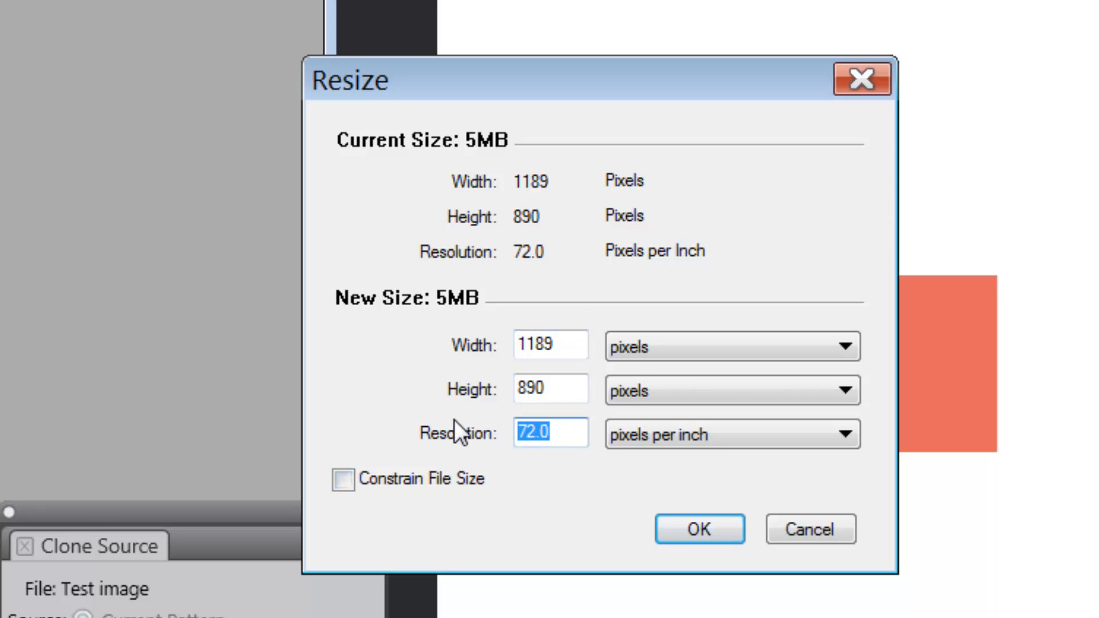
text(100)
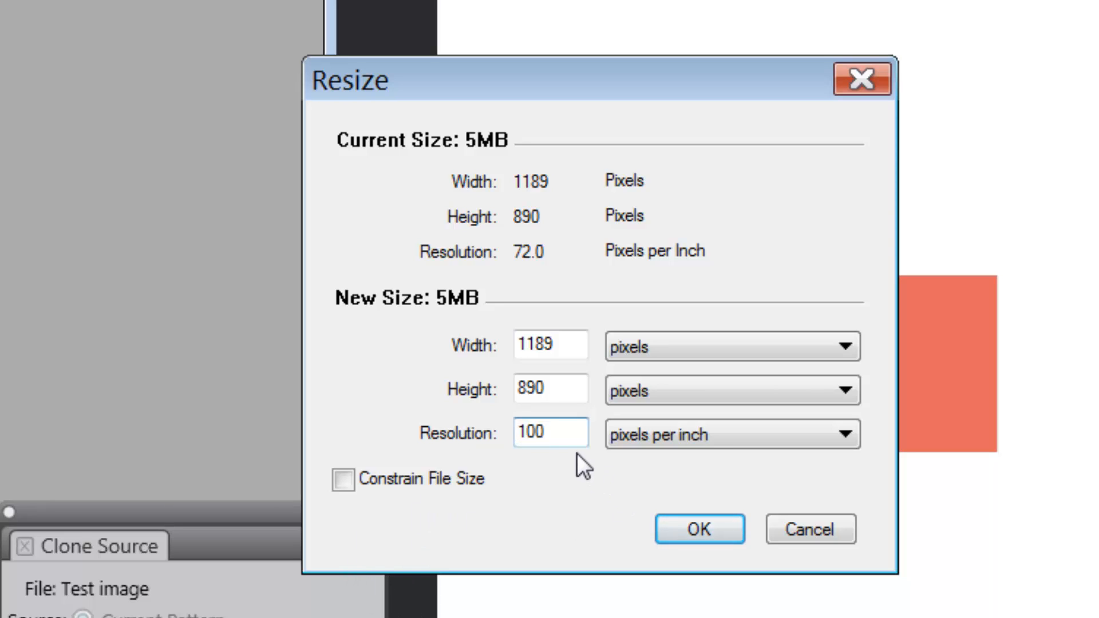
click(700, 530)
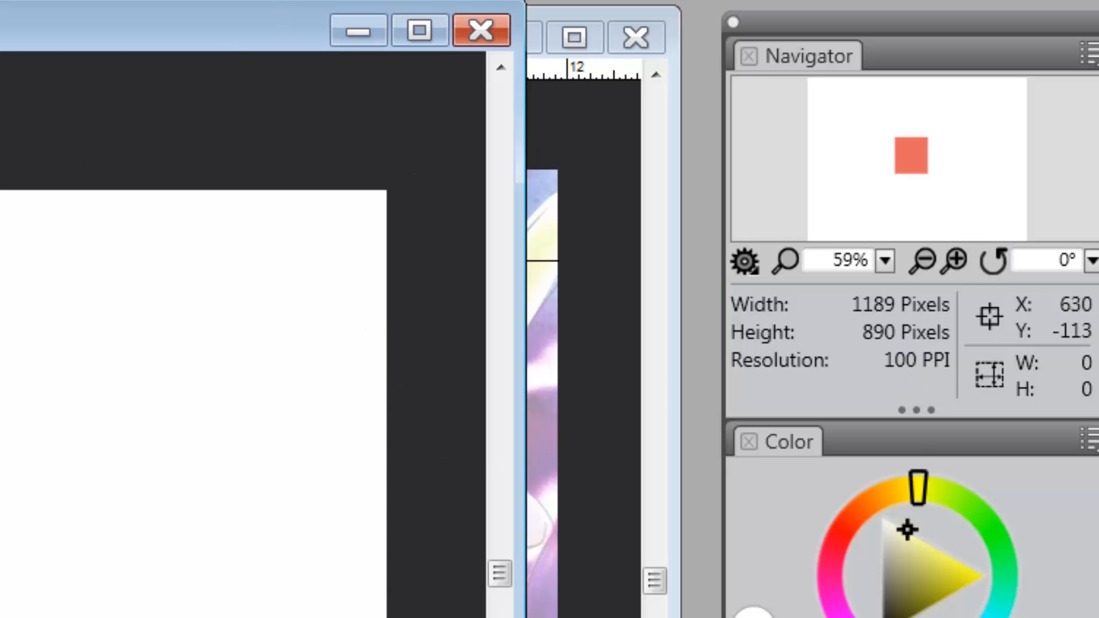
Show rulers on the Test image via the Canvas menu
click(202, 73)
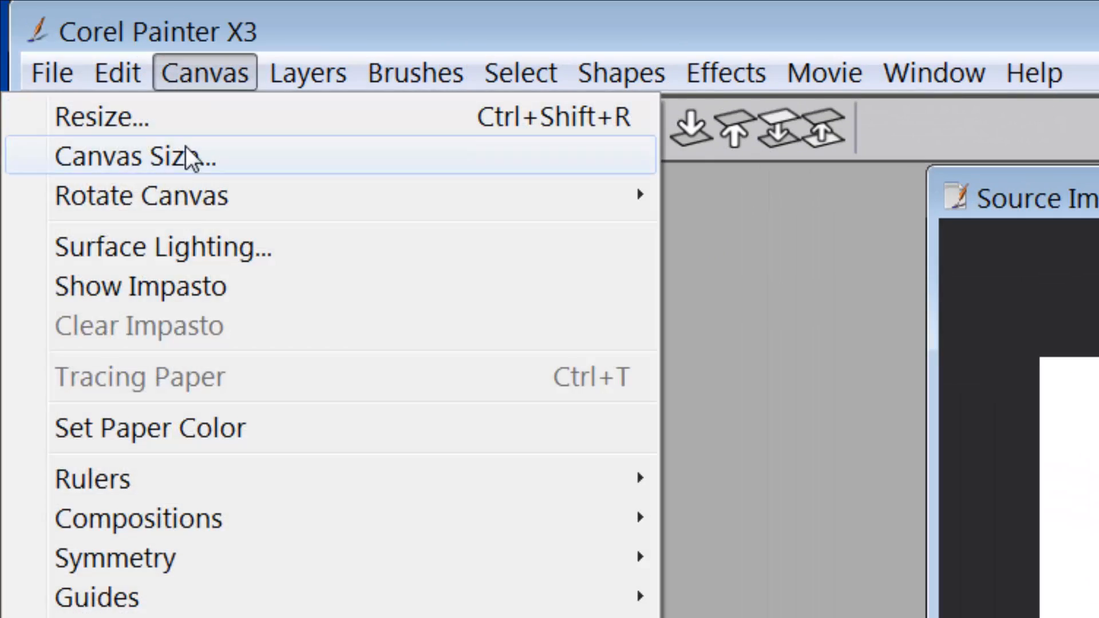
mouse_move(92, 480)
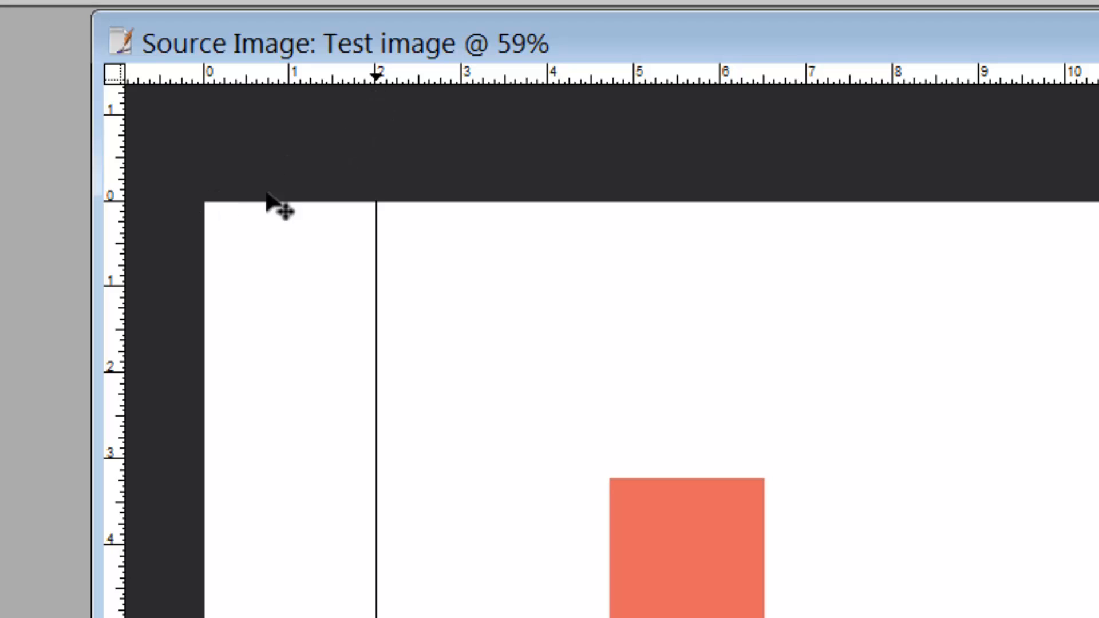
mouse_move(140, 343)
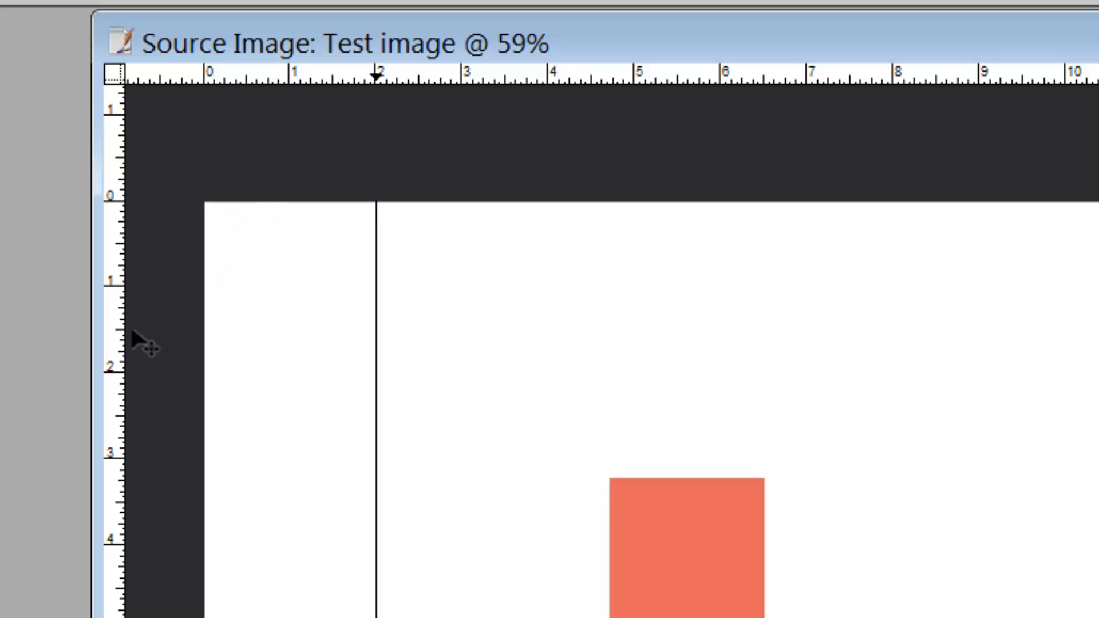
mouse_move(122, 297)
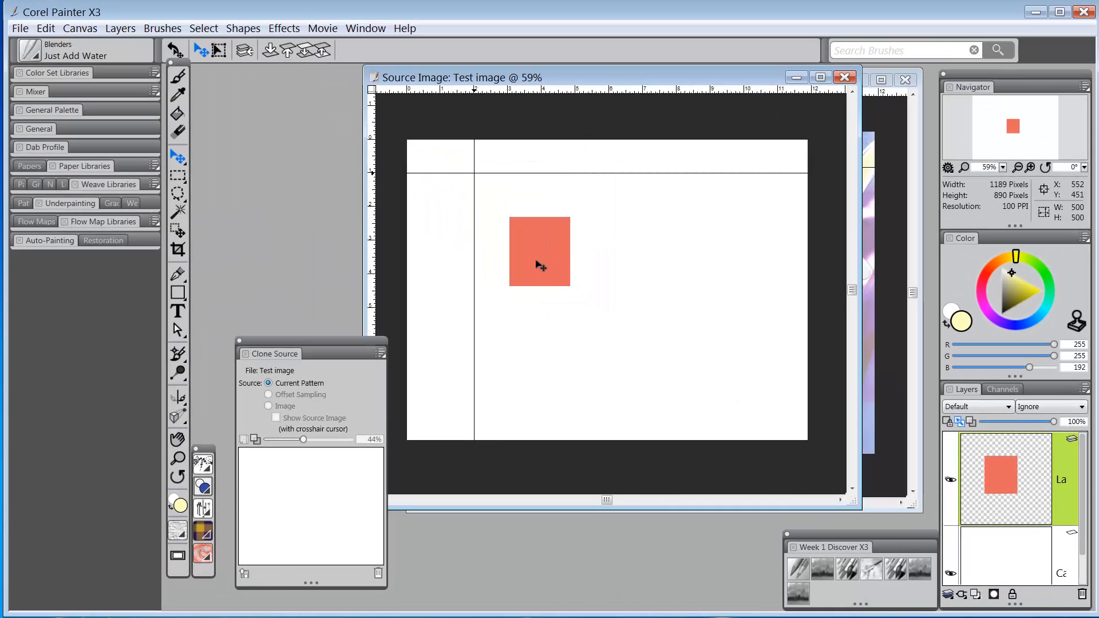
Drag the red square so its top-left corner snaps to the guide intersection
drag(539, 252, 507, 206)
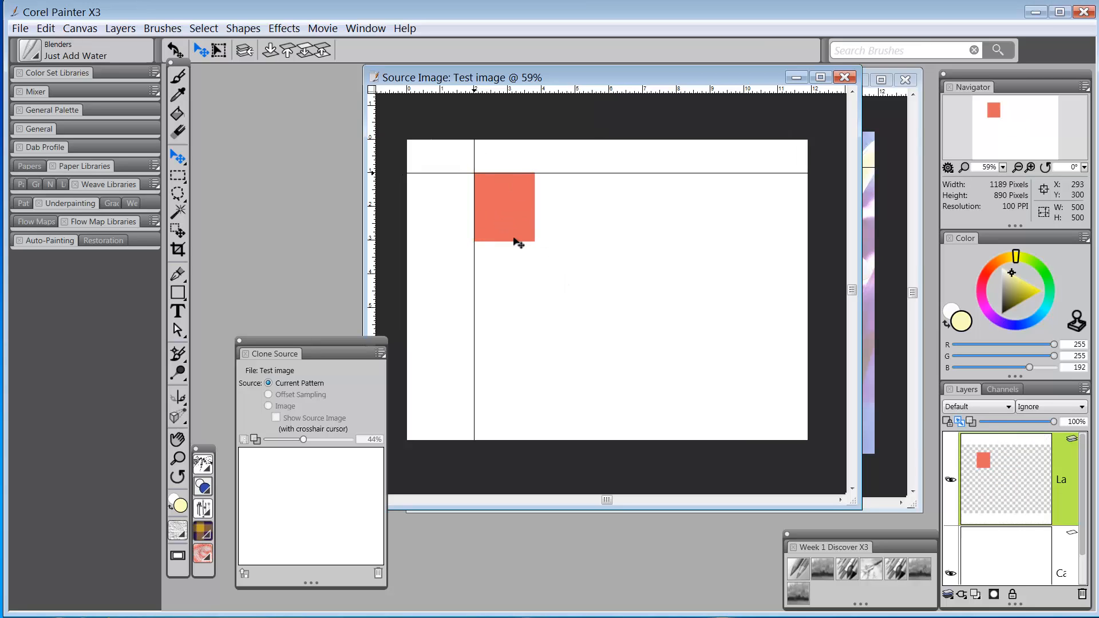
mouse_move(540, 238)
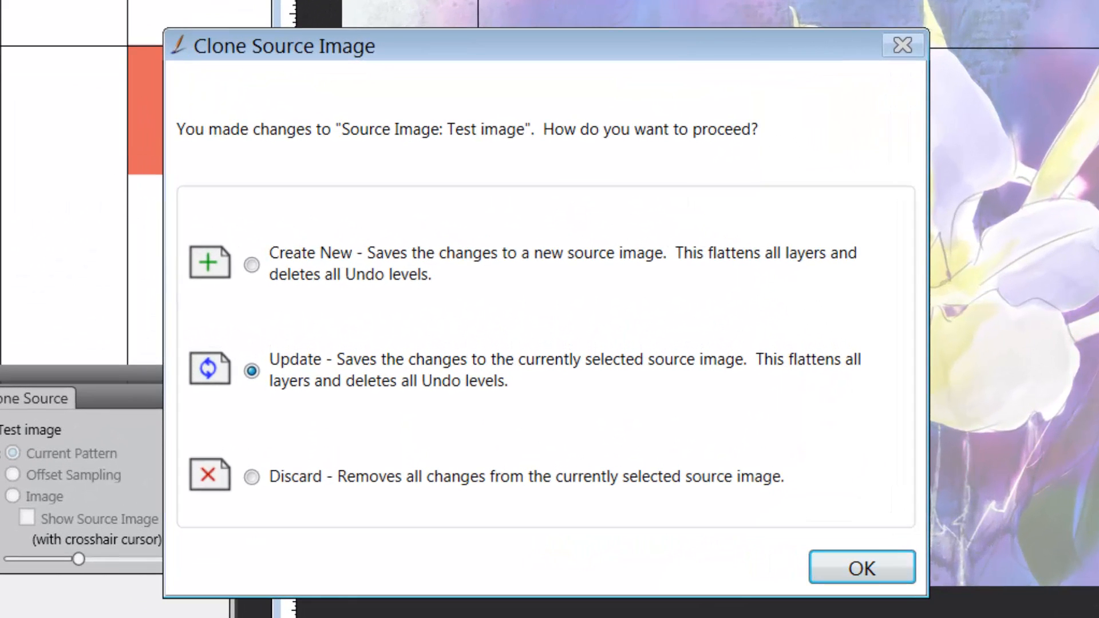
mouse_move(359, 264)
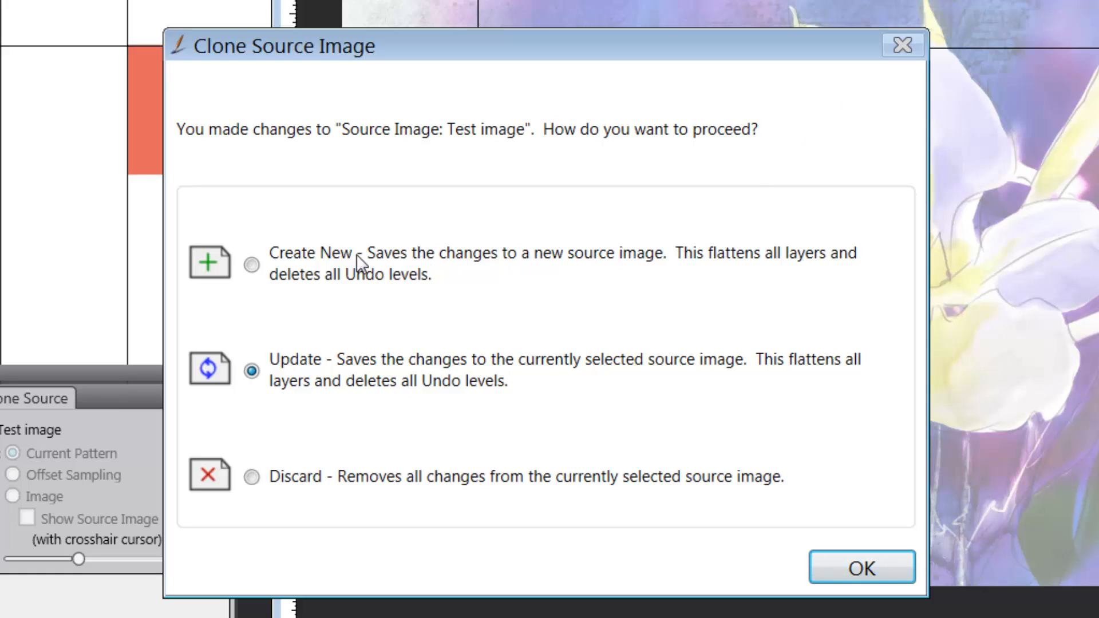
mouse_move(366, 283)
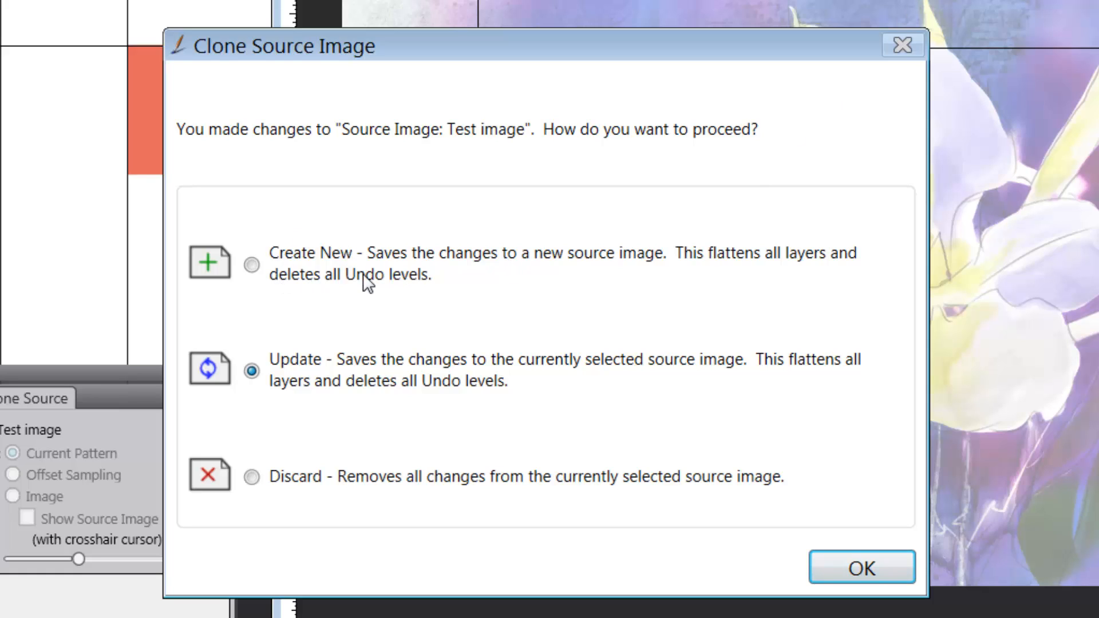
mouse_move(389, 369)
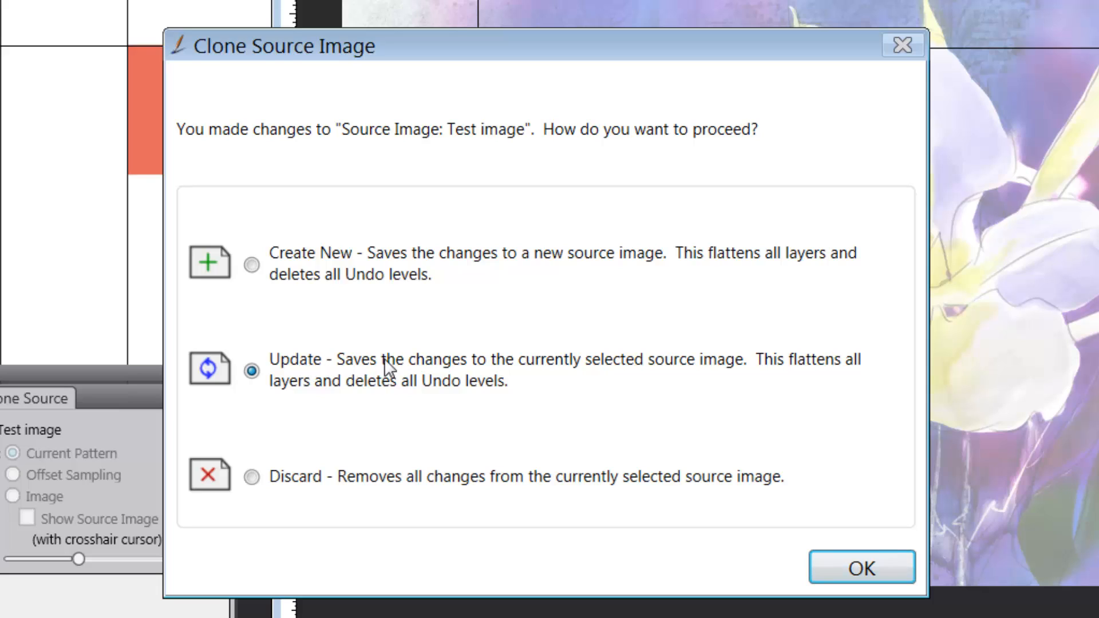
mouse_move(441, 489)
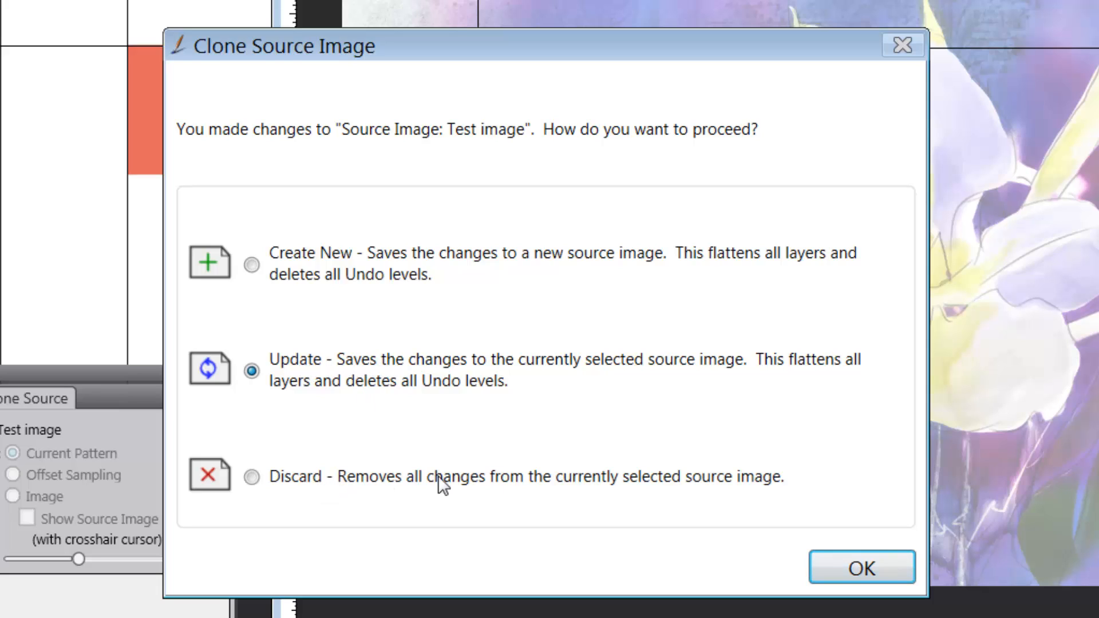
mouse_move(299, 390)
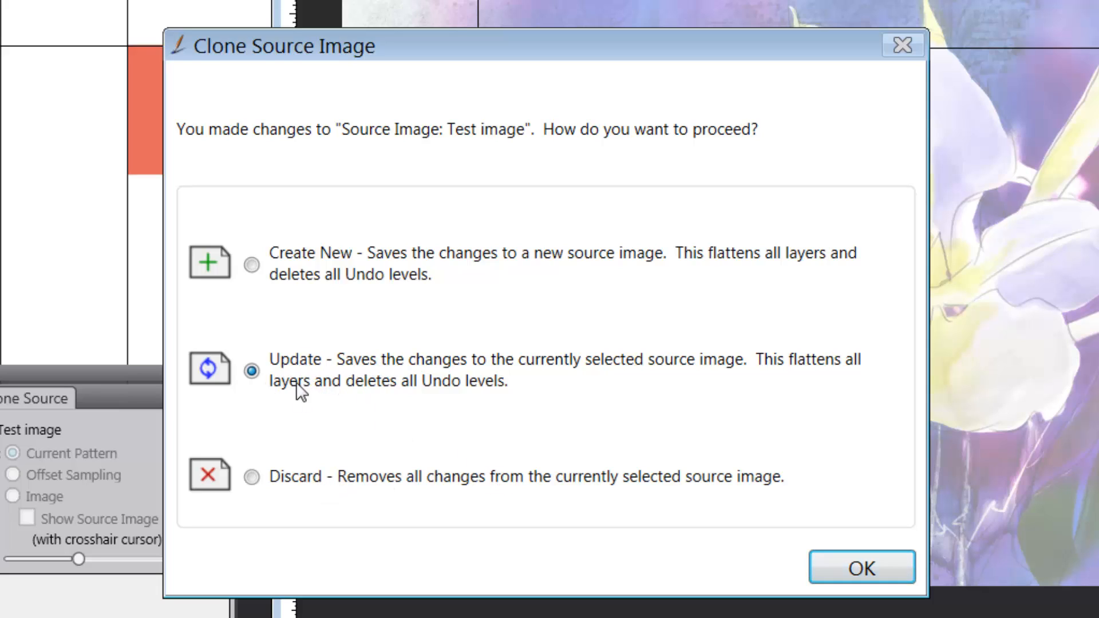
mouse_move(878, 566)
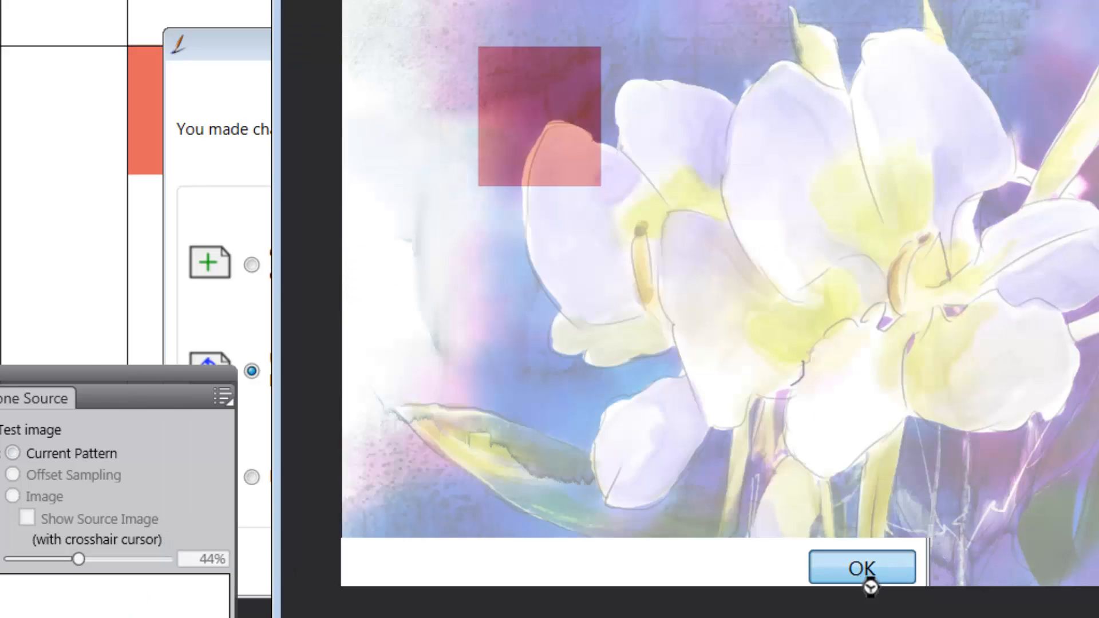
Confirm the Clone Source Image dialog with Update kept, overlaying the red square on Ginger Lily
click(862, 568)
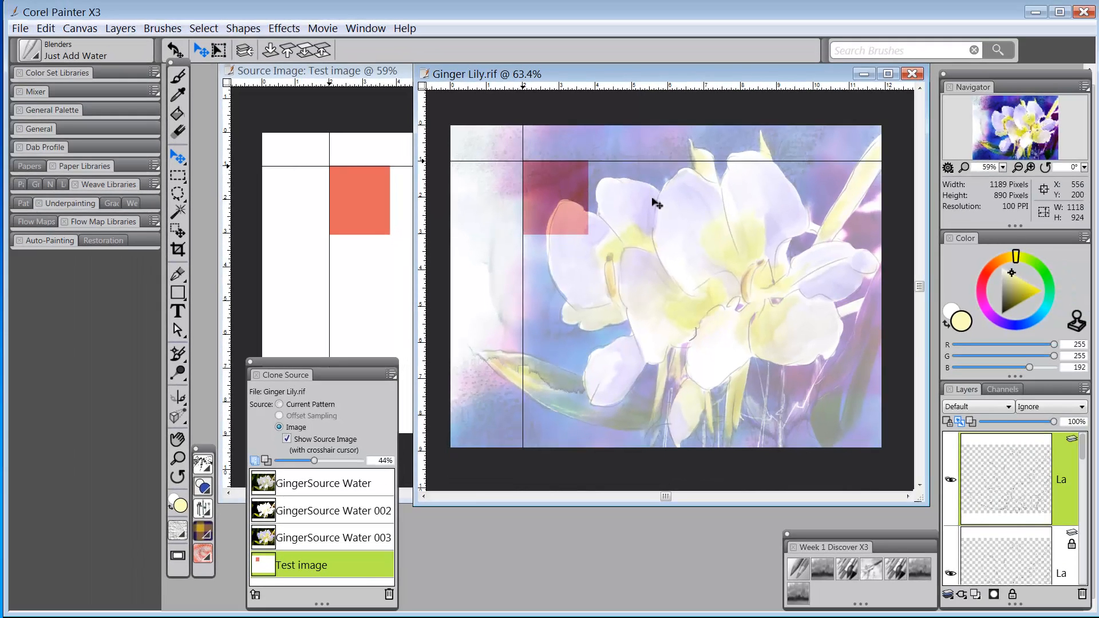
mouse_move(536, 201)
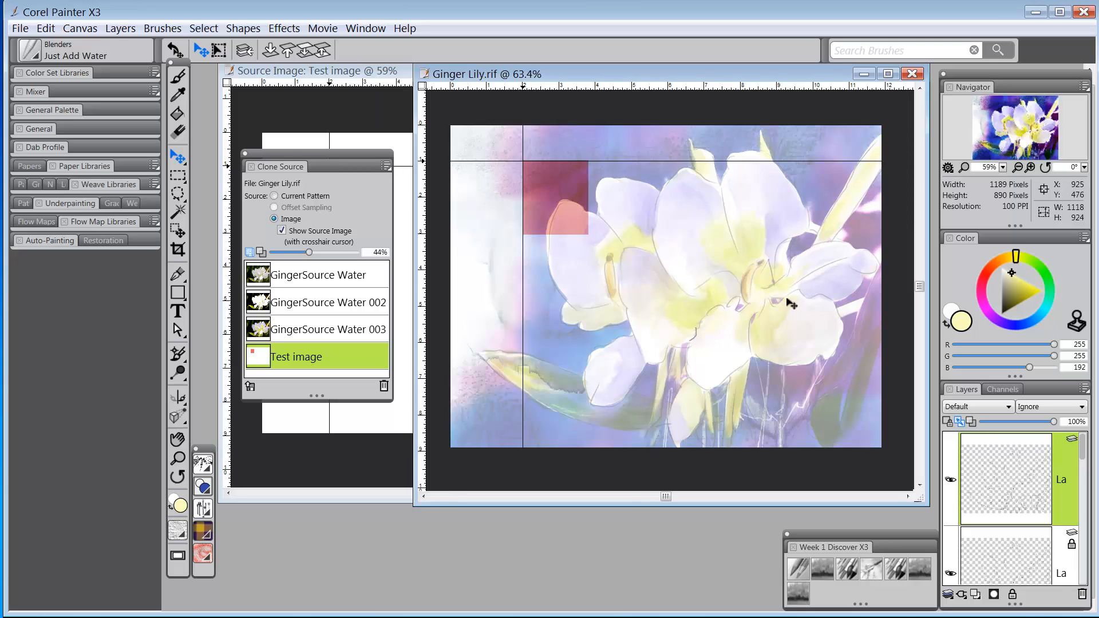
mouse_move(657, 408)
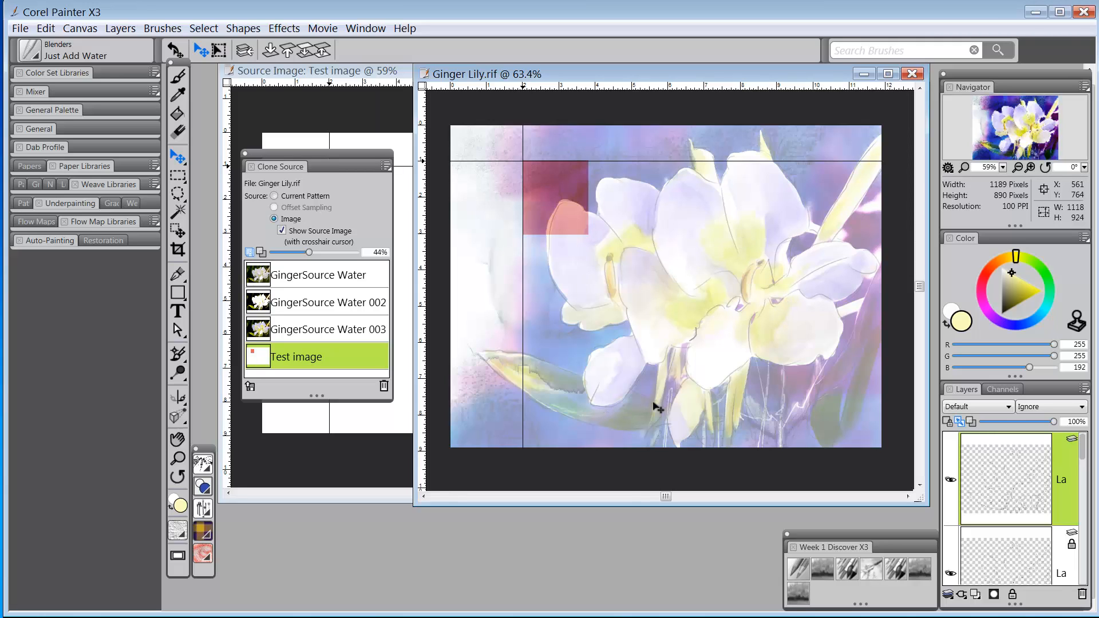